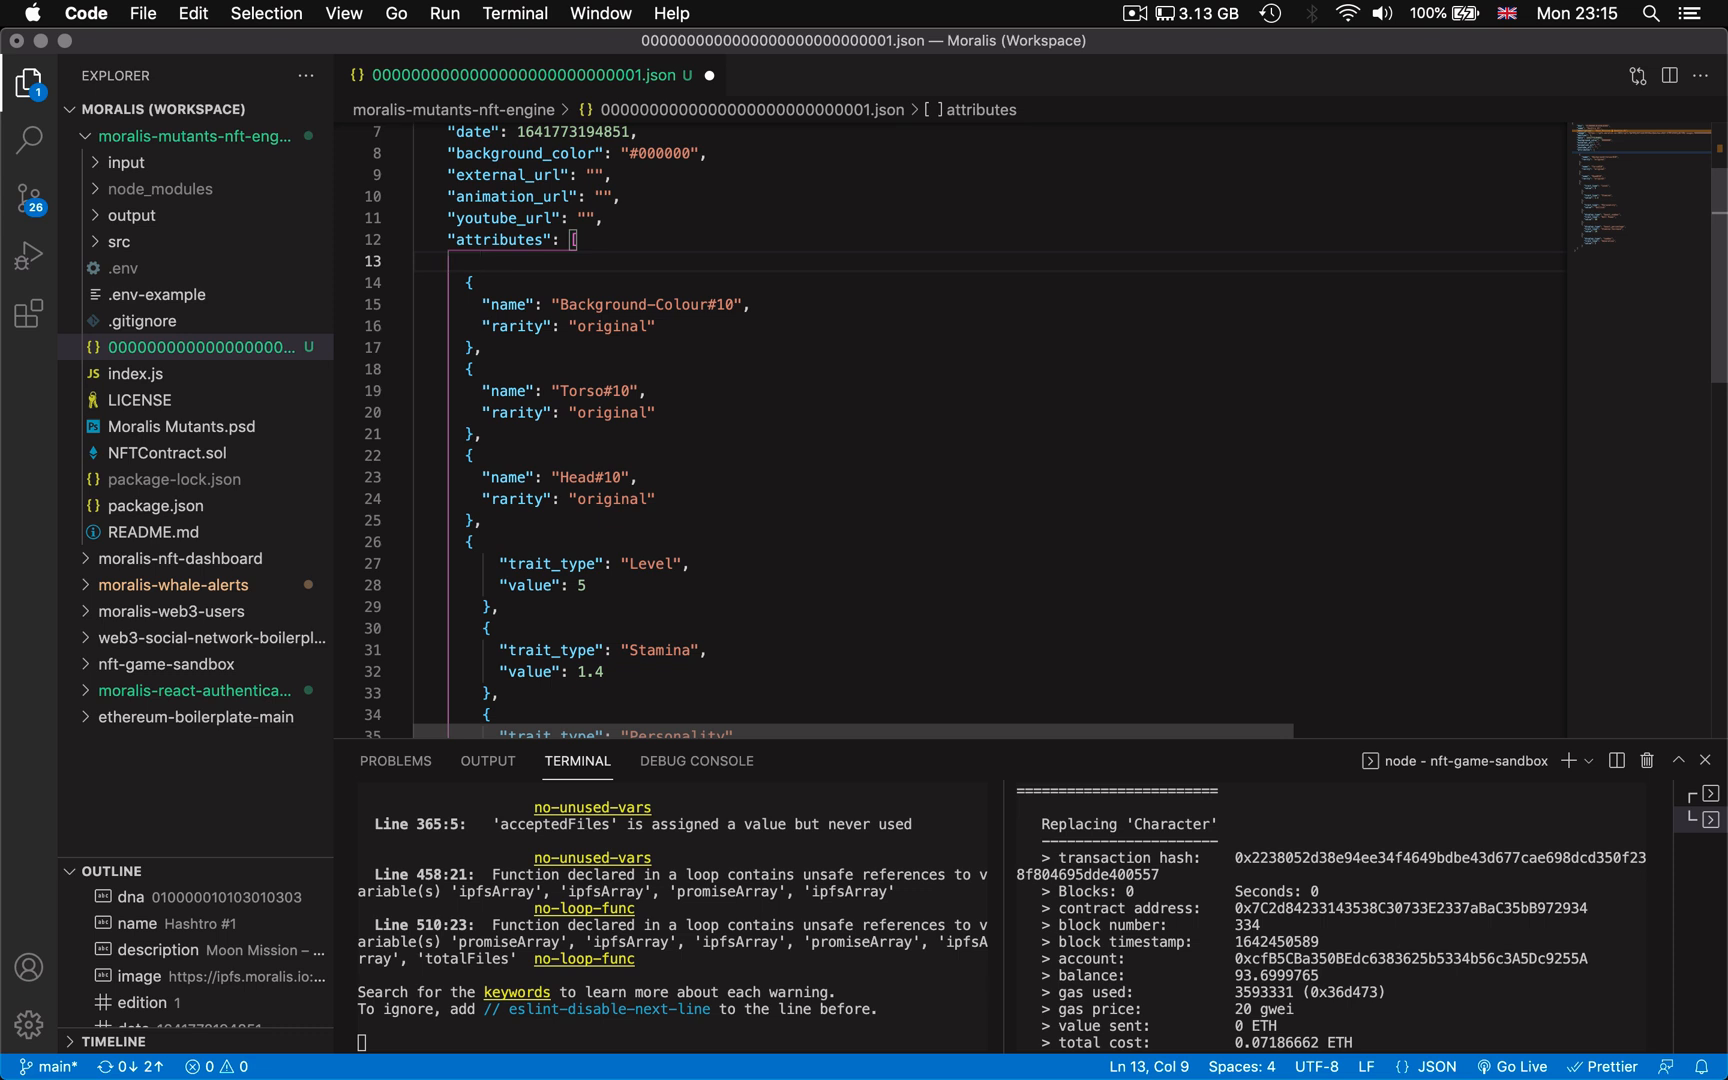
Step: Start a new attribute object with a "name": "" key inside the attributes array
type("{")
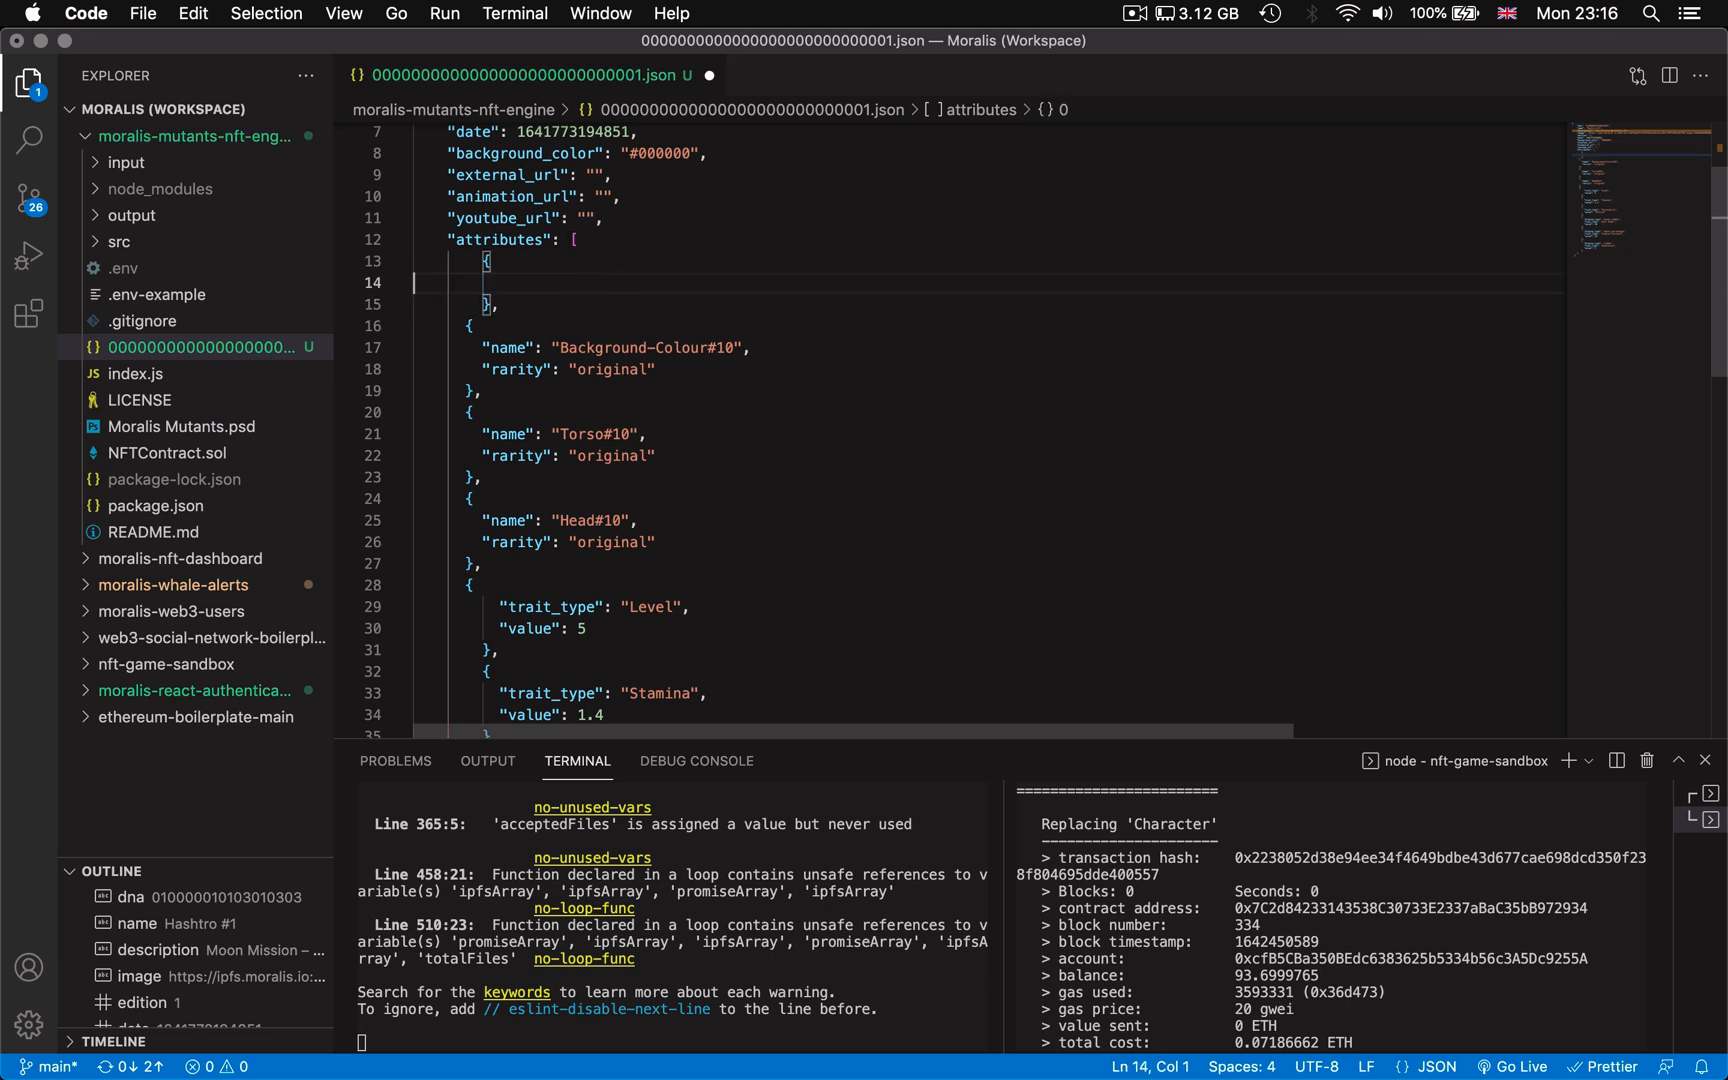
type("name\"")
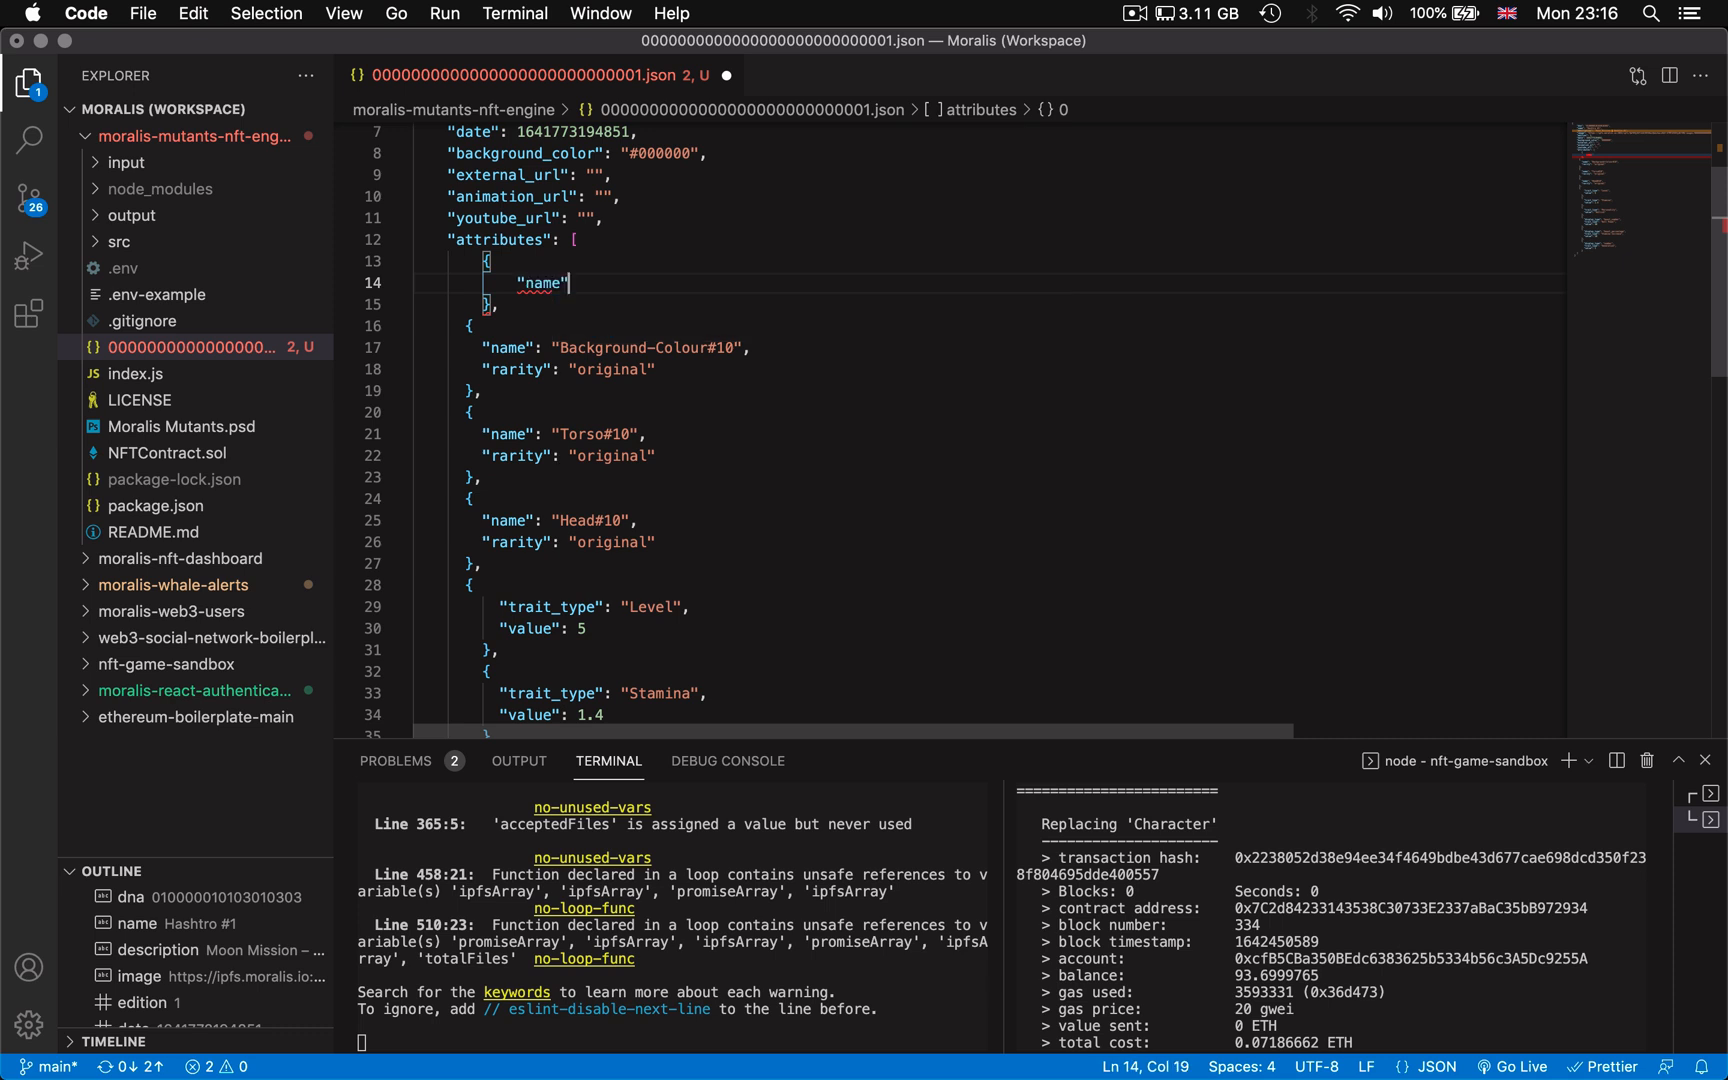
type(":")
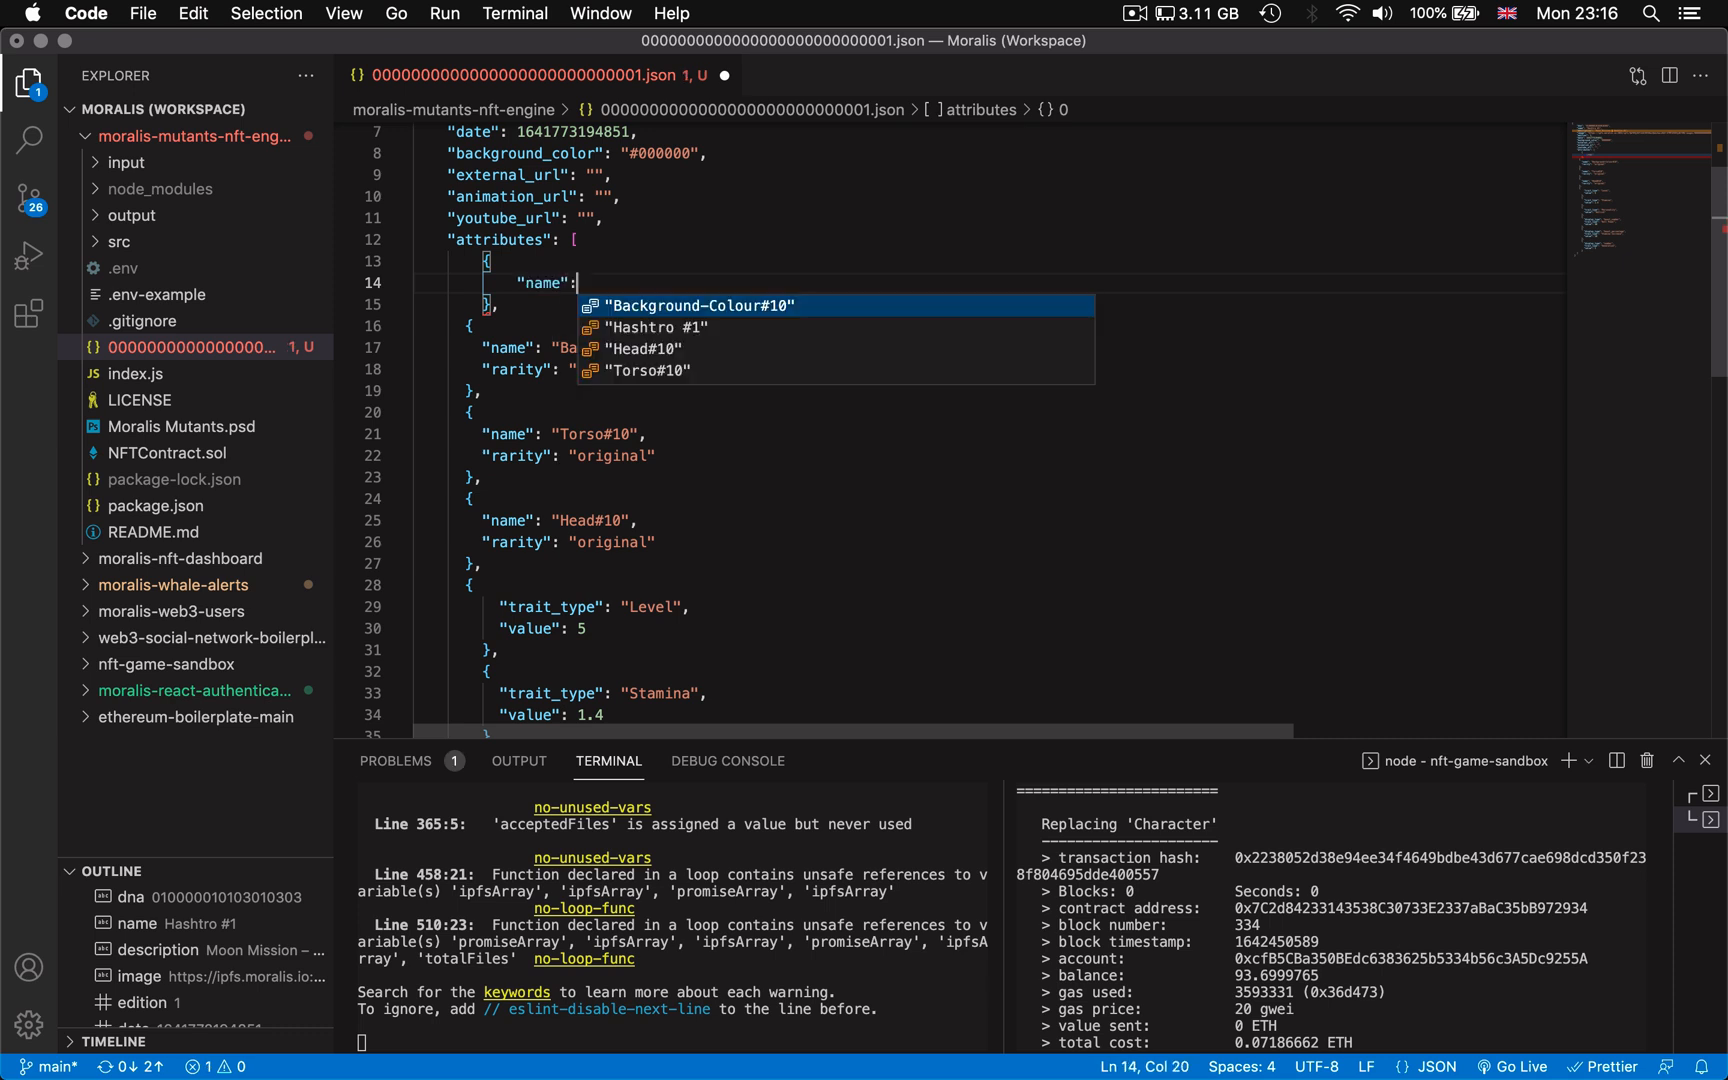
type("\"\"")
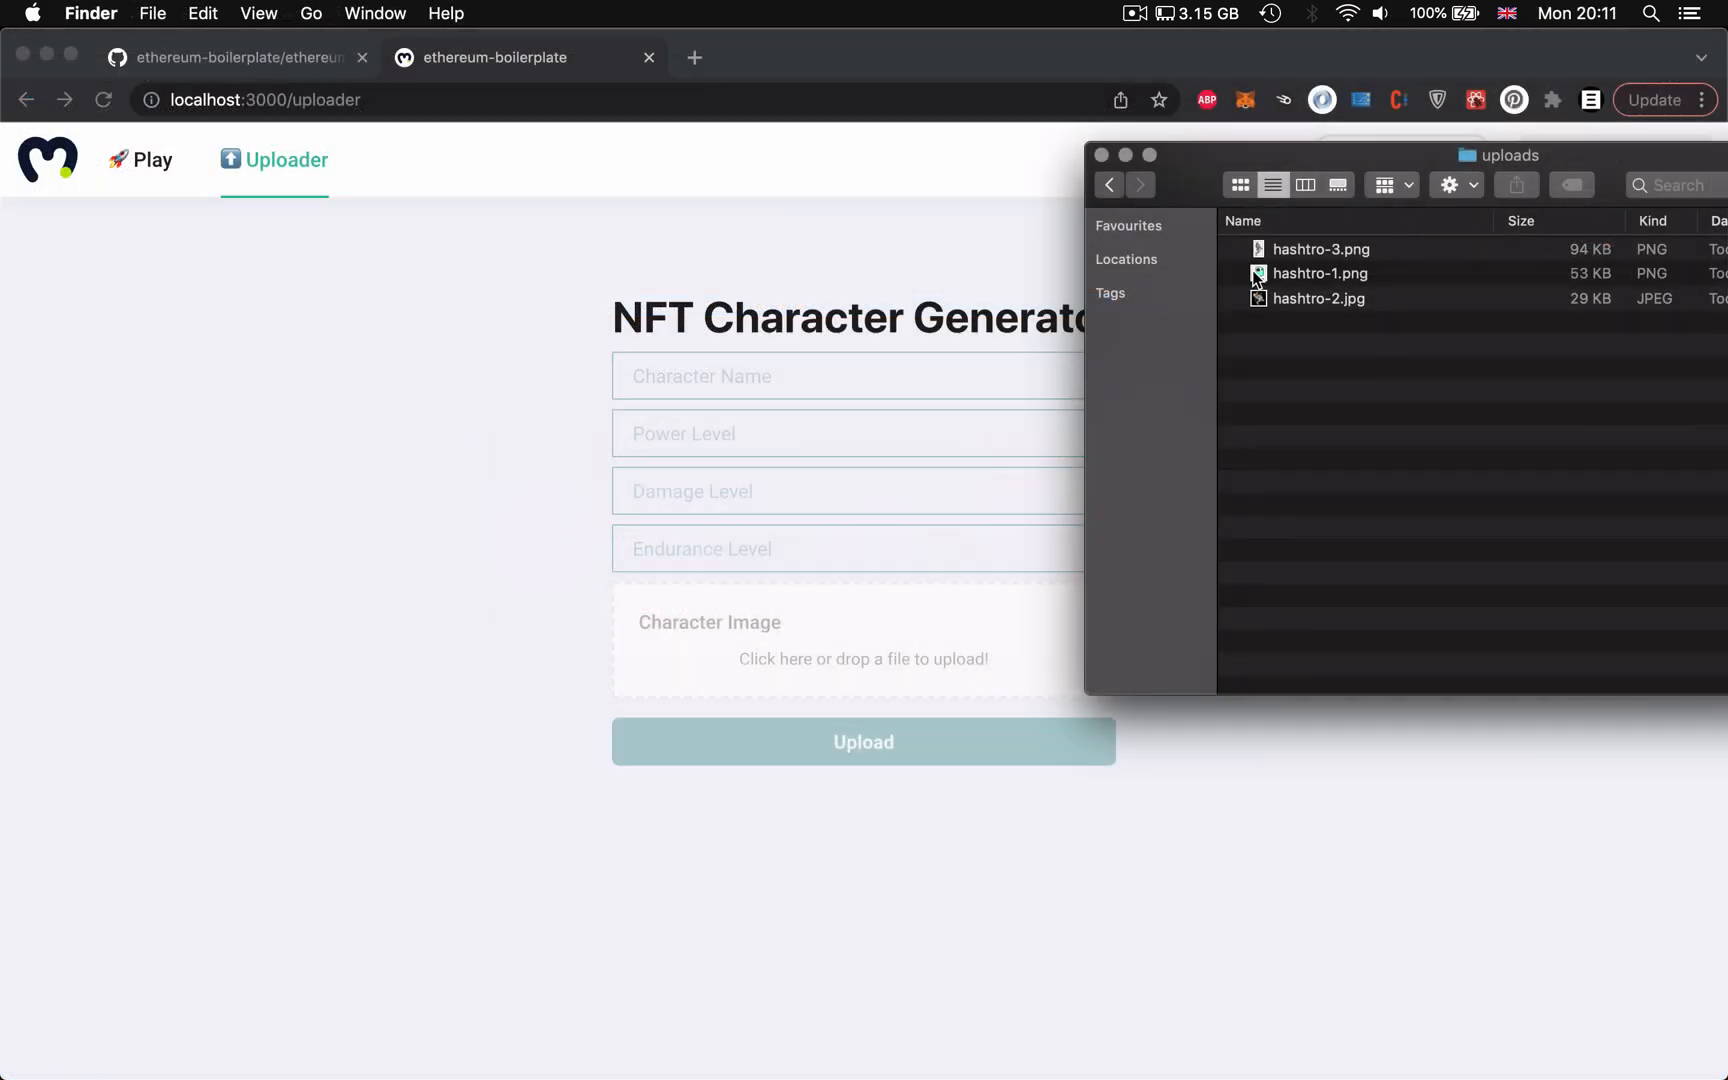
Step: Drop hashtro-2.jpg from Finder onto the Character Image zone and check its astronaut preview
left_click_drag(1318, 298, 863, 642)
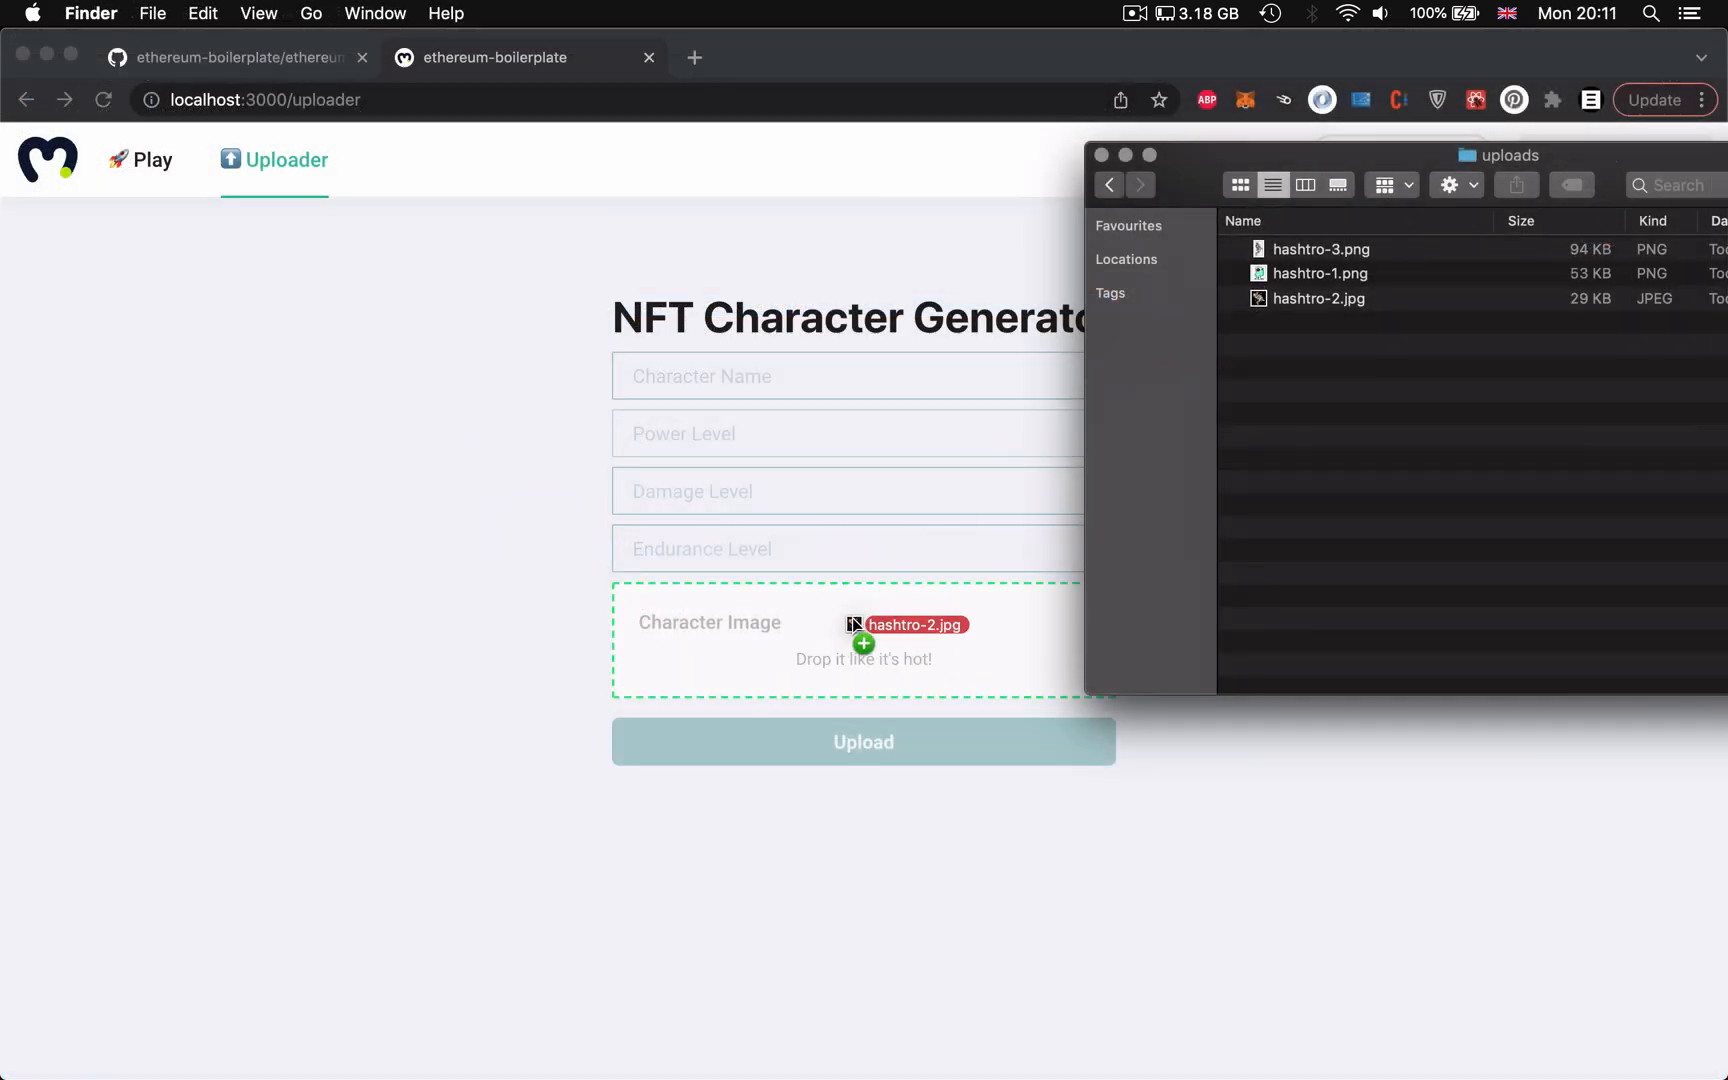
left_click_drag(863, 625, 1130, 840)
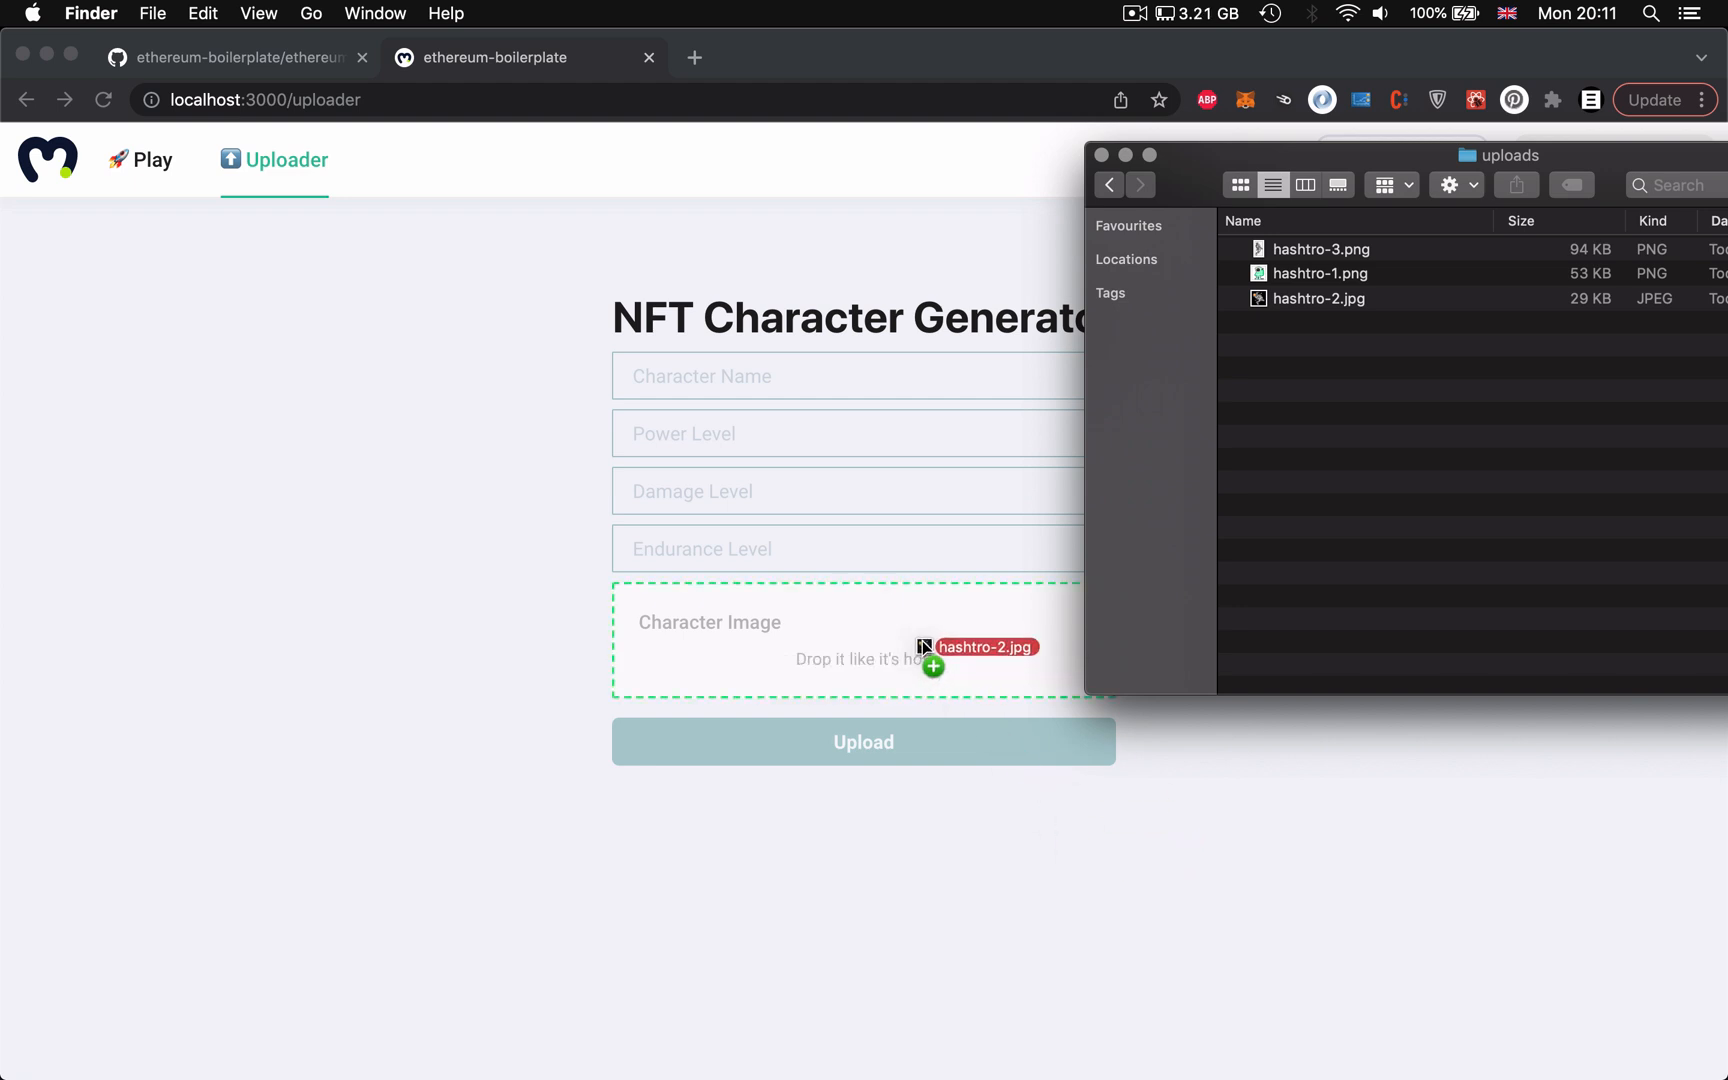
left_click_drag(981, 647, 863, 639)
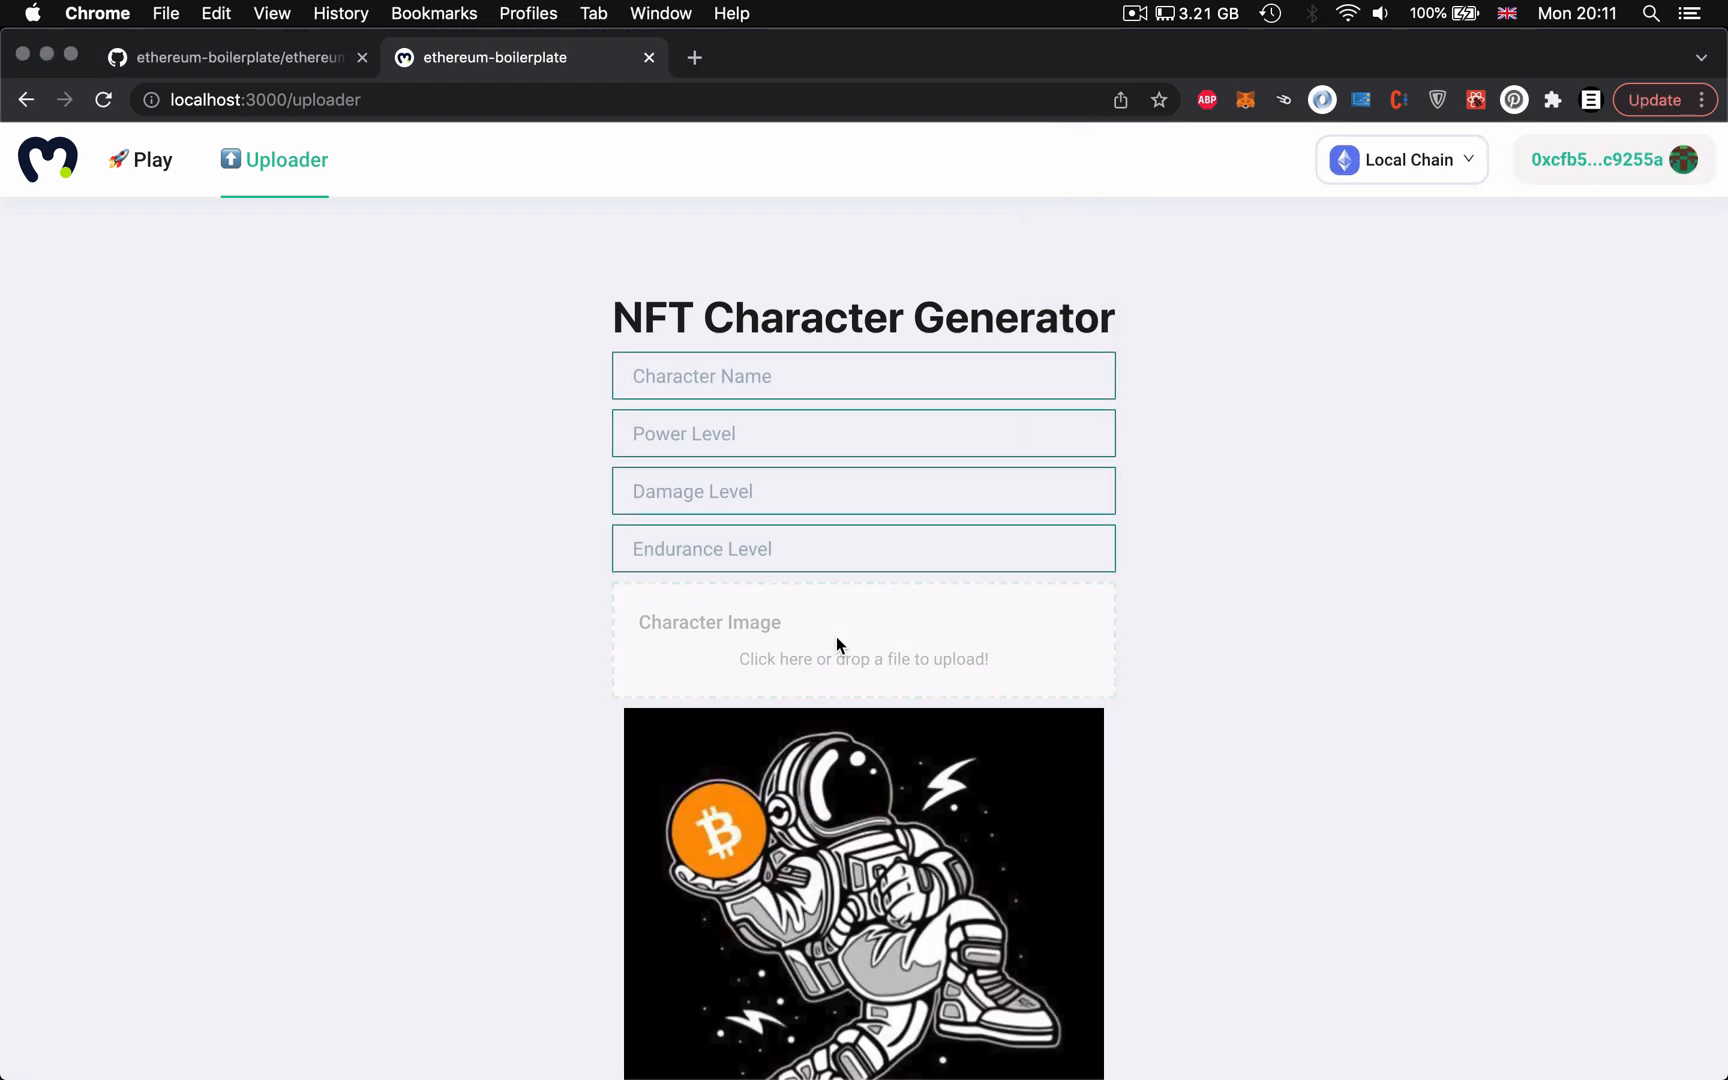
scroll("down", 3)
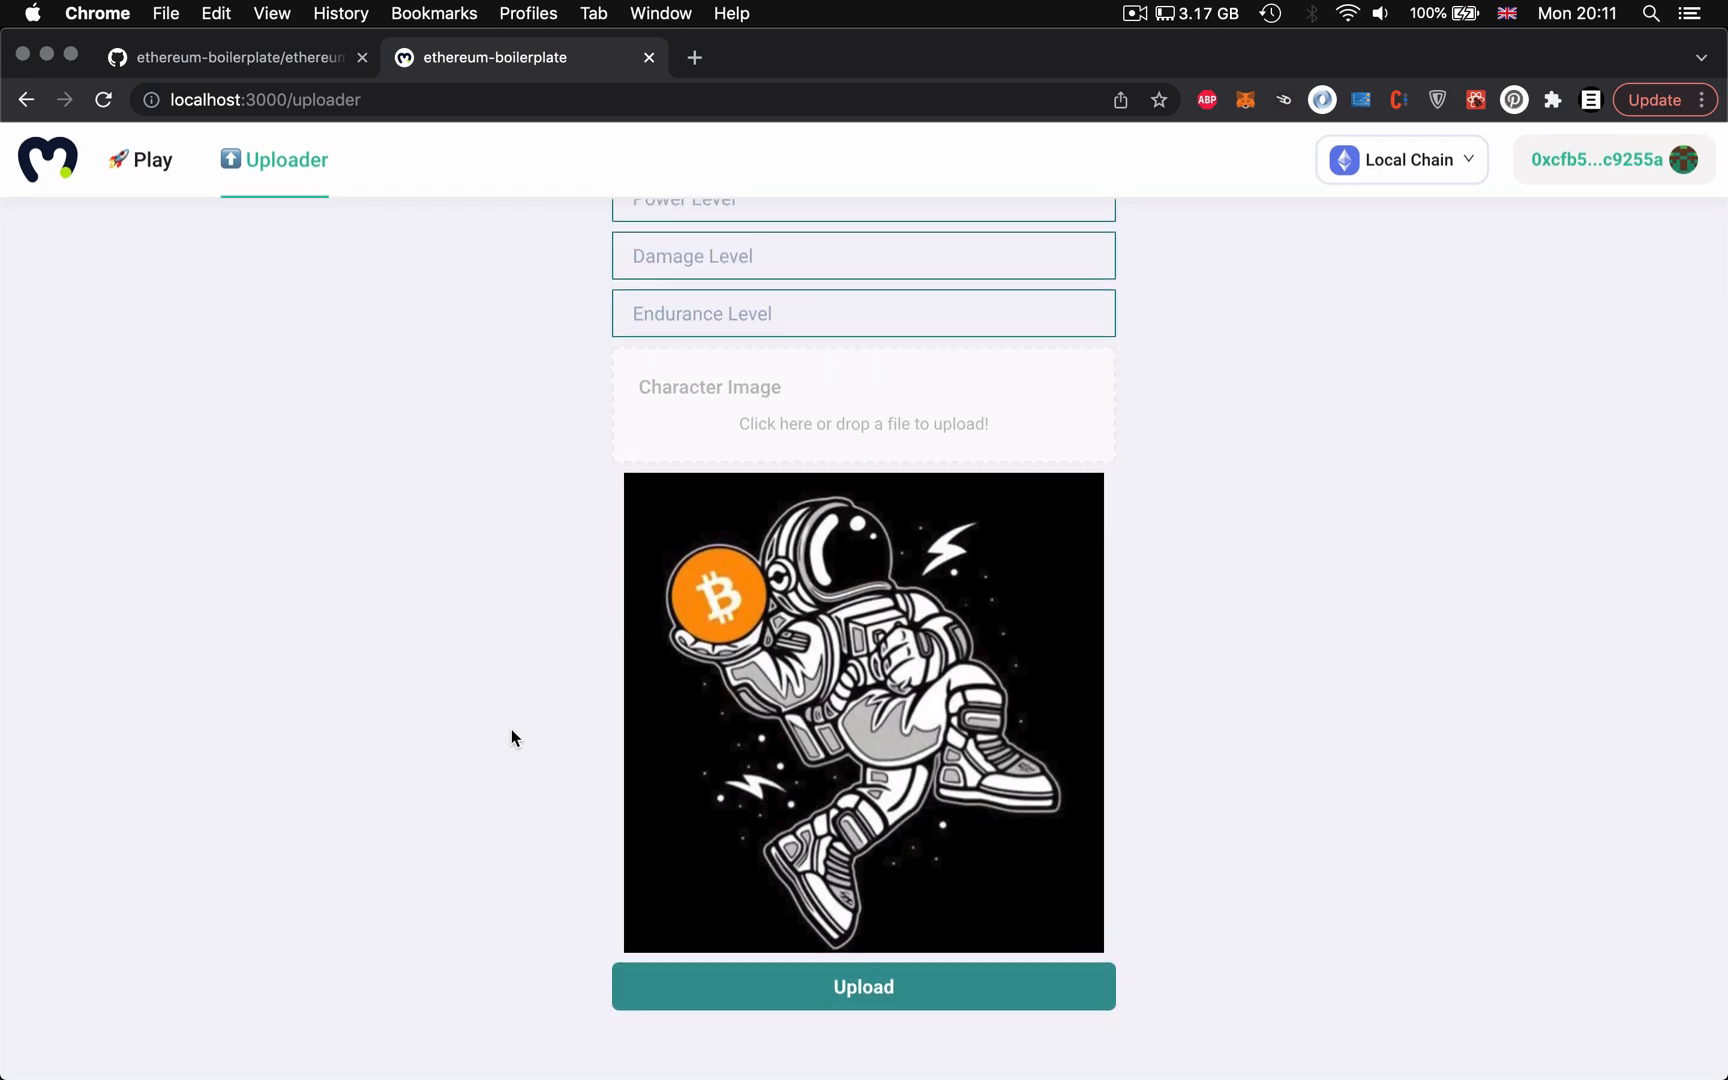
scroll("up", 3)
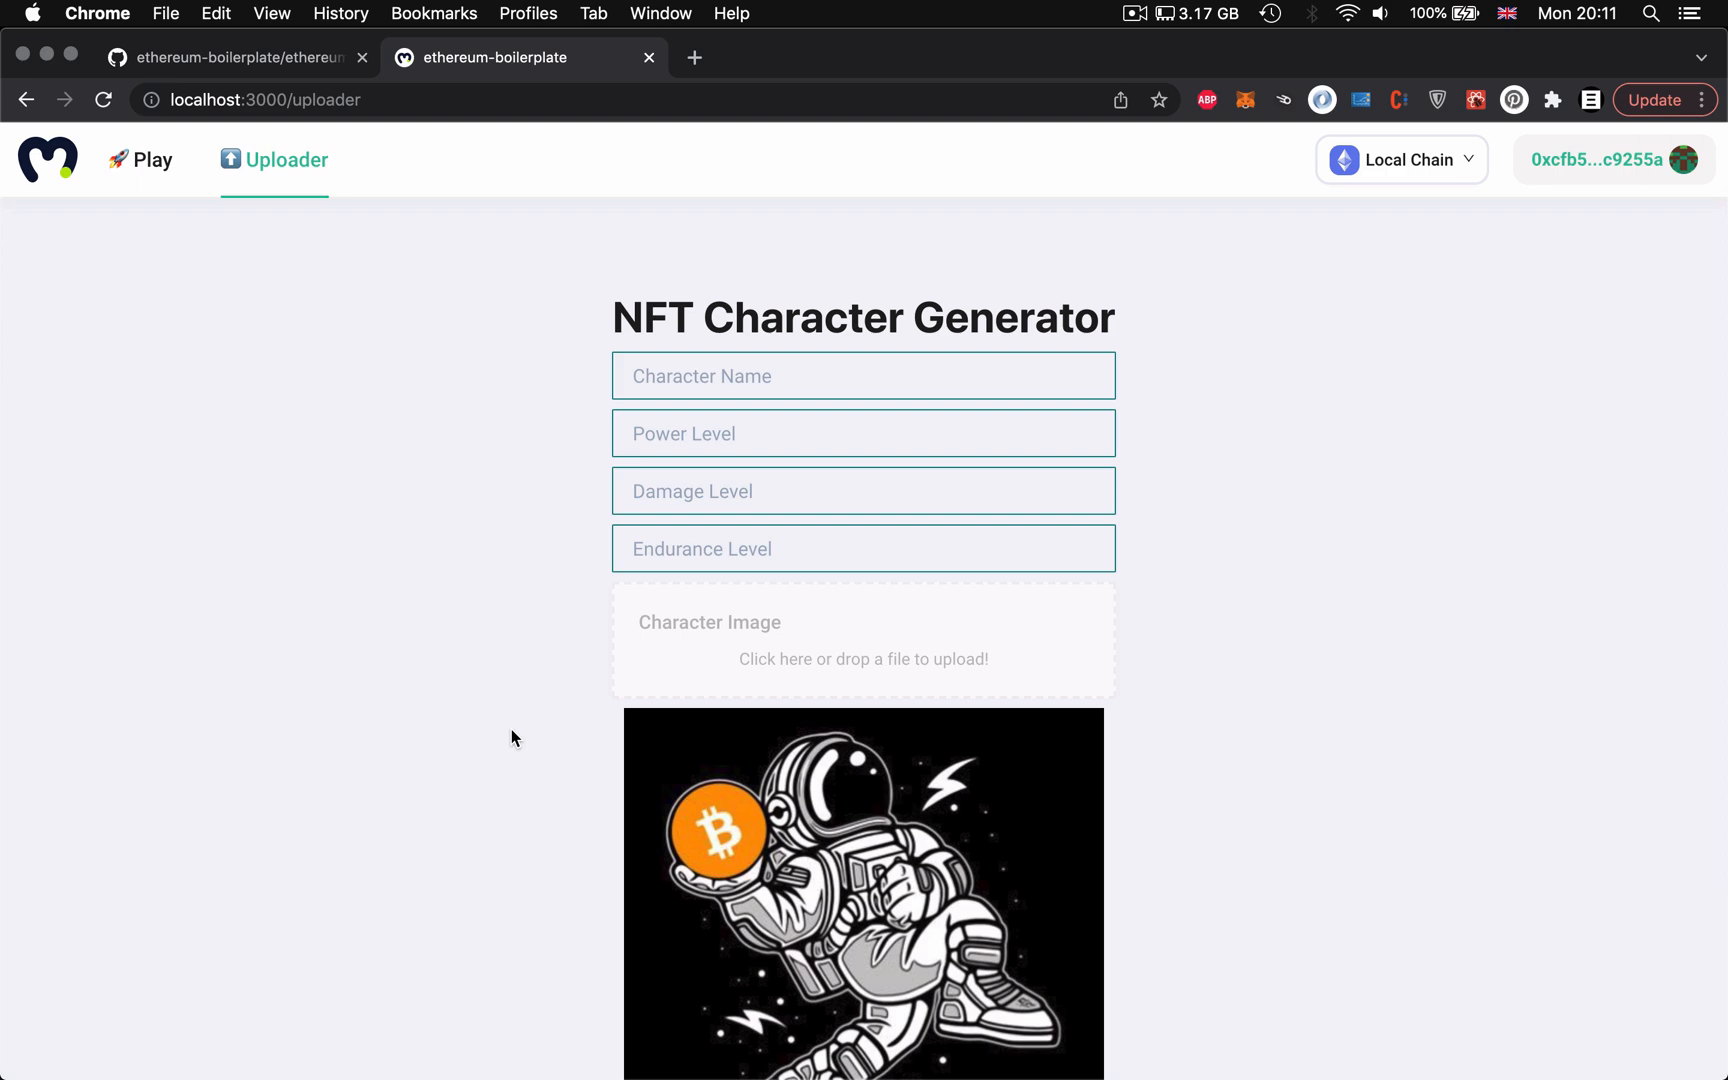
Step: Go to the moralis-nft-game repository from the GitHub profile's repository list
left_click(231, 56)
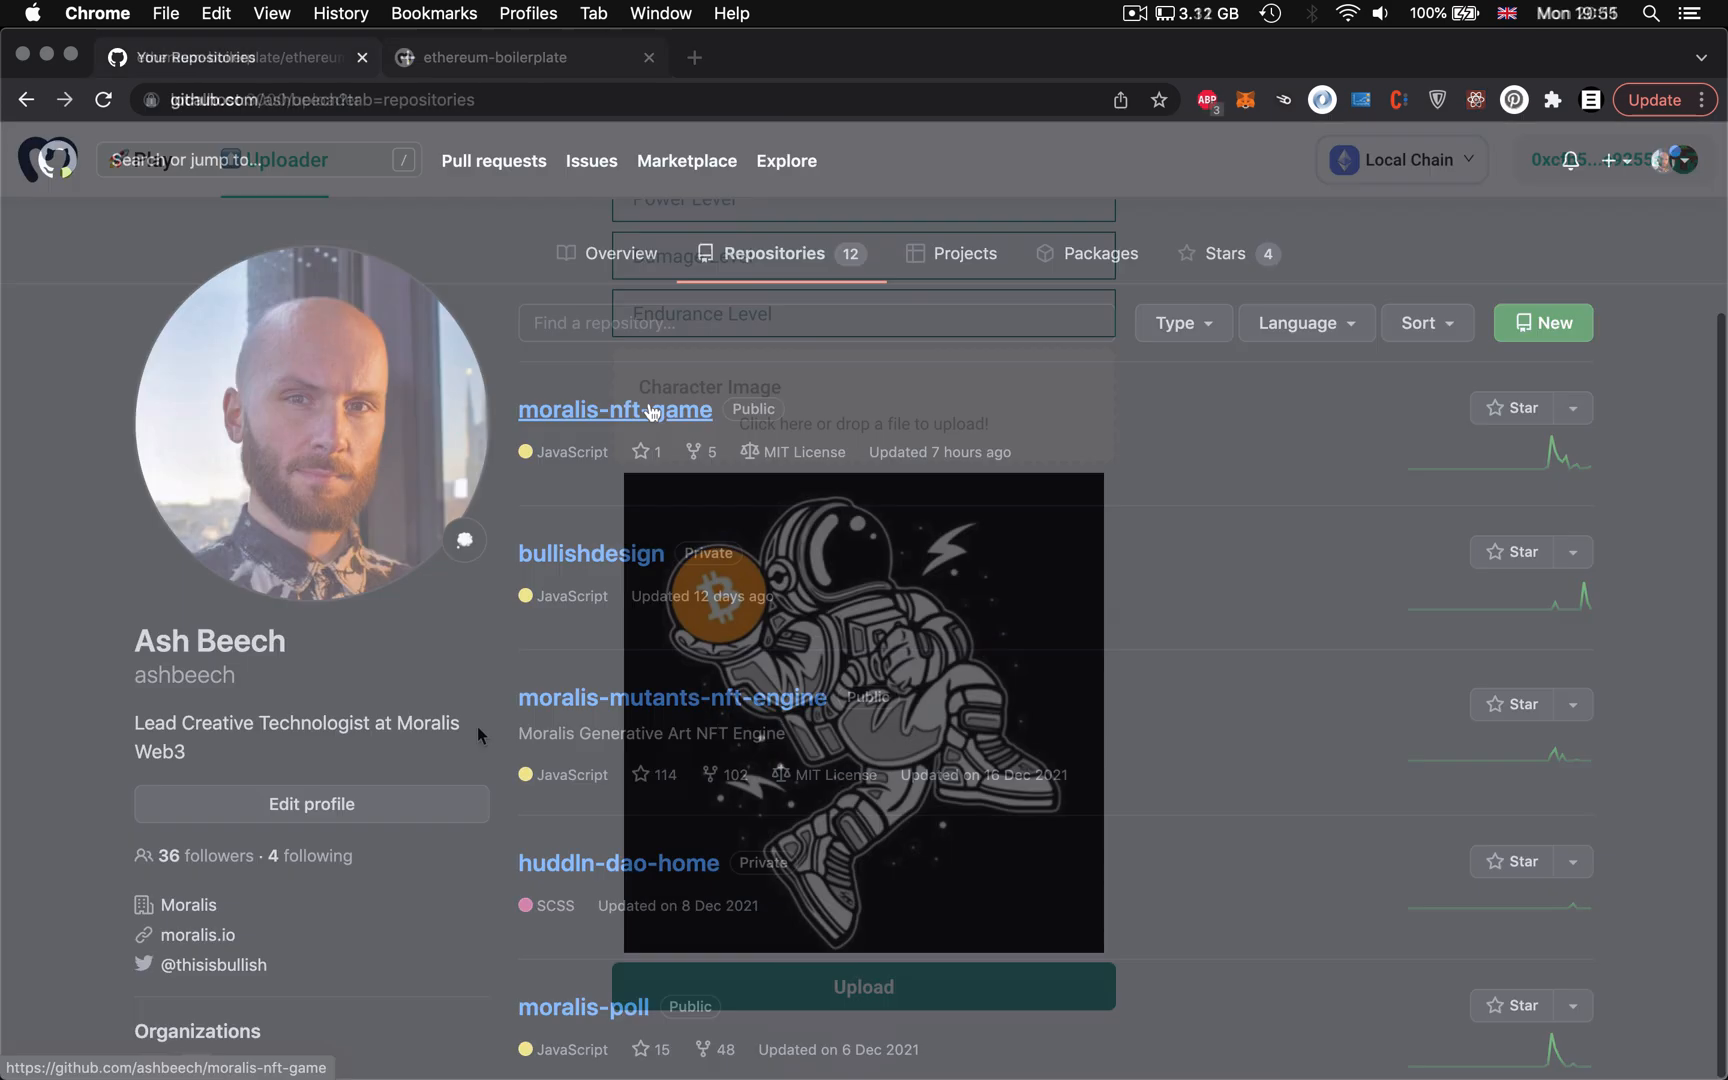
left_click(615, 410)
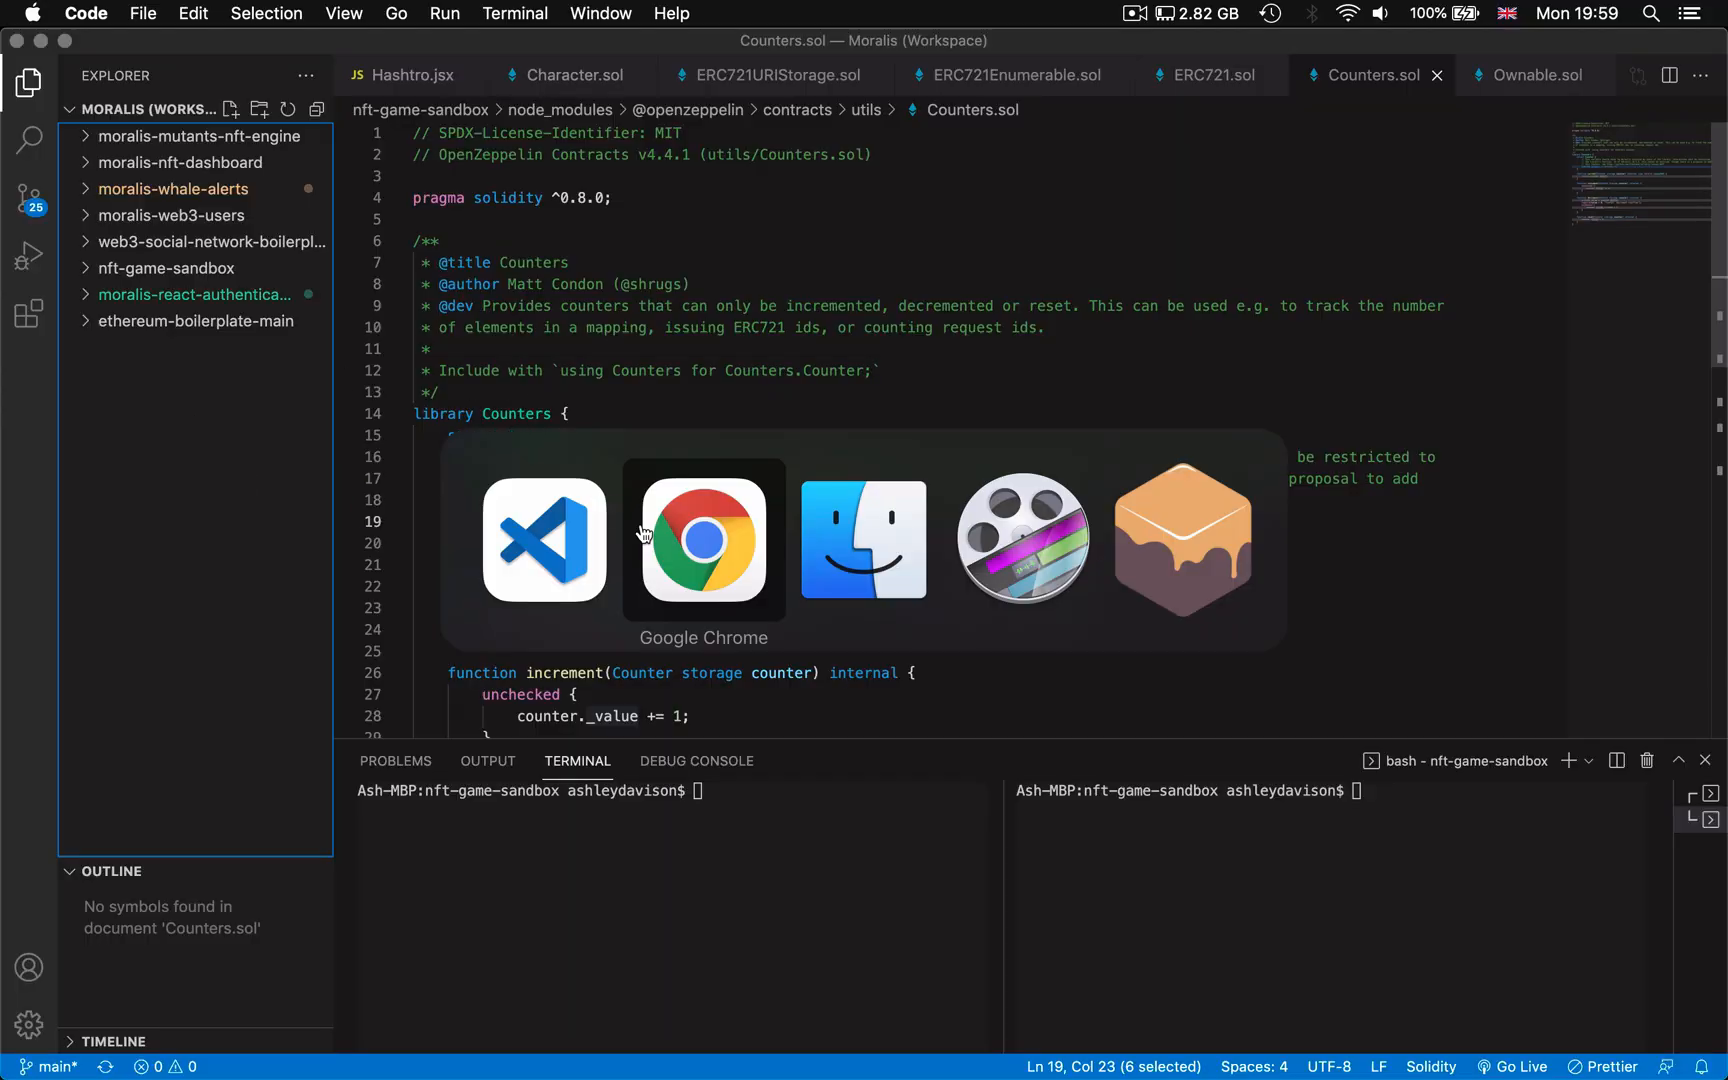
Step: Expand nft-game-sandbox > src > components in the Explorer and load Uploader.jsx
left_click(702, 540)
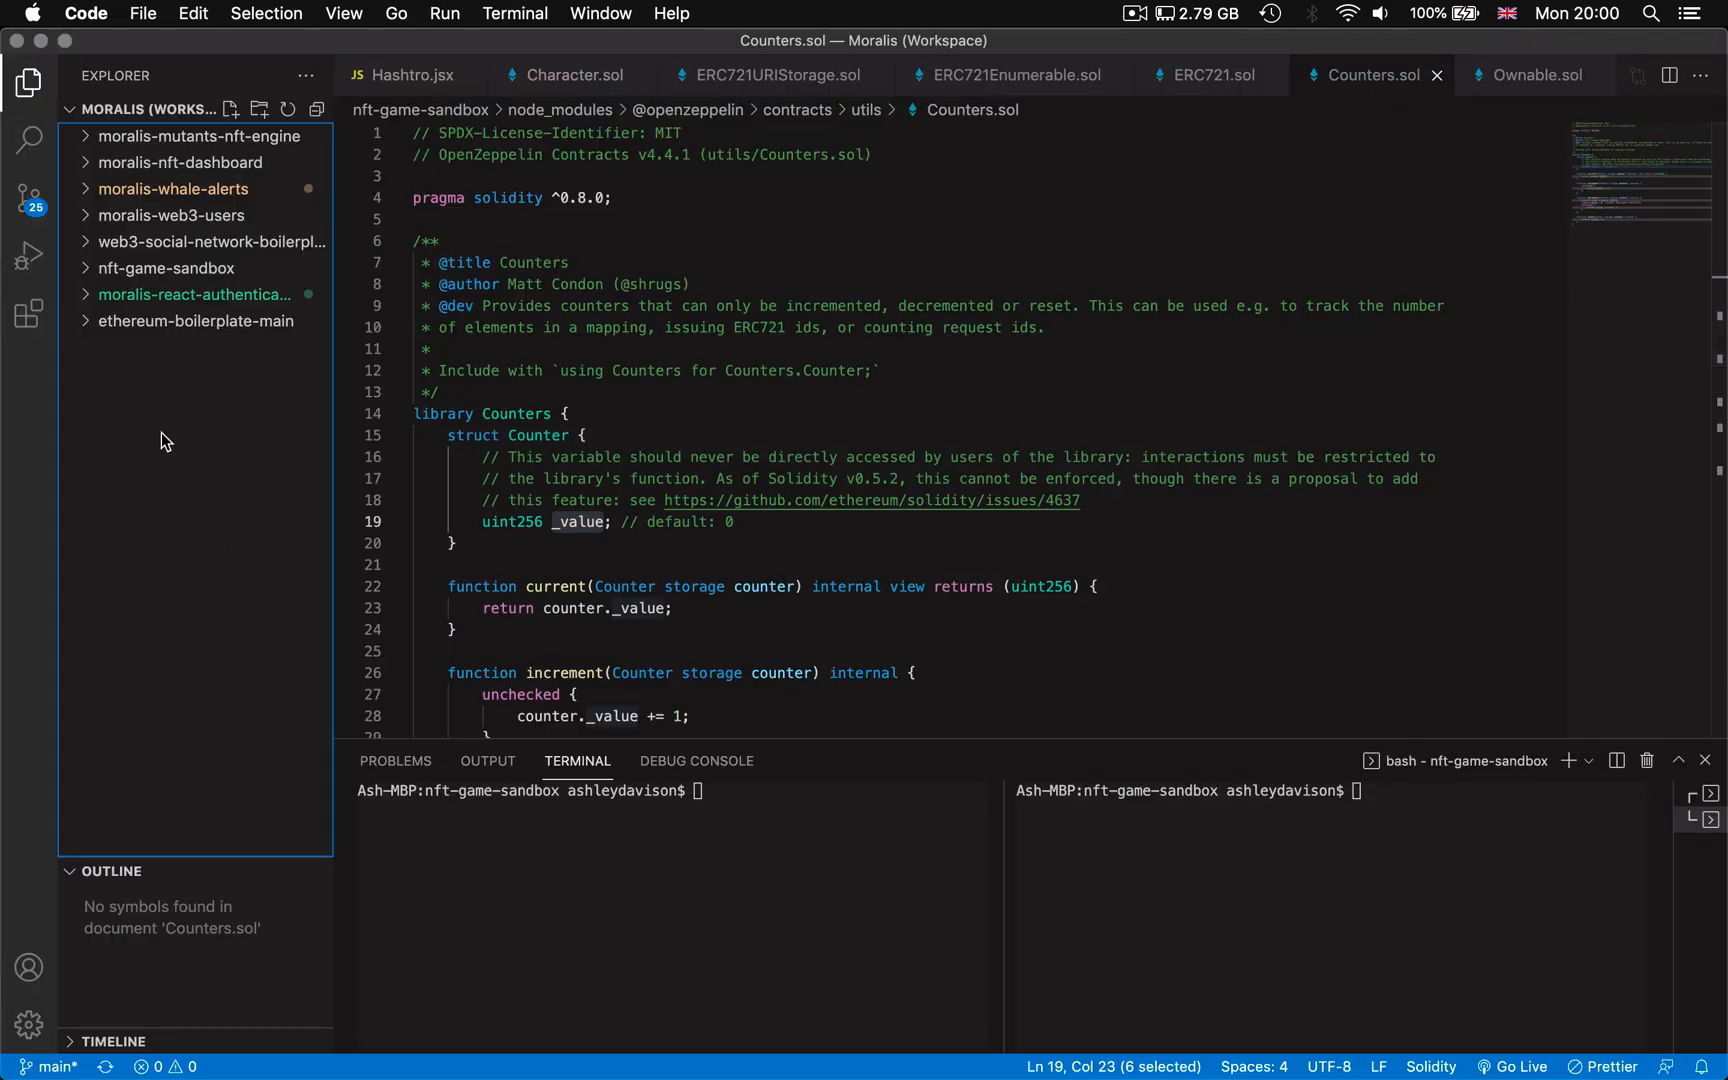
left_click(165, 268)
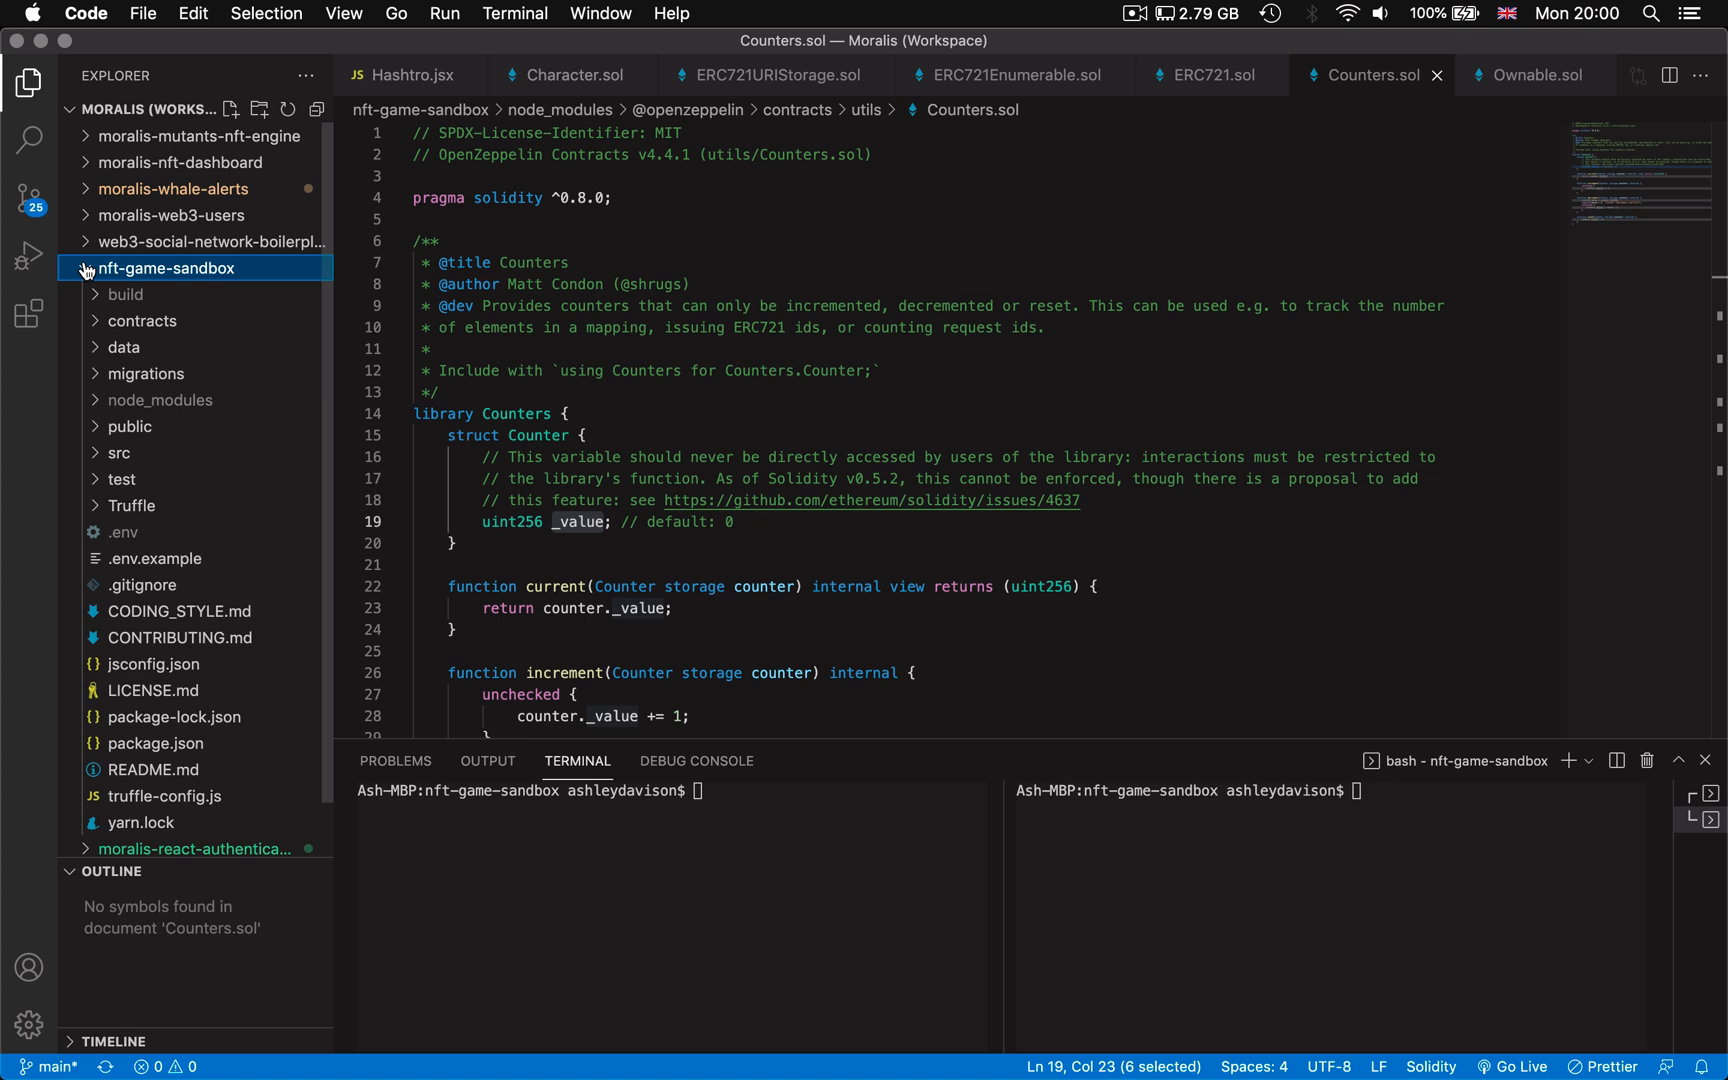
left_click(165, 268)
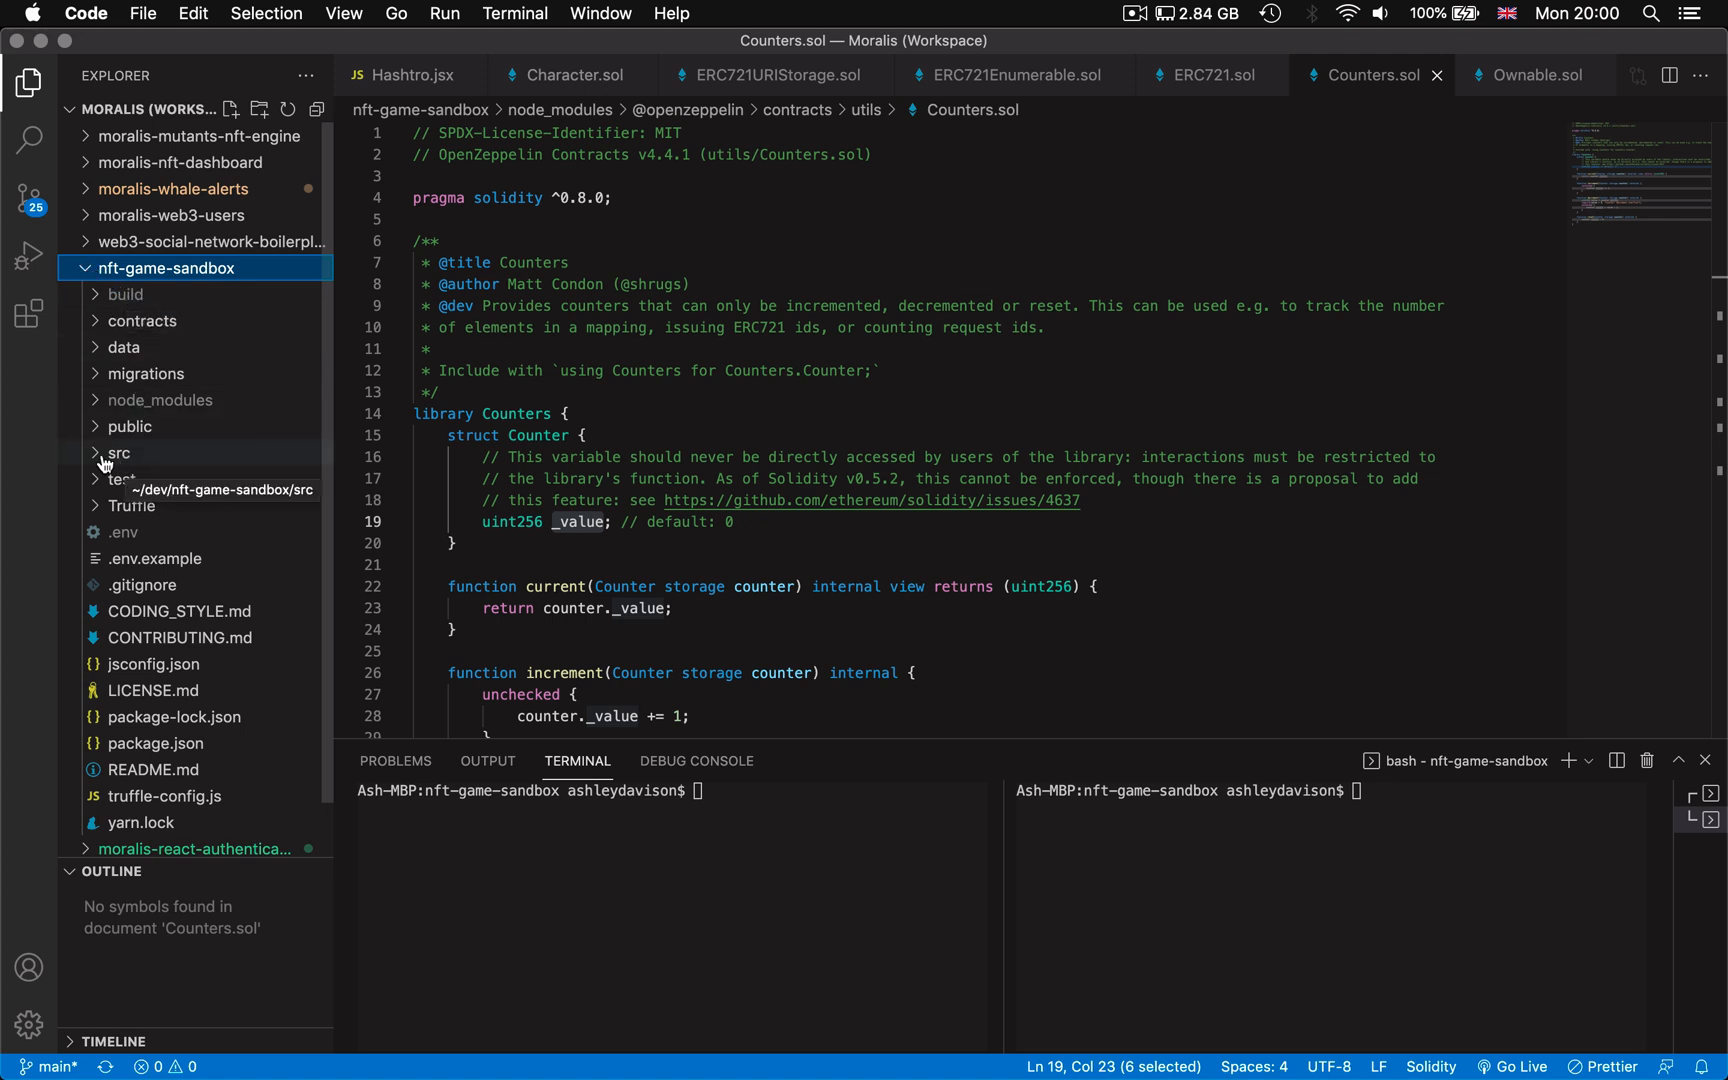
left_click(116, 453)
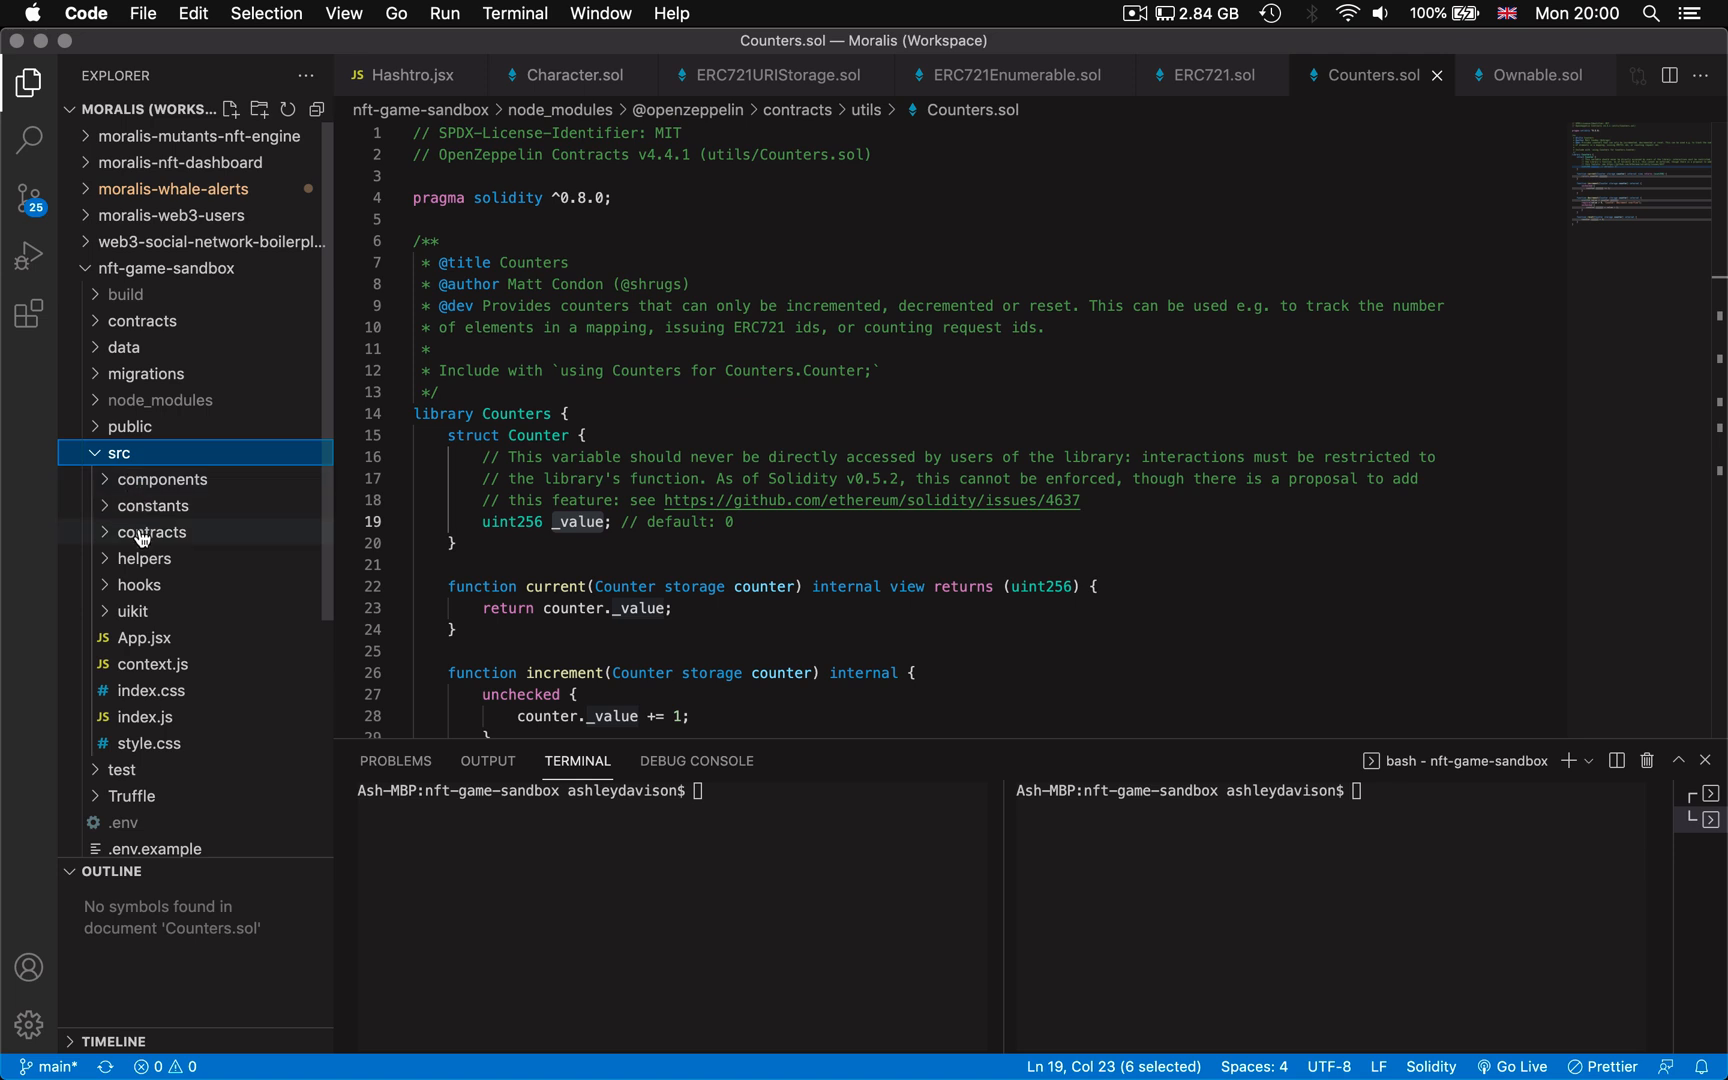
left_click(162, 478)
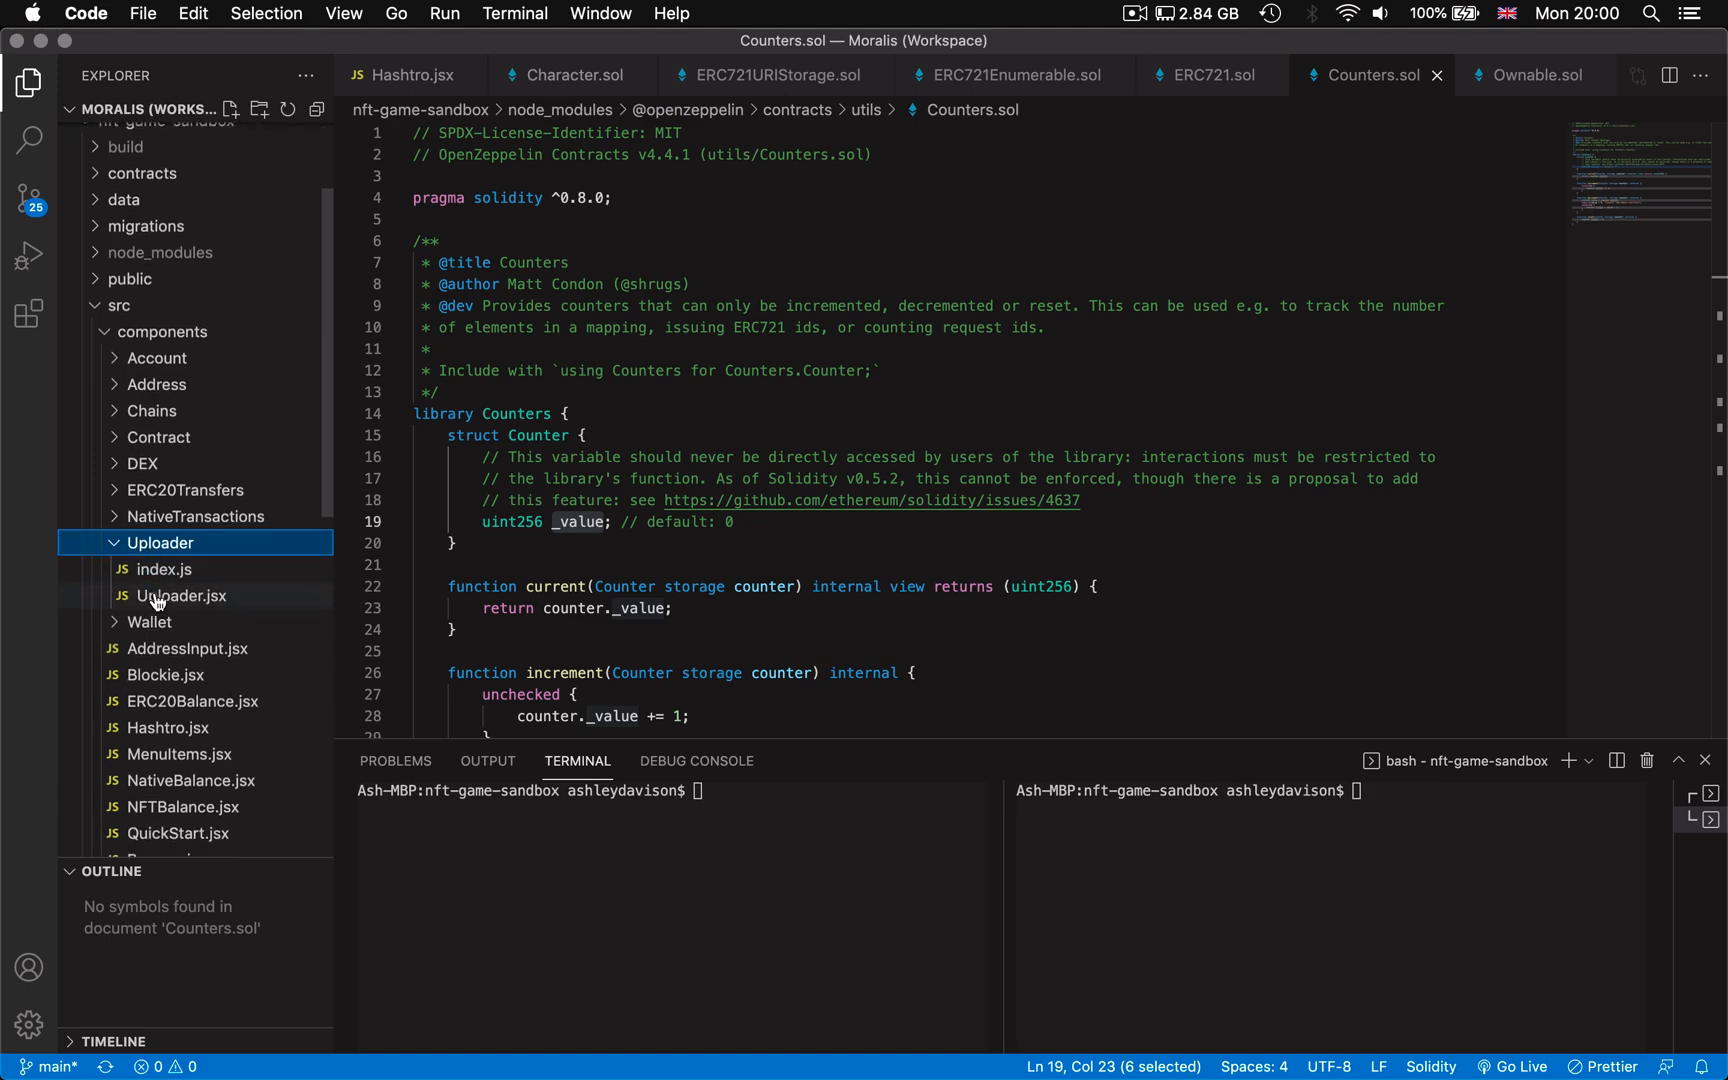
double_click(184, 595)
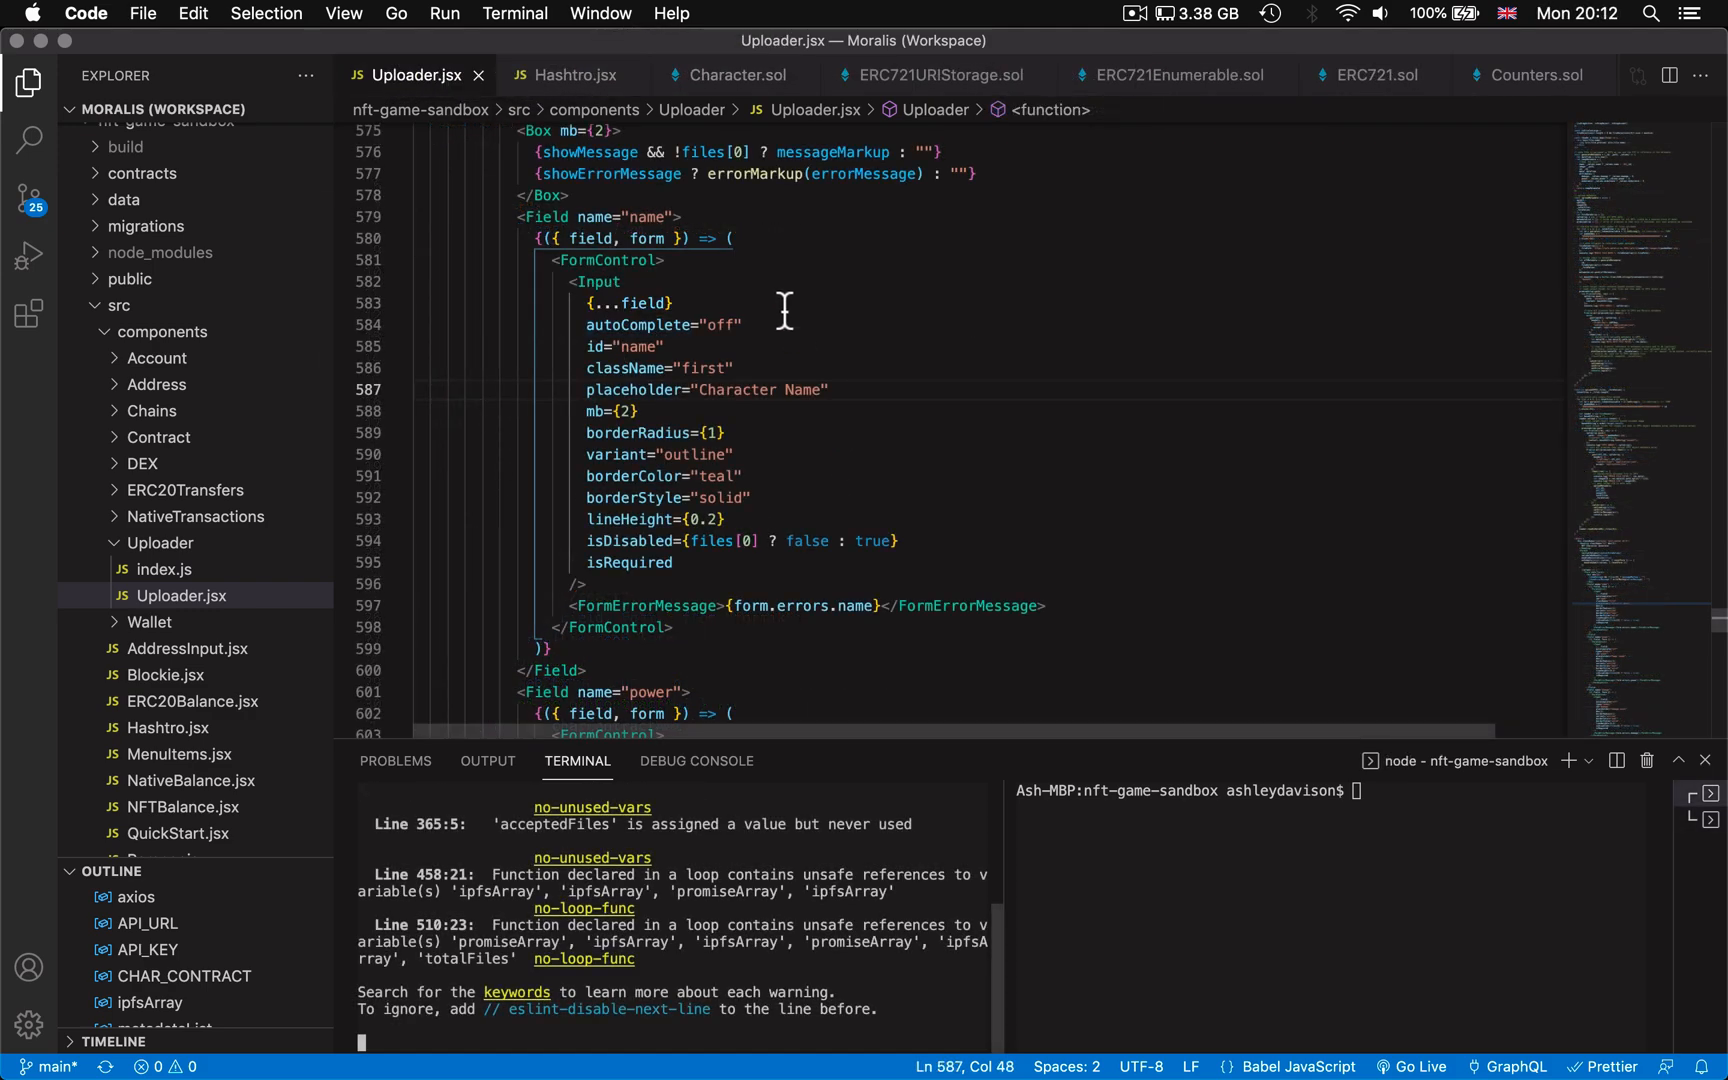
mouse_move(910, 343)
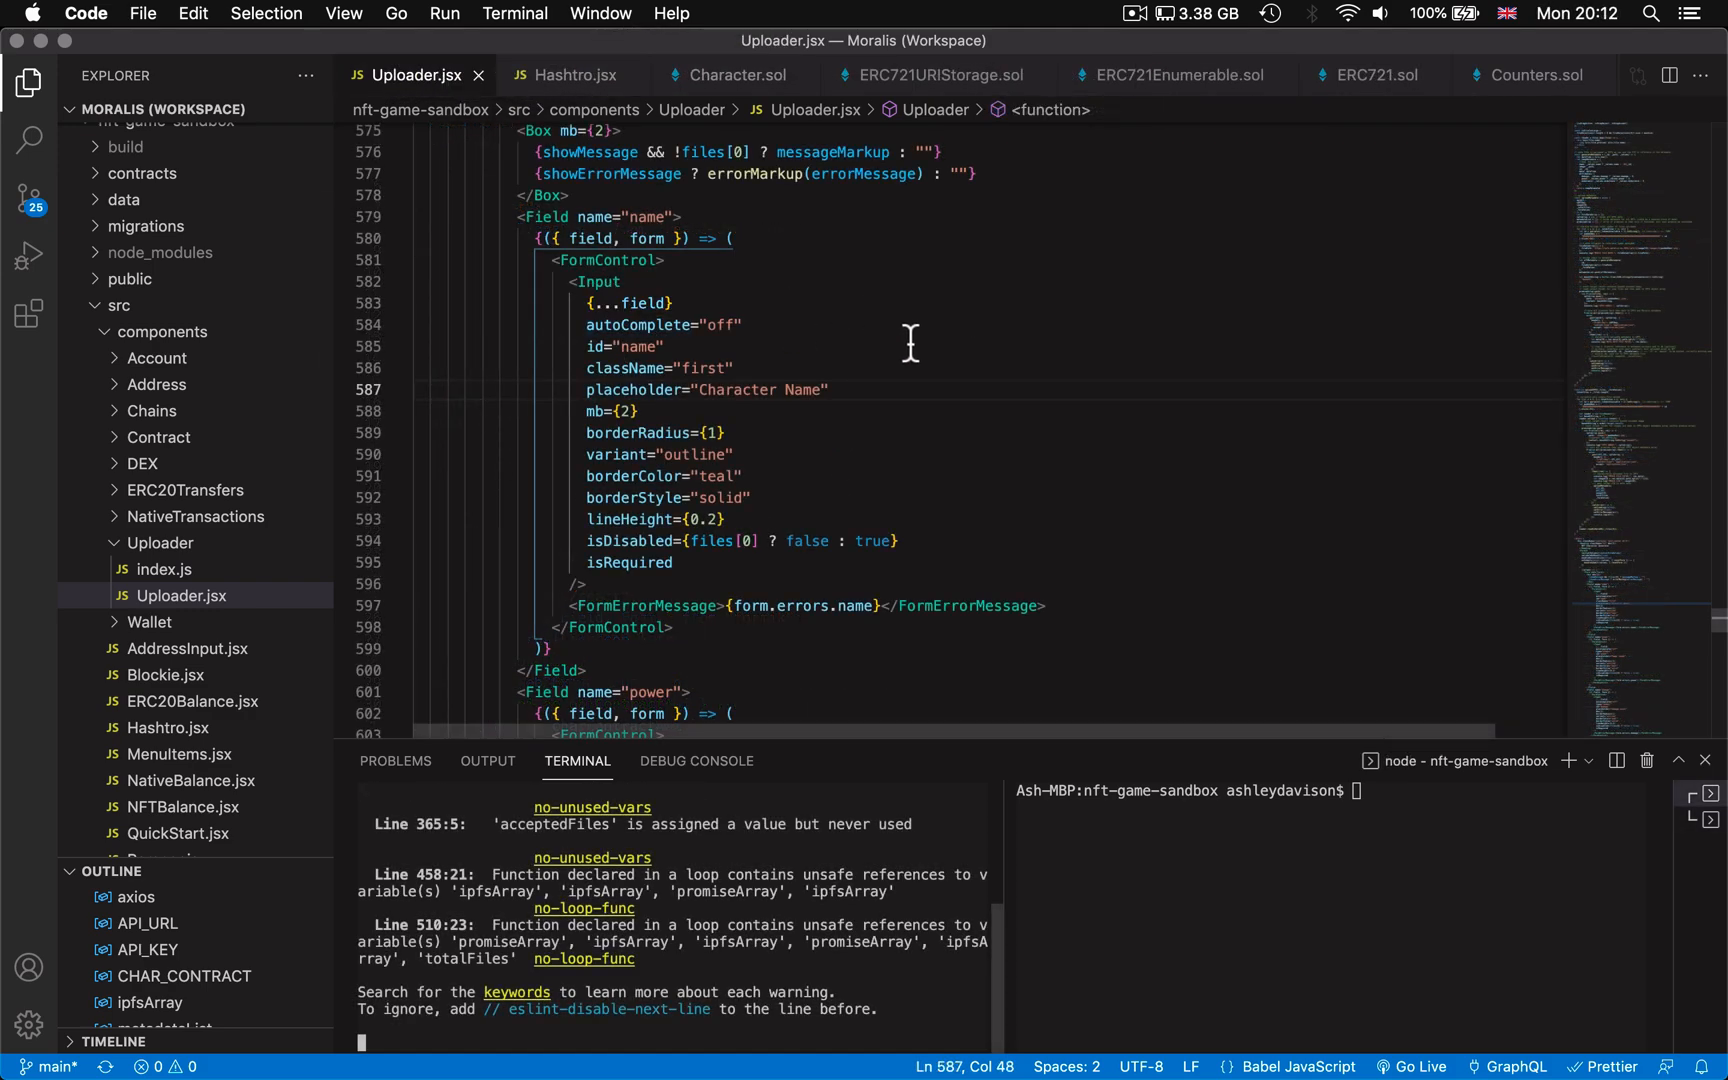
mouse_move(736, 287)
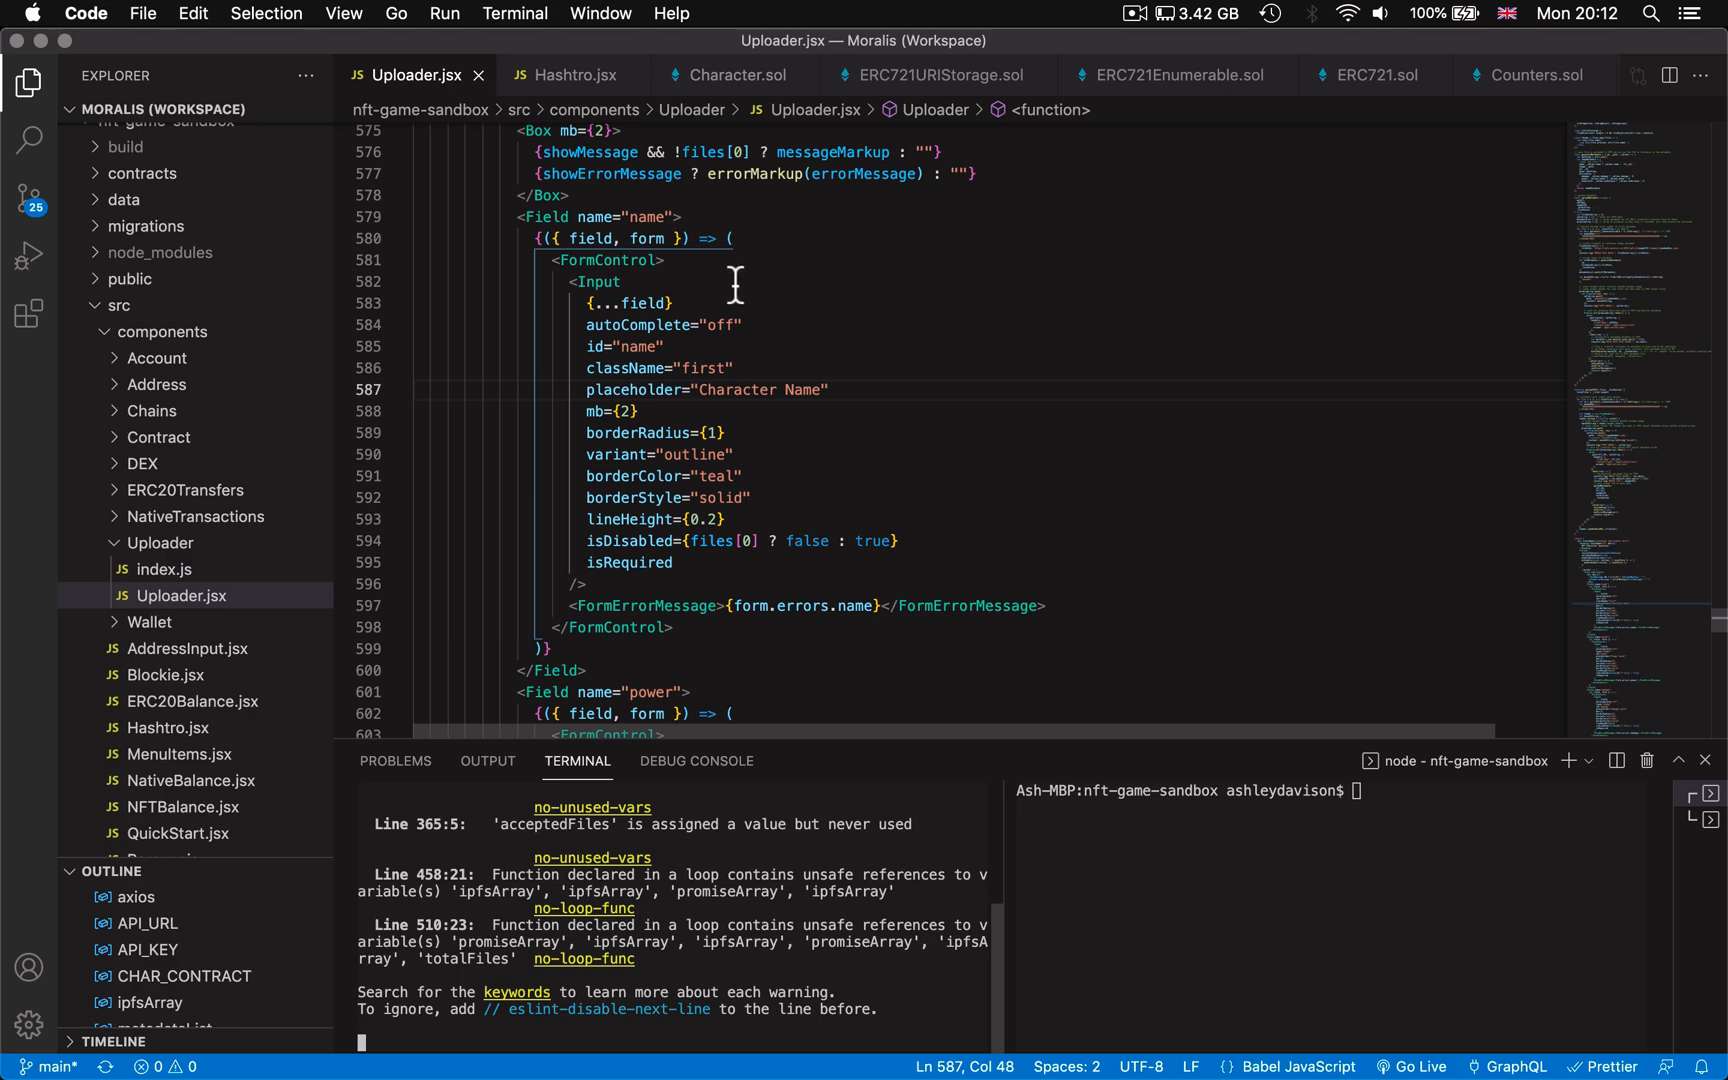
Step: Scroll to the handleSubmit call inside the Formik form's onSubmit handler
scroll("down", 3)
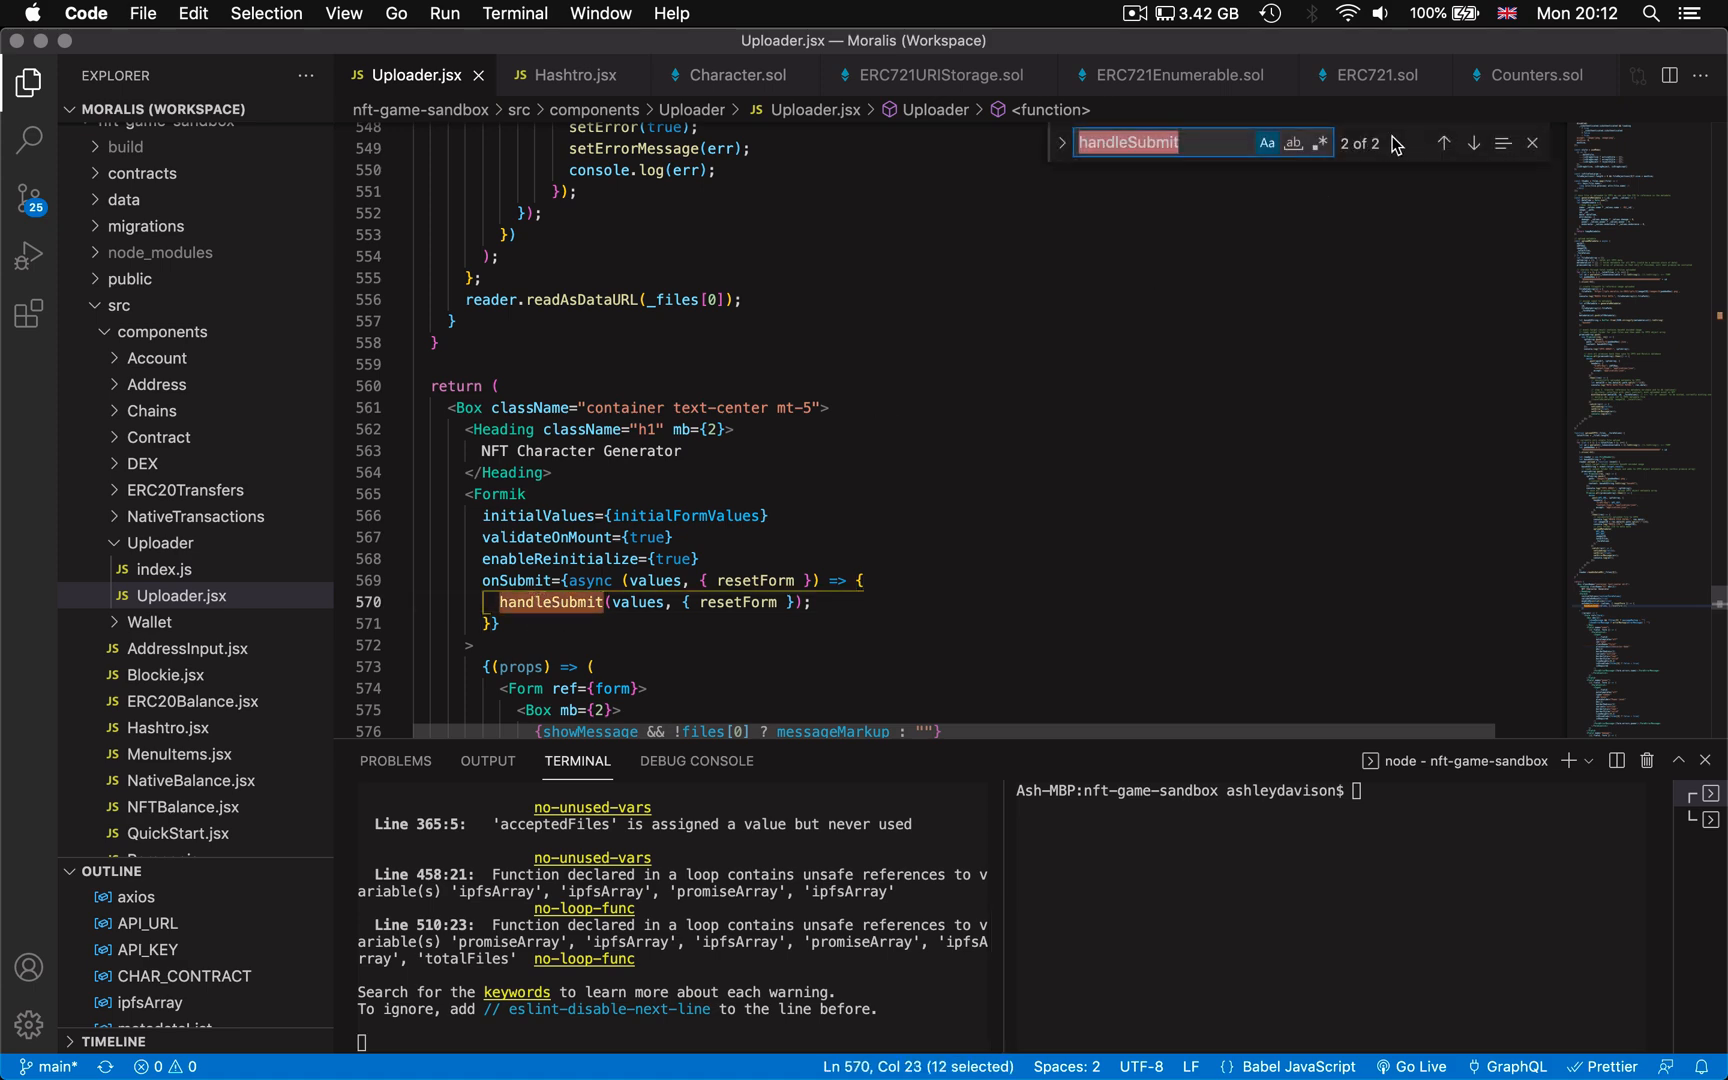
Step: Jump to handleSubmit, then find uploadIPFS and read through its function body
left_click(1443, 143)
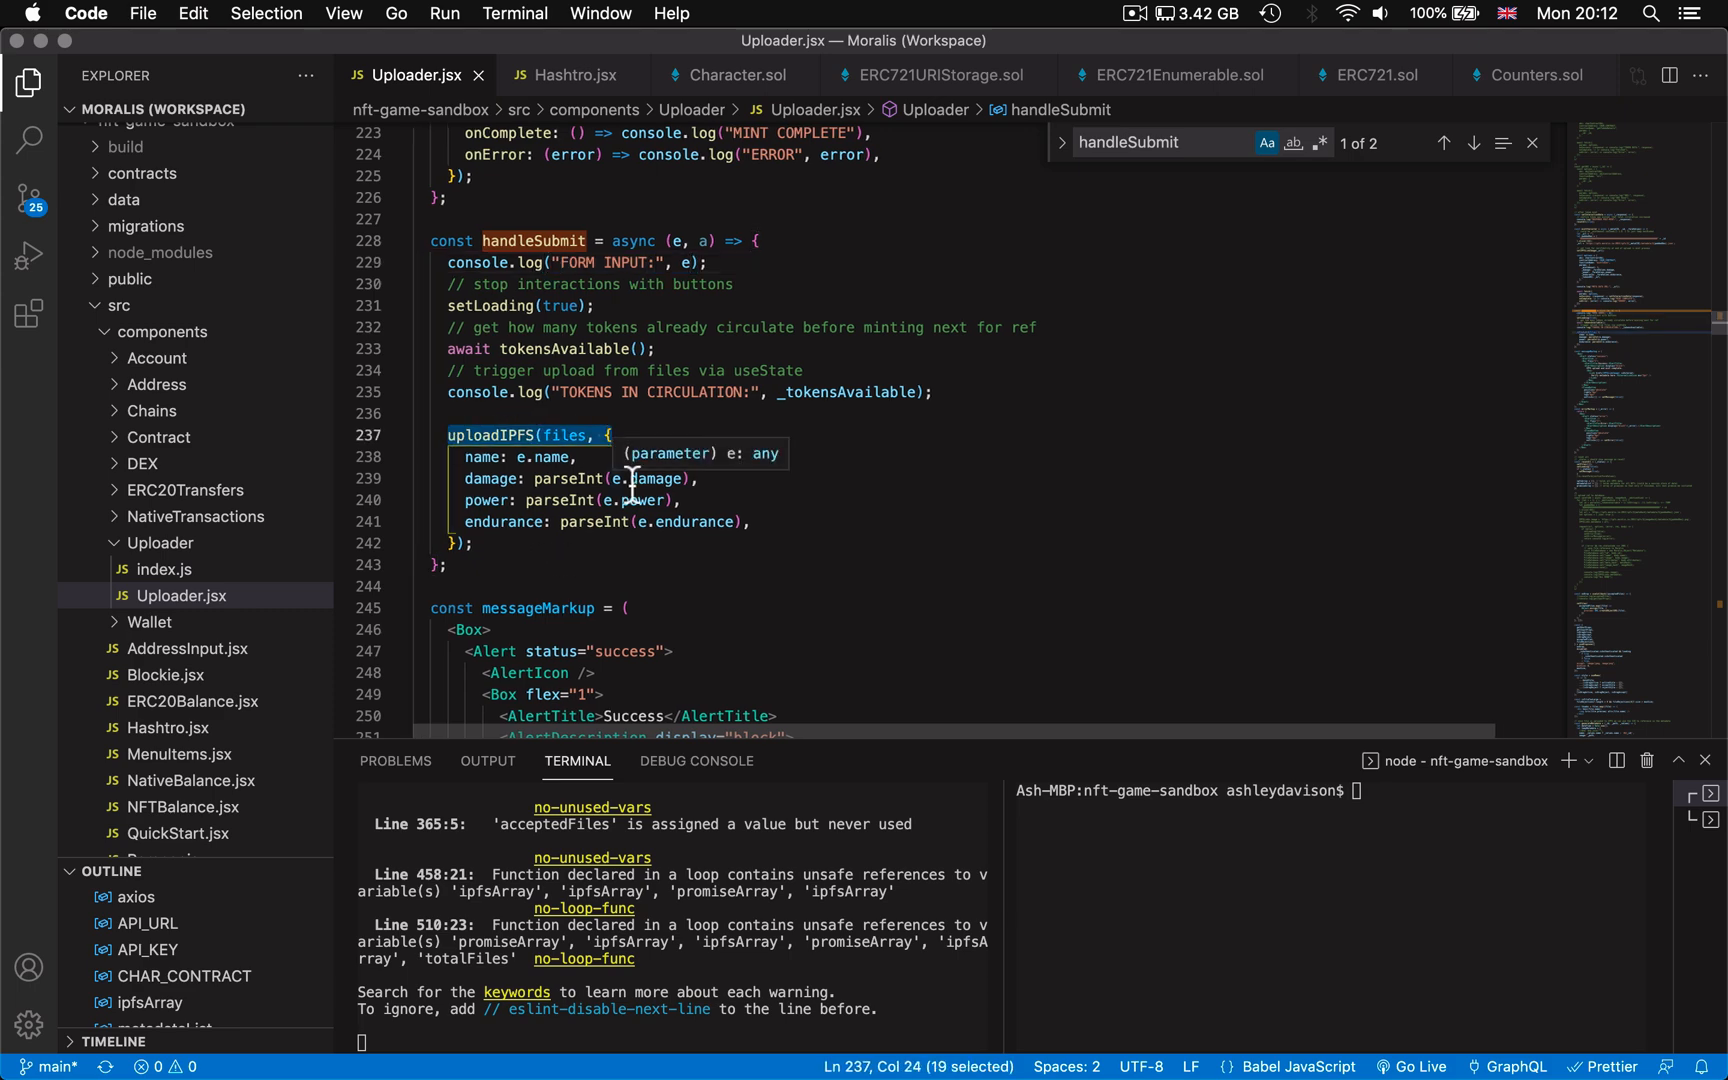
type("uploadIPFS")
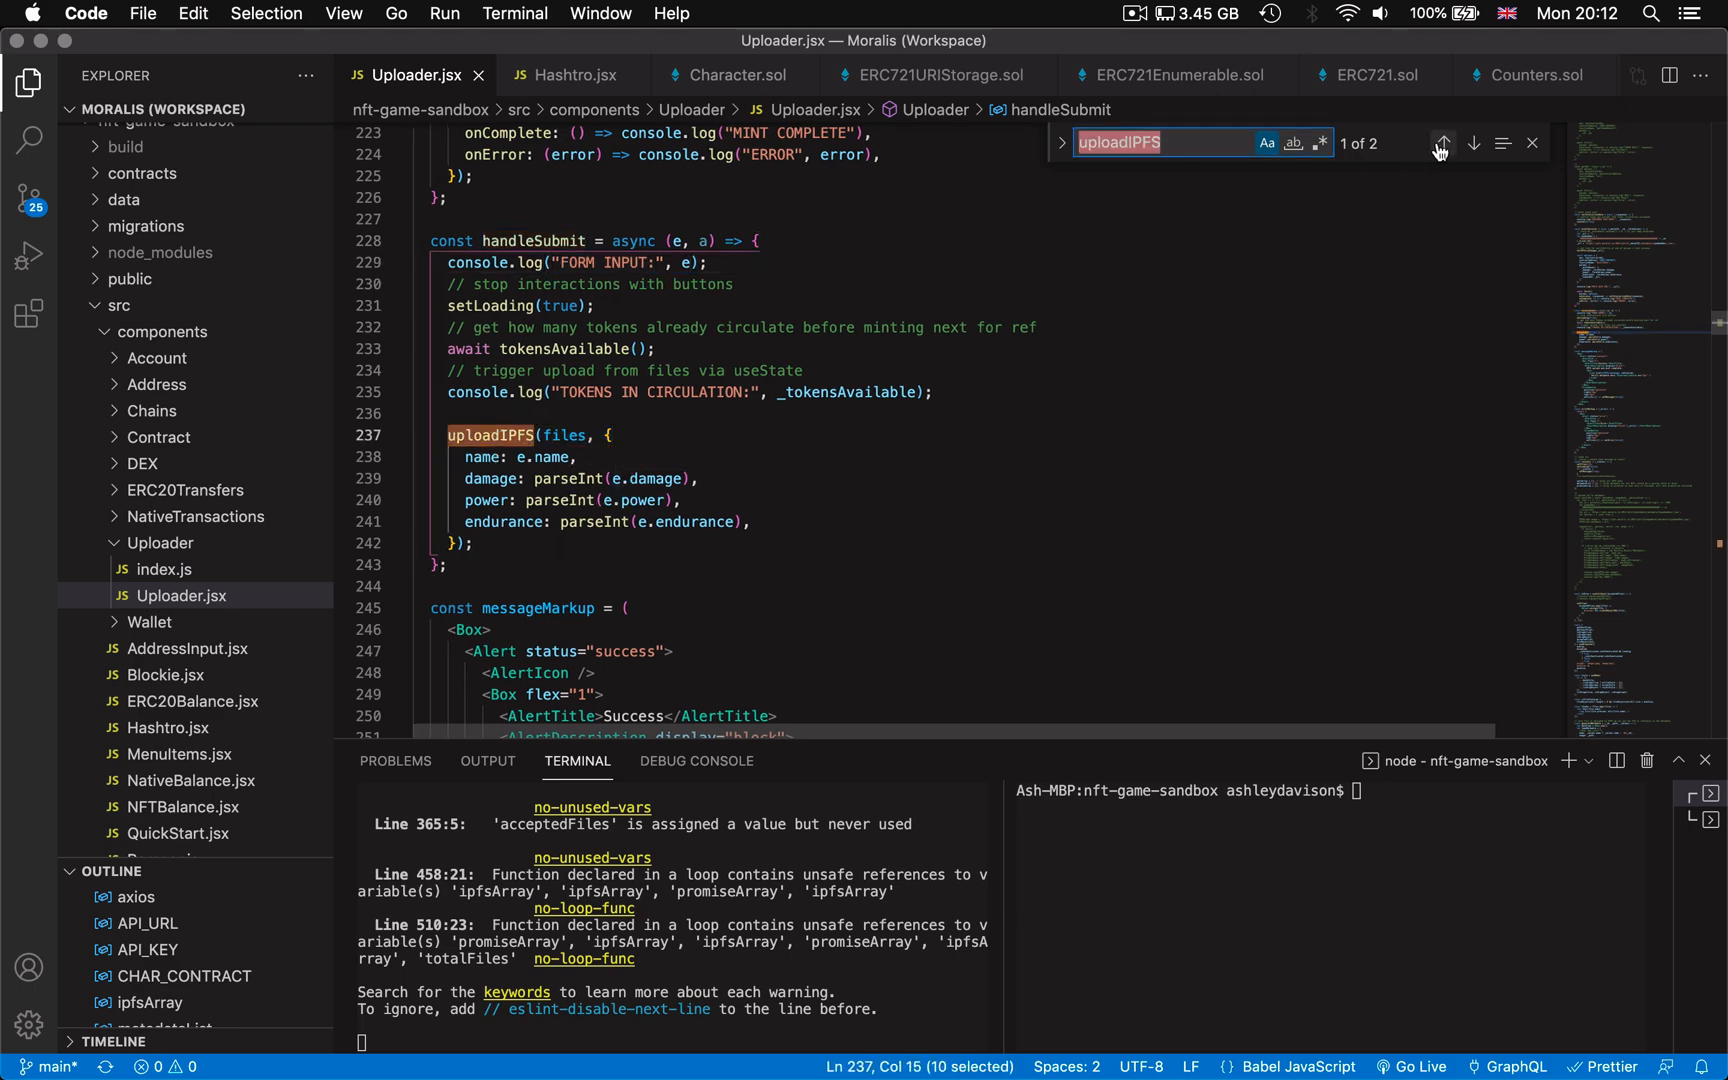
left_click(1443, 143)
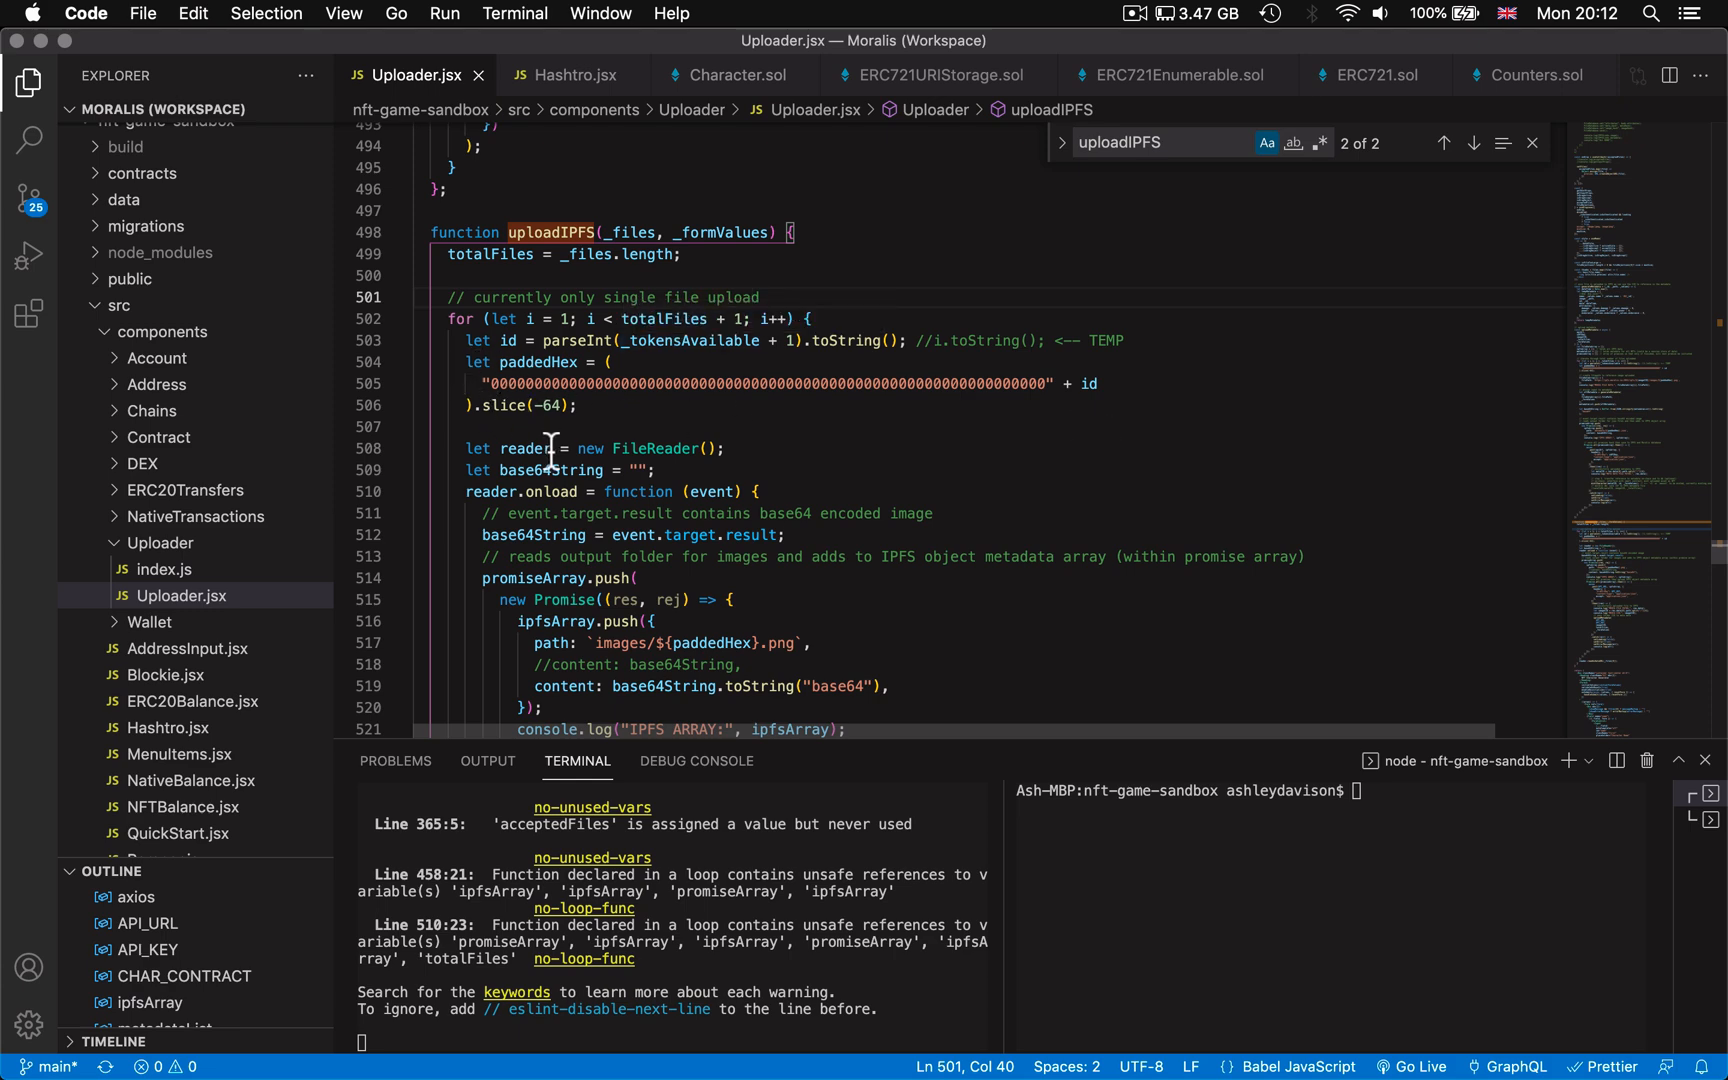
scroll("down", 3)
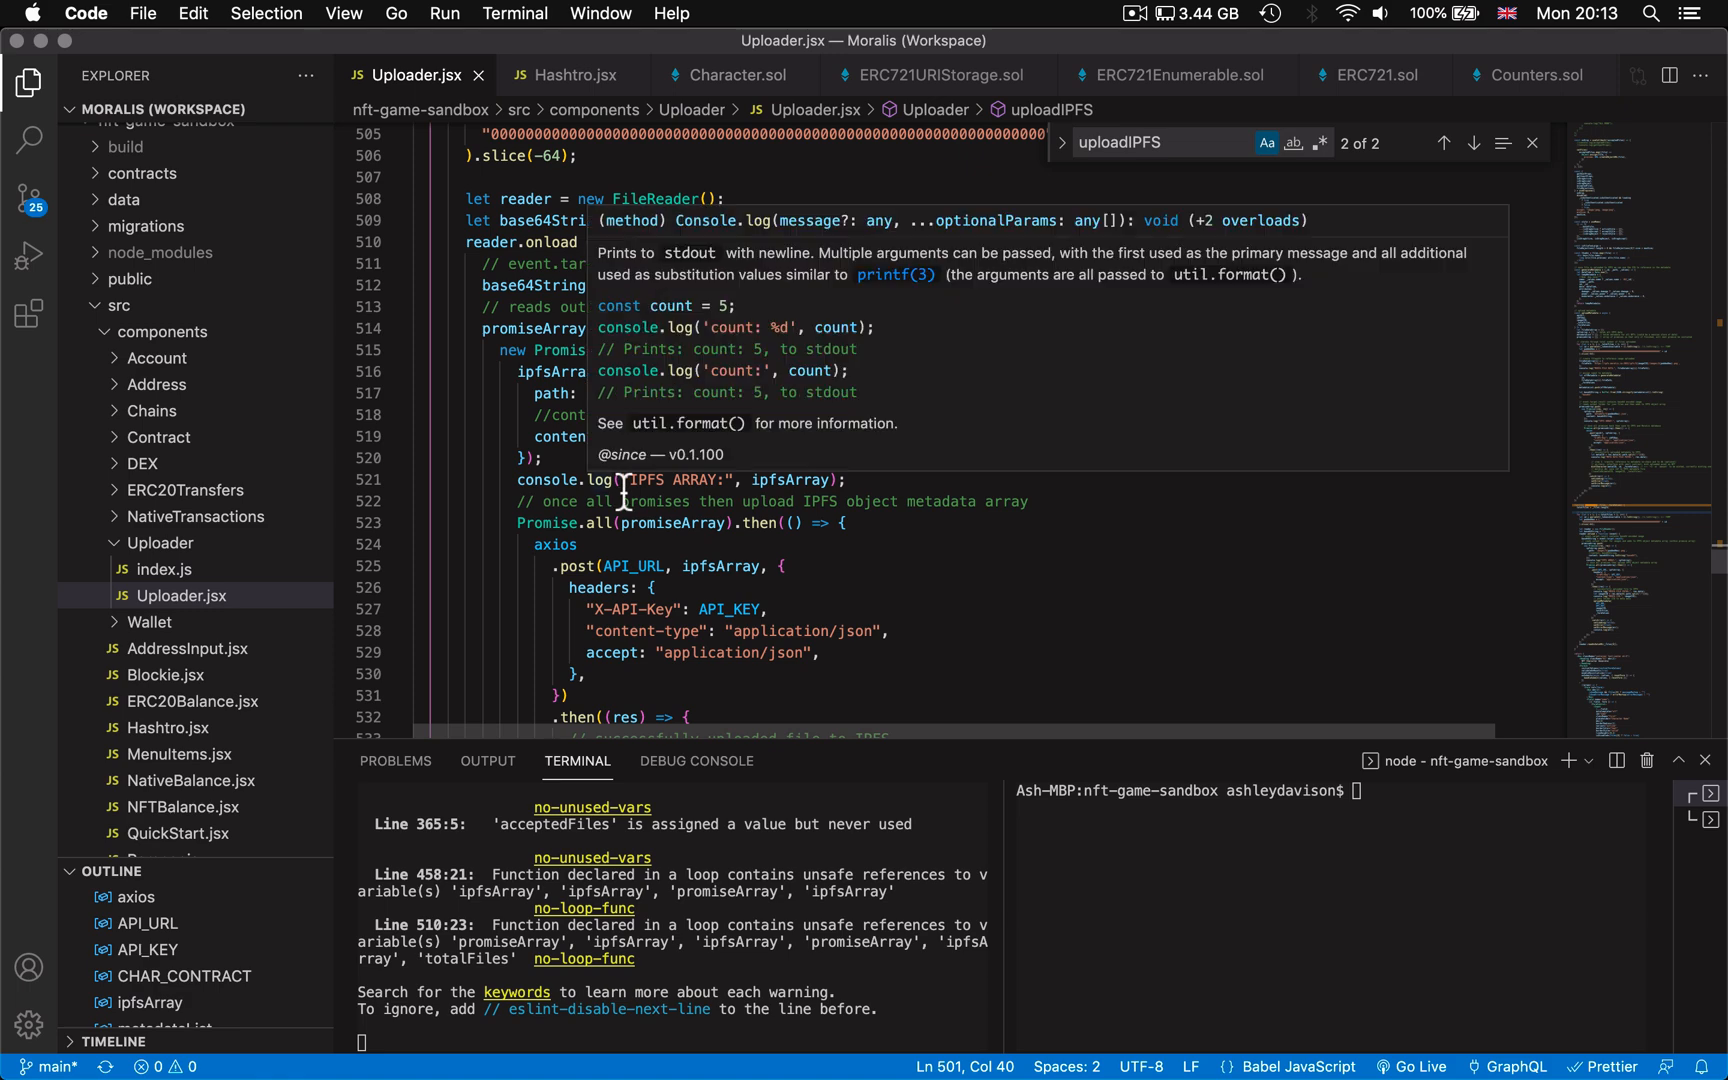
scroll("down", 3)
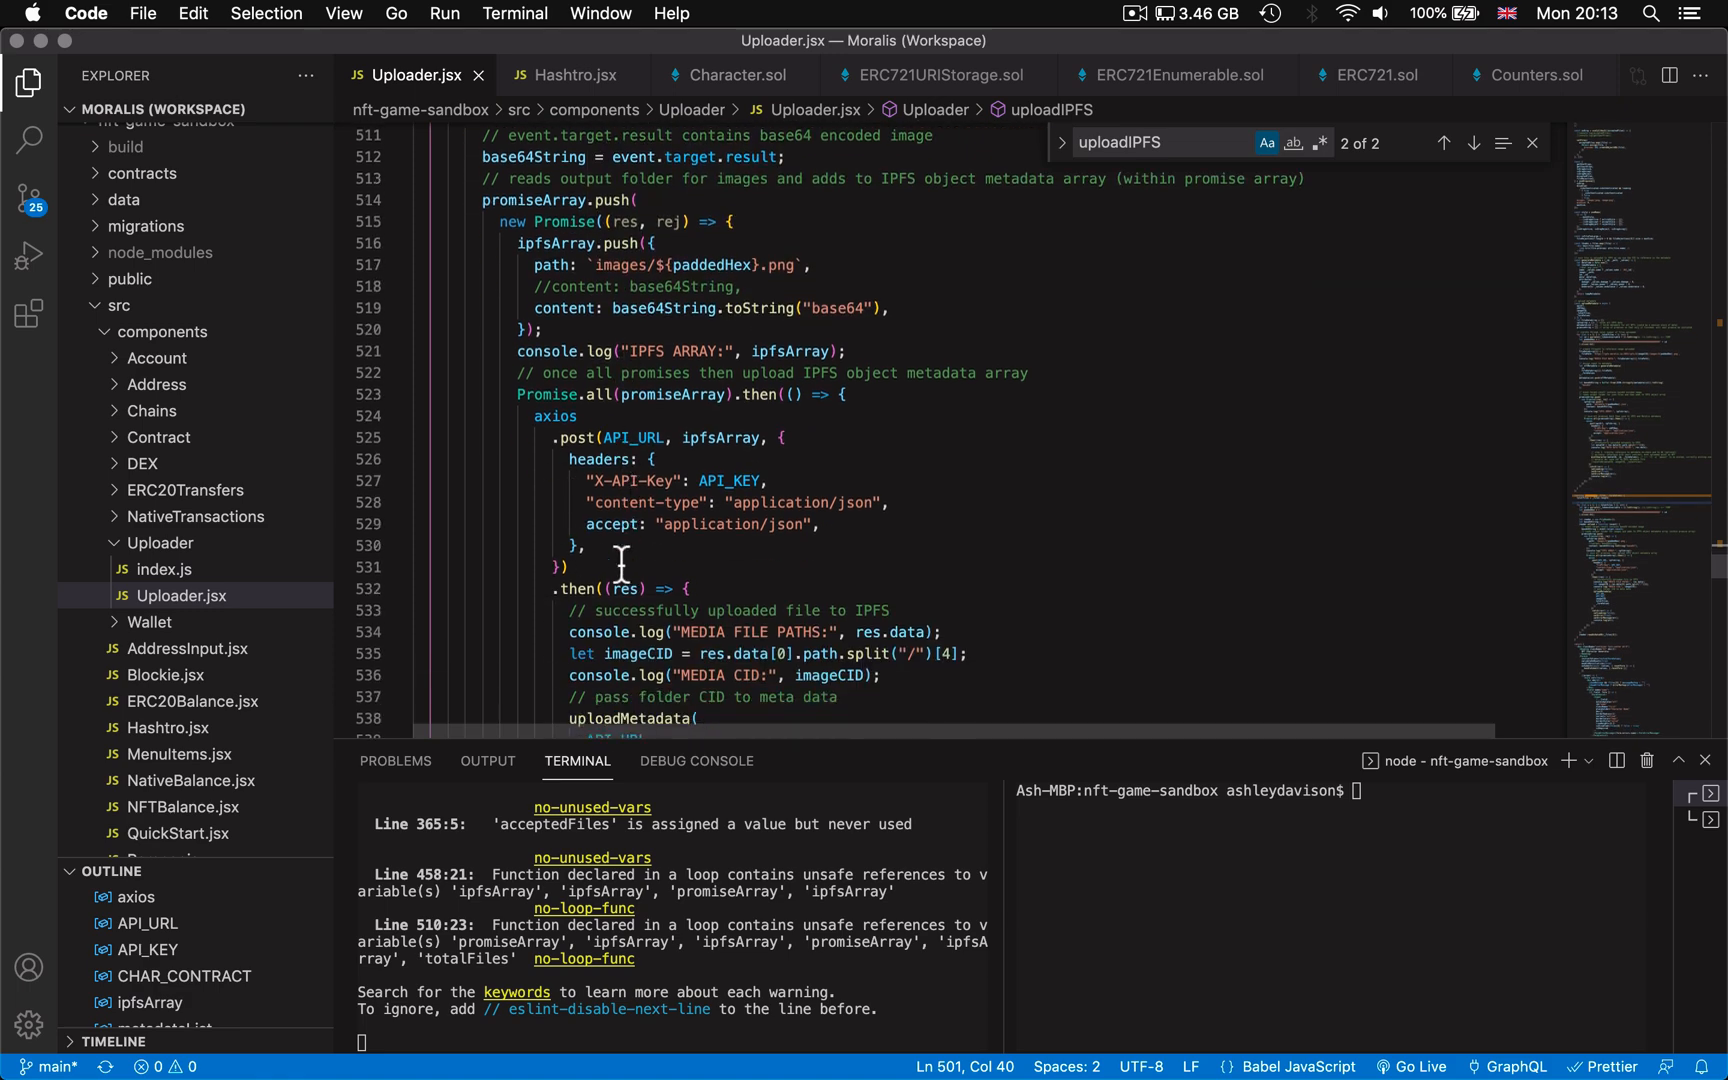
scroll("down", 3)
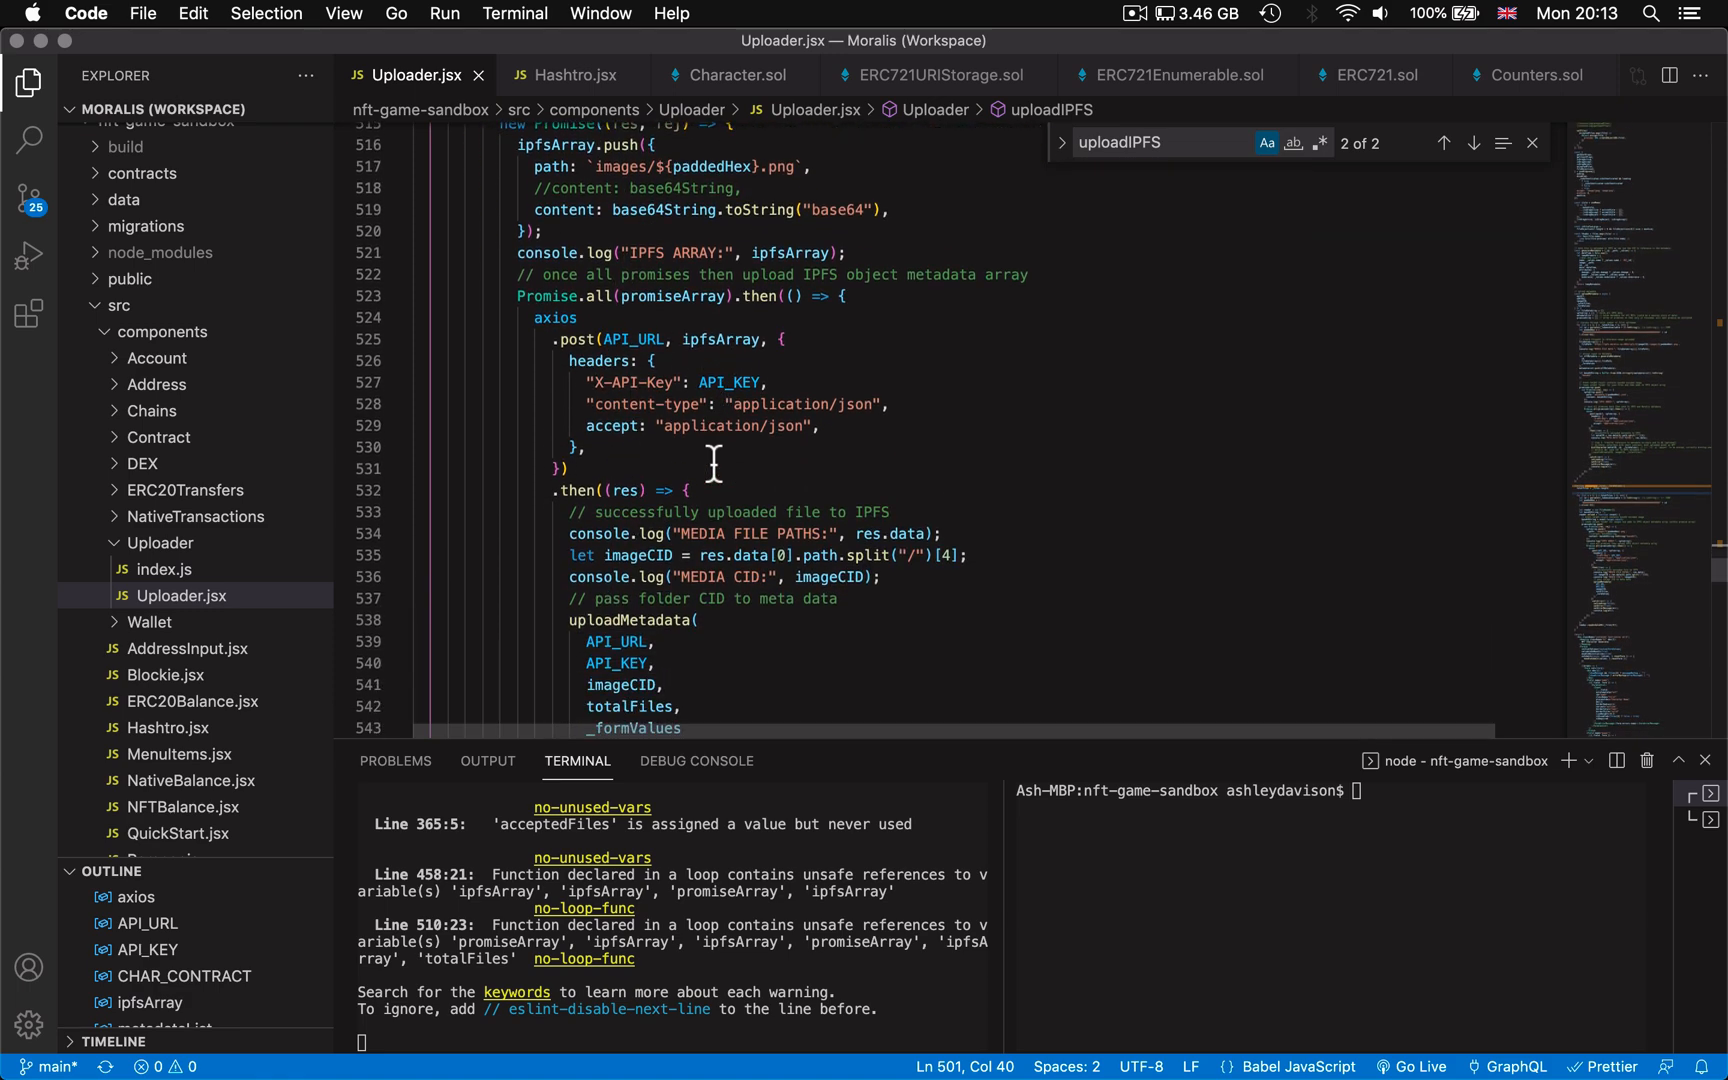
scroll("down", 3)
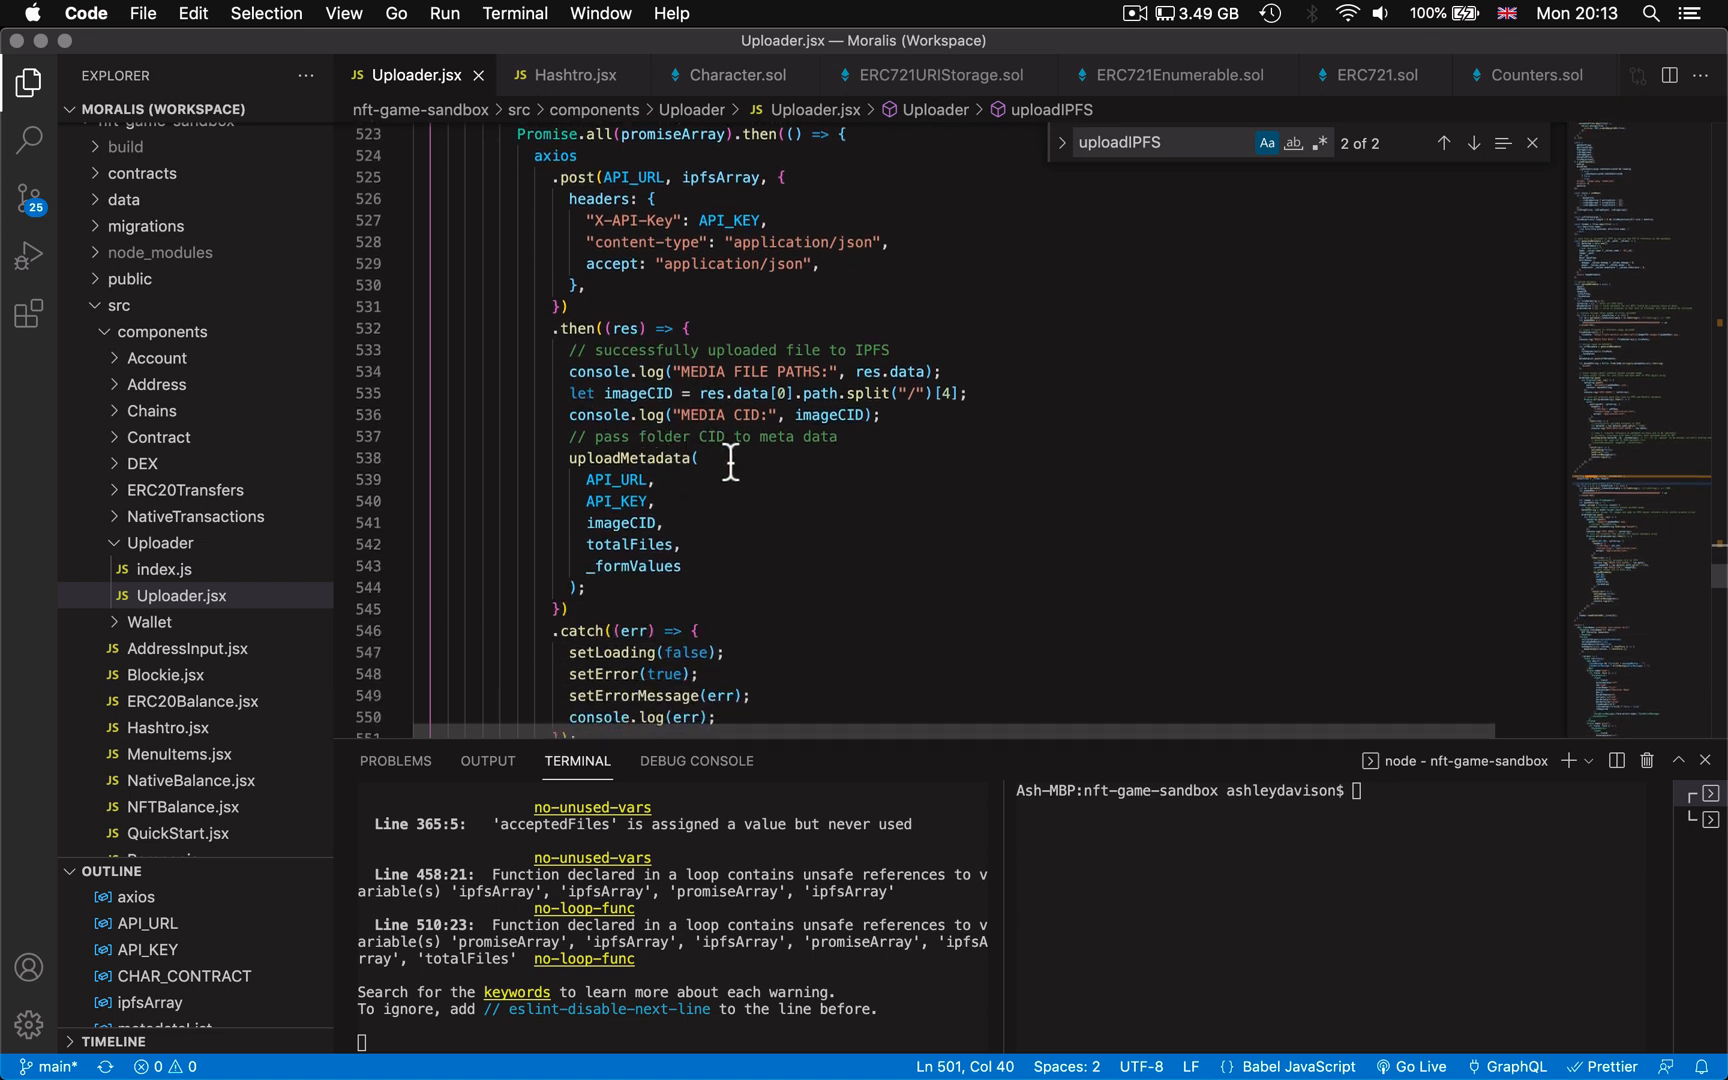
scroll("down", 3)
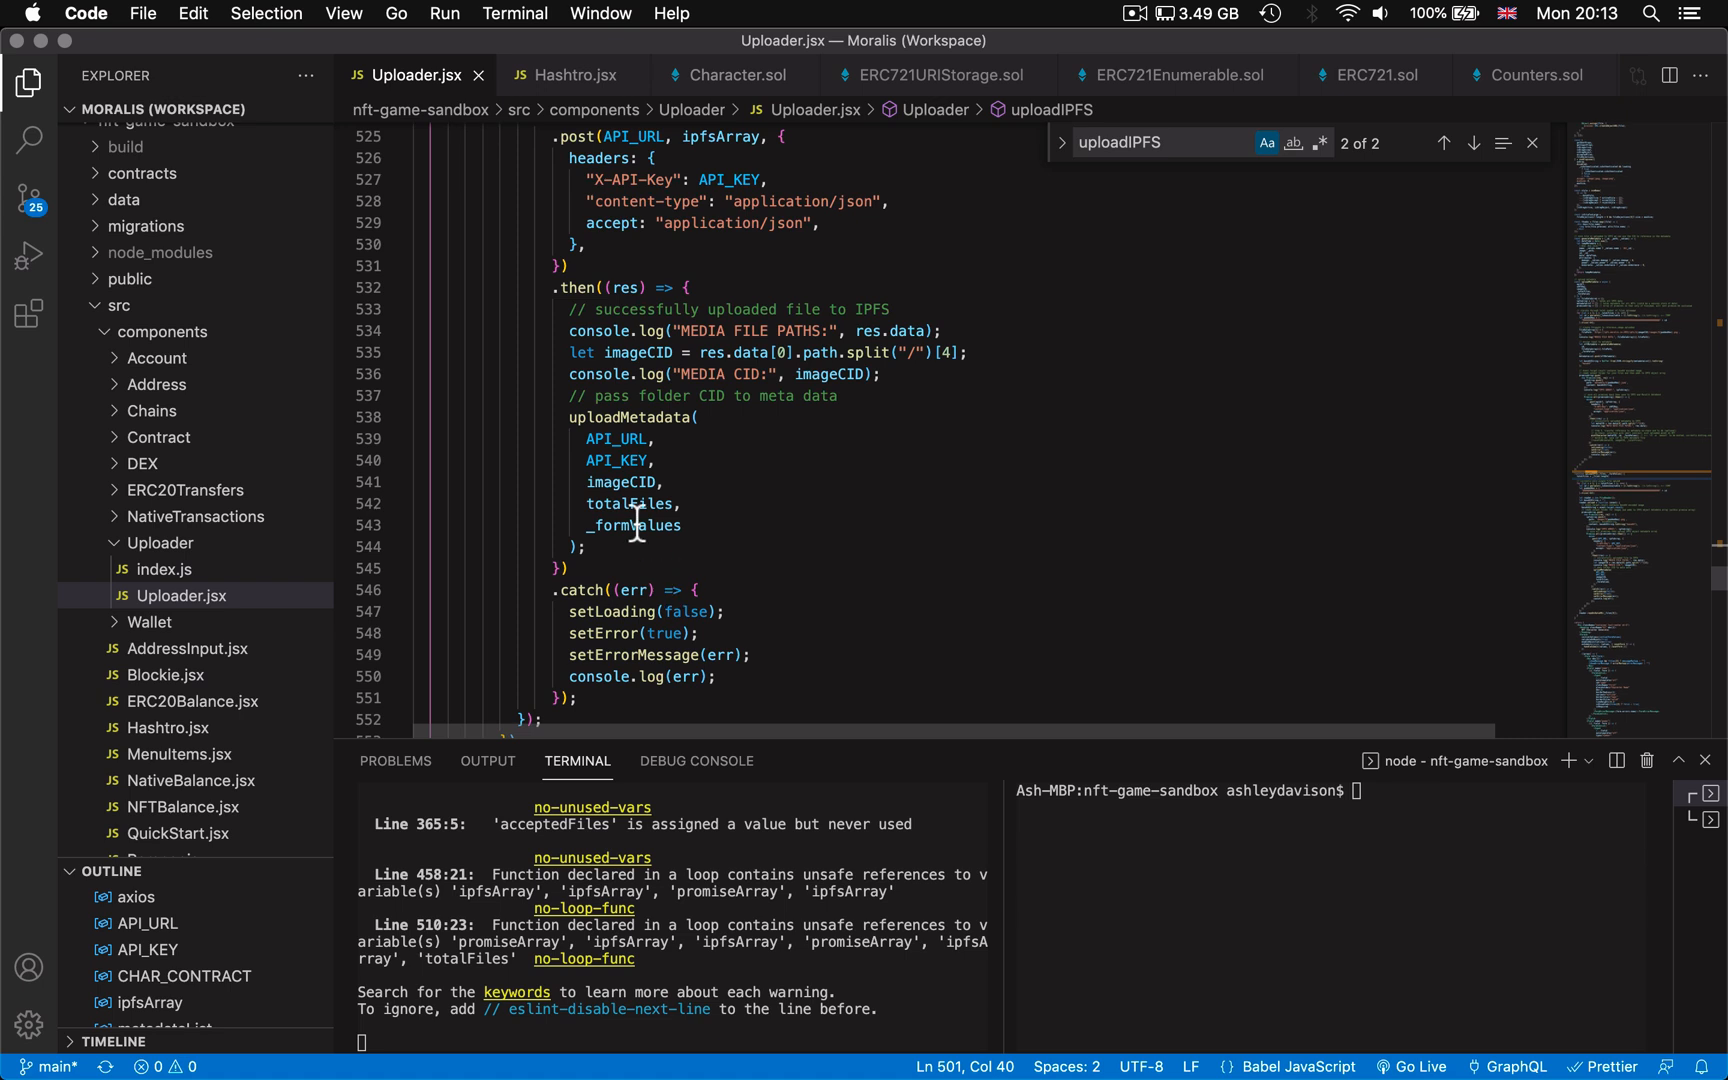
mouse_move(601, 418)
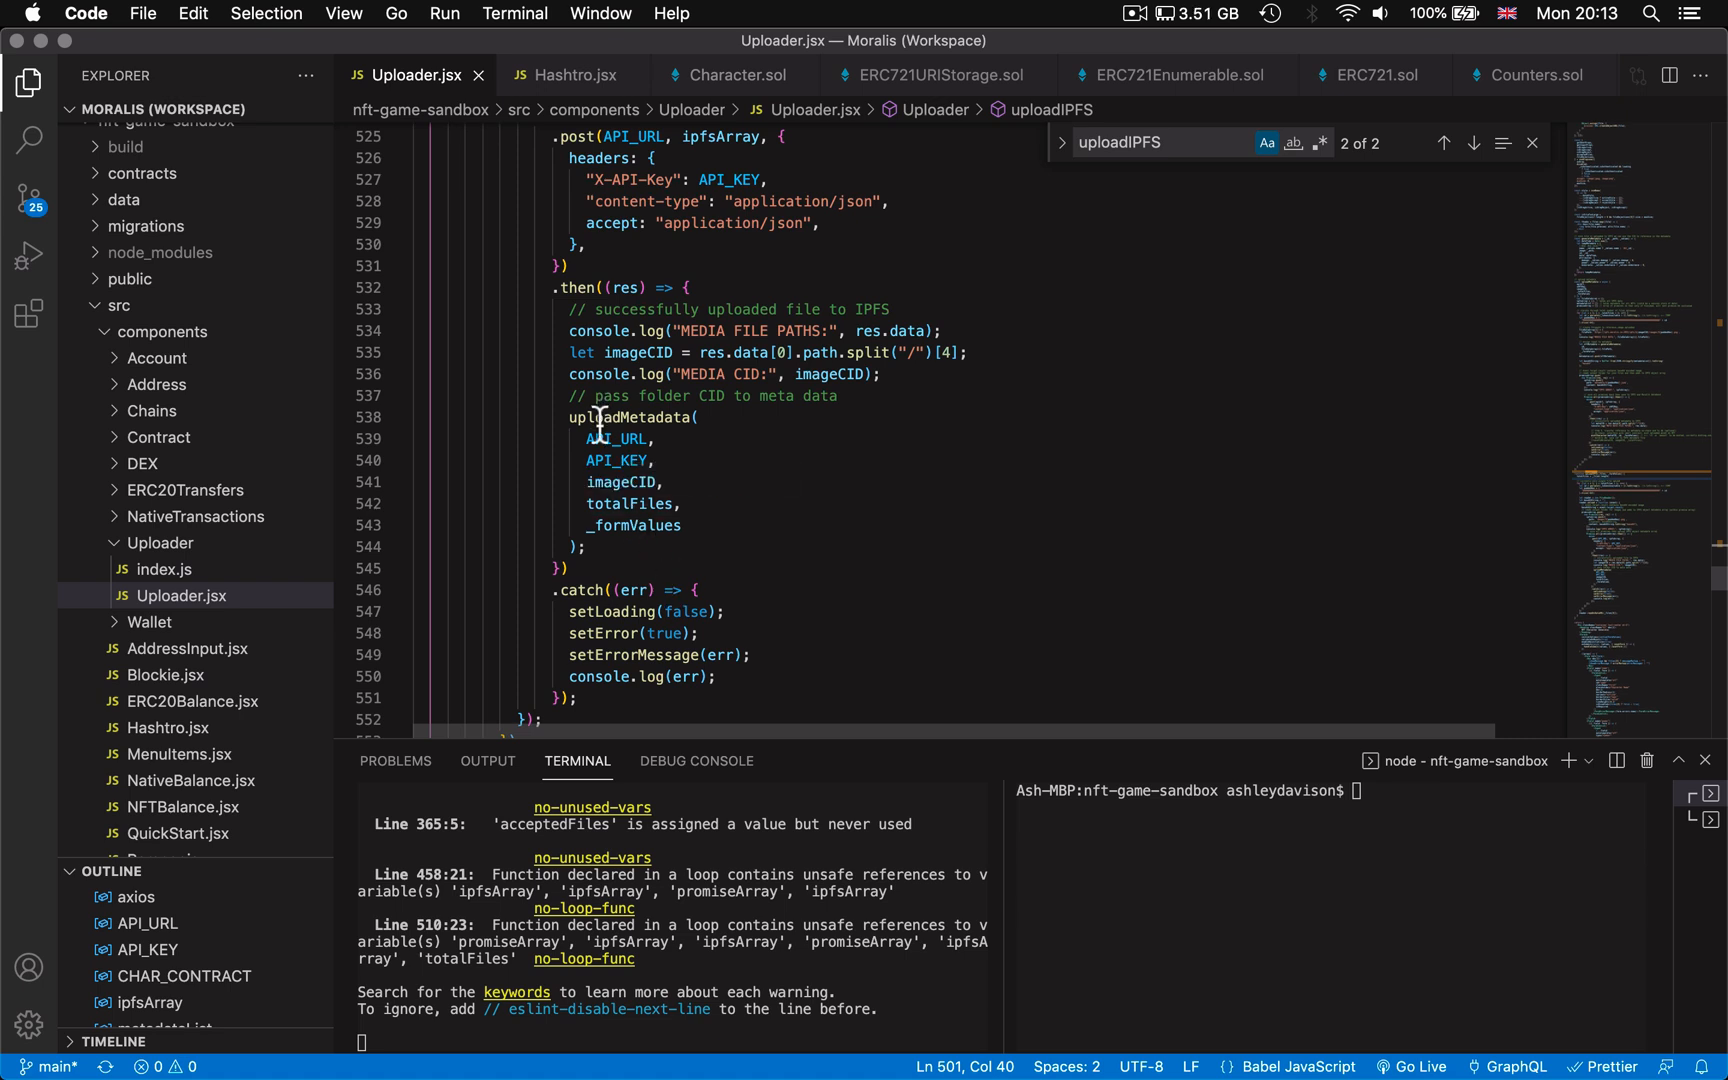
Step: Find uploadMetadata and land on its definition where the metadata CID feeds mintCharacter
type("uploadMetadata")
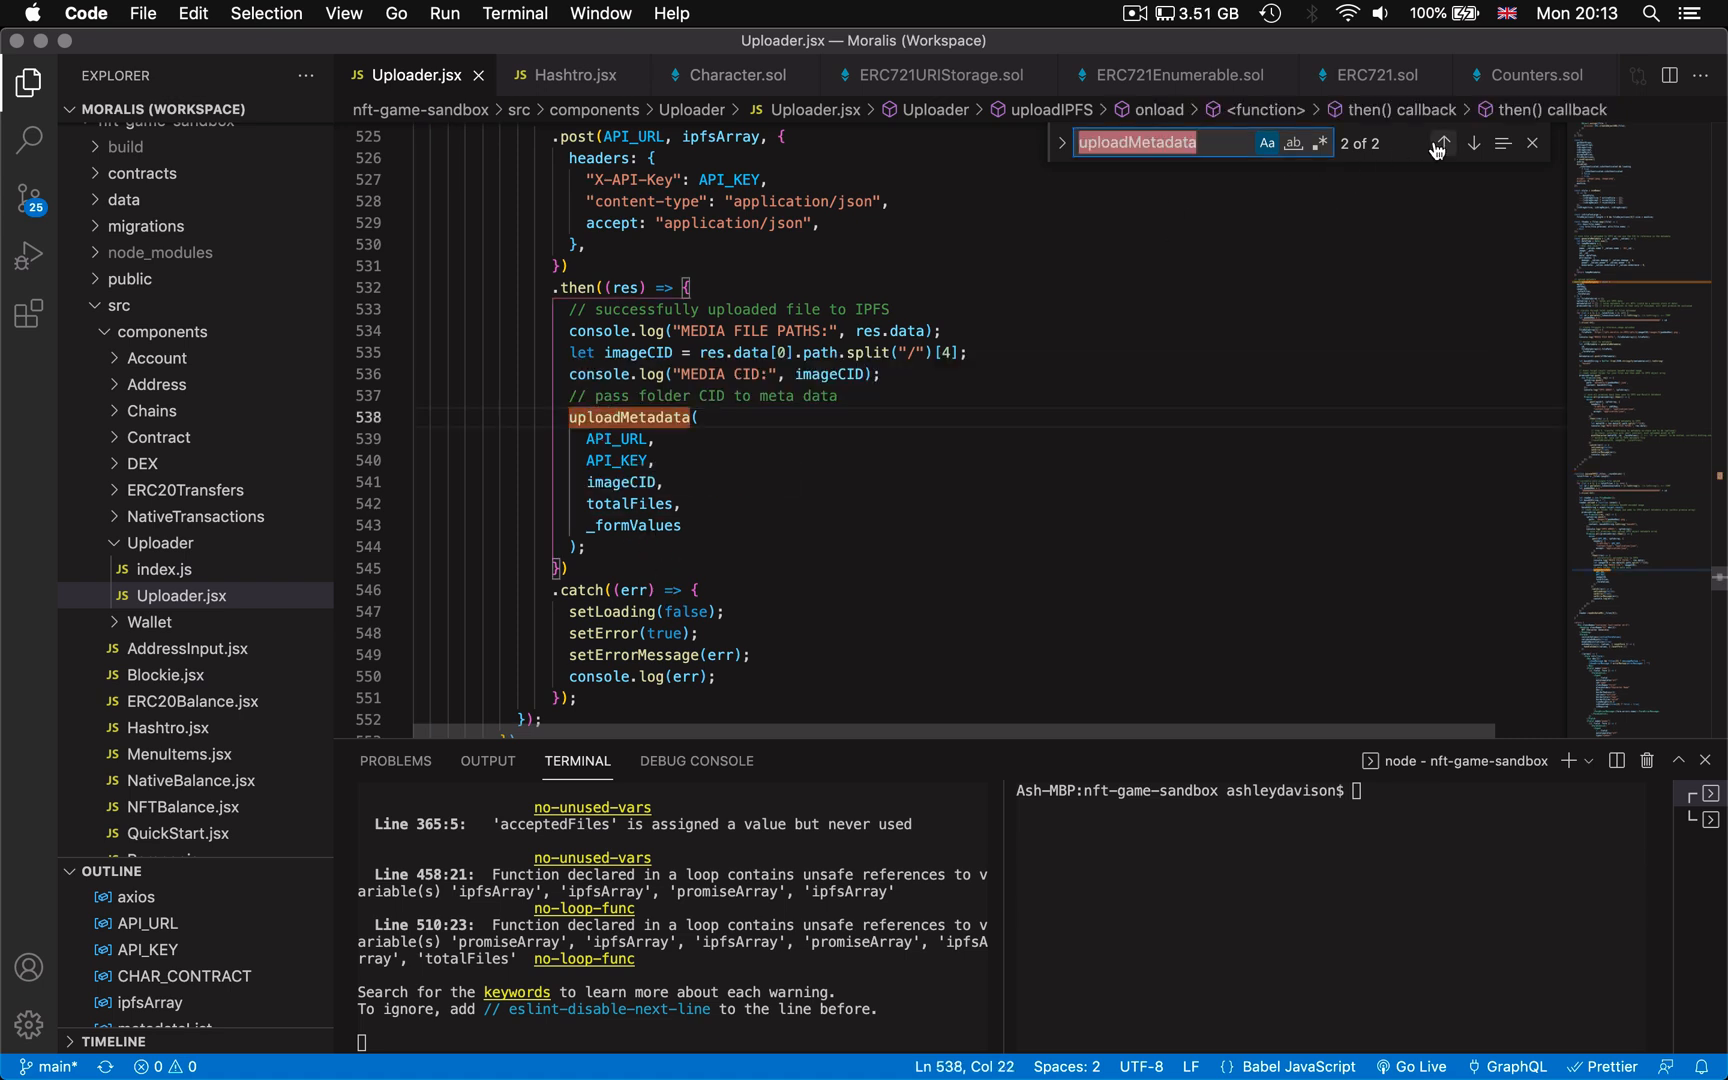
left_click(1443, 143)
type("imageCID")
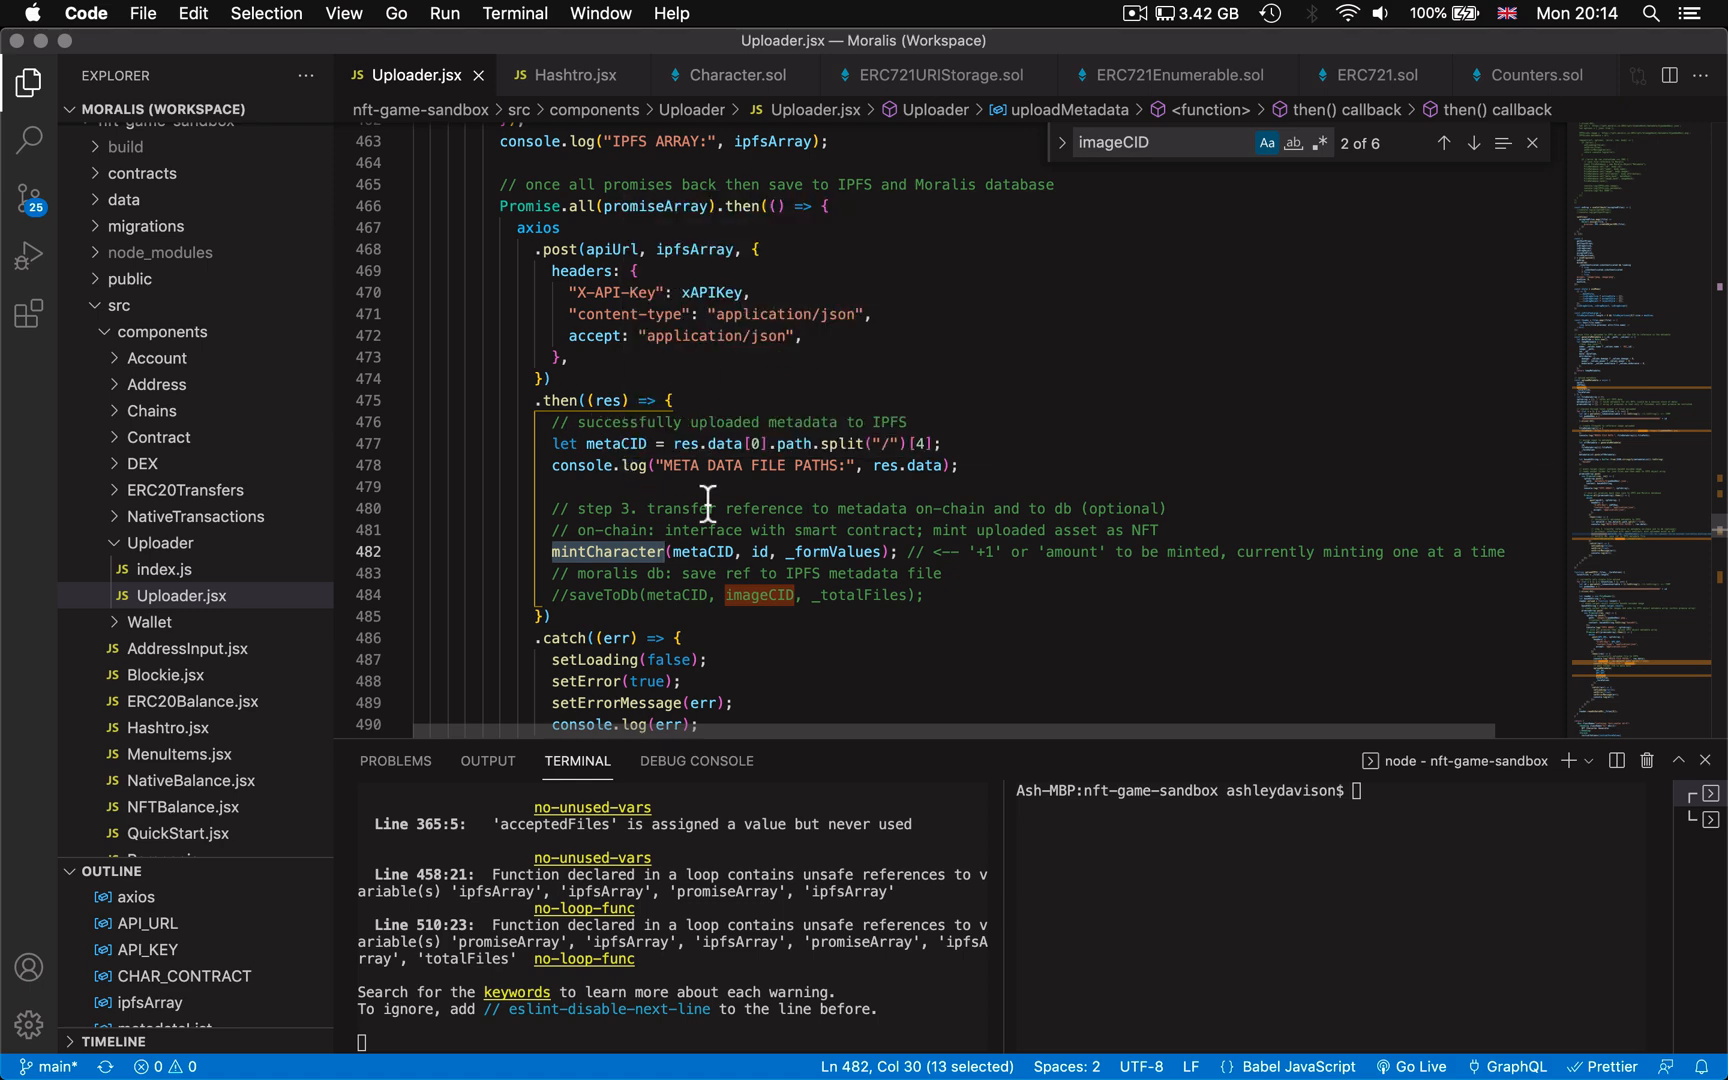
mouse_move(648, 466)
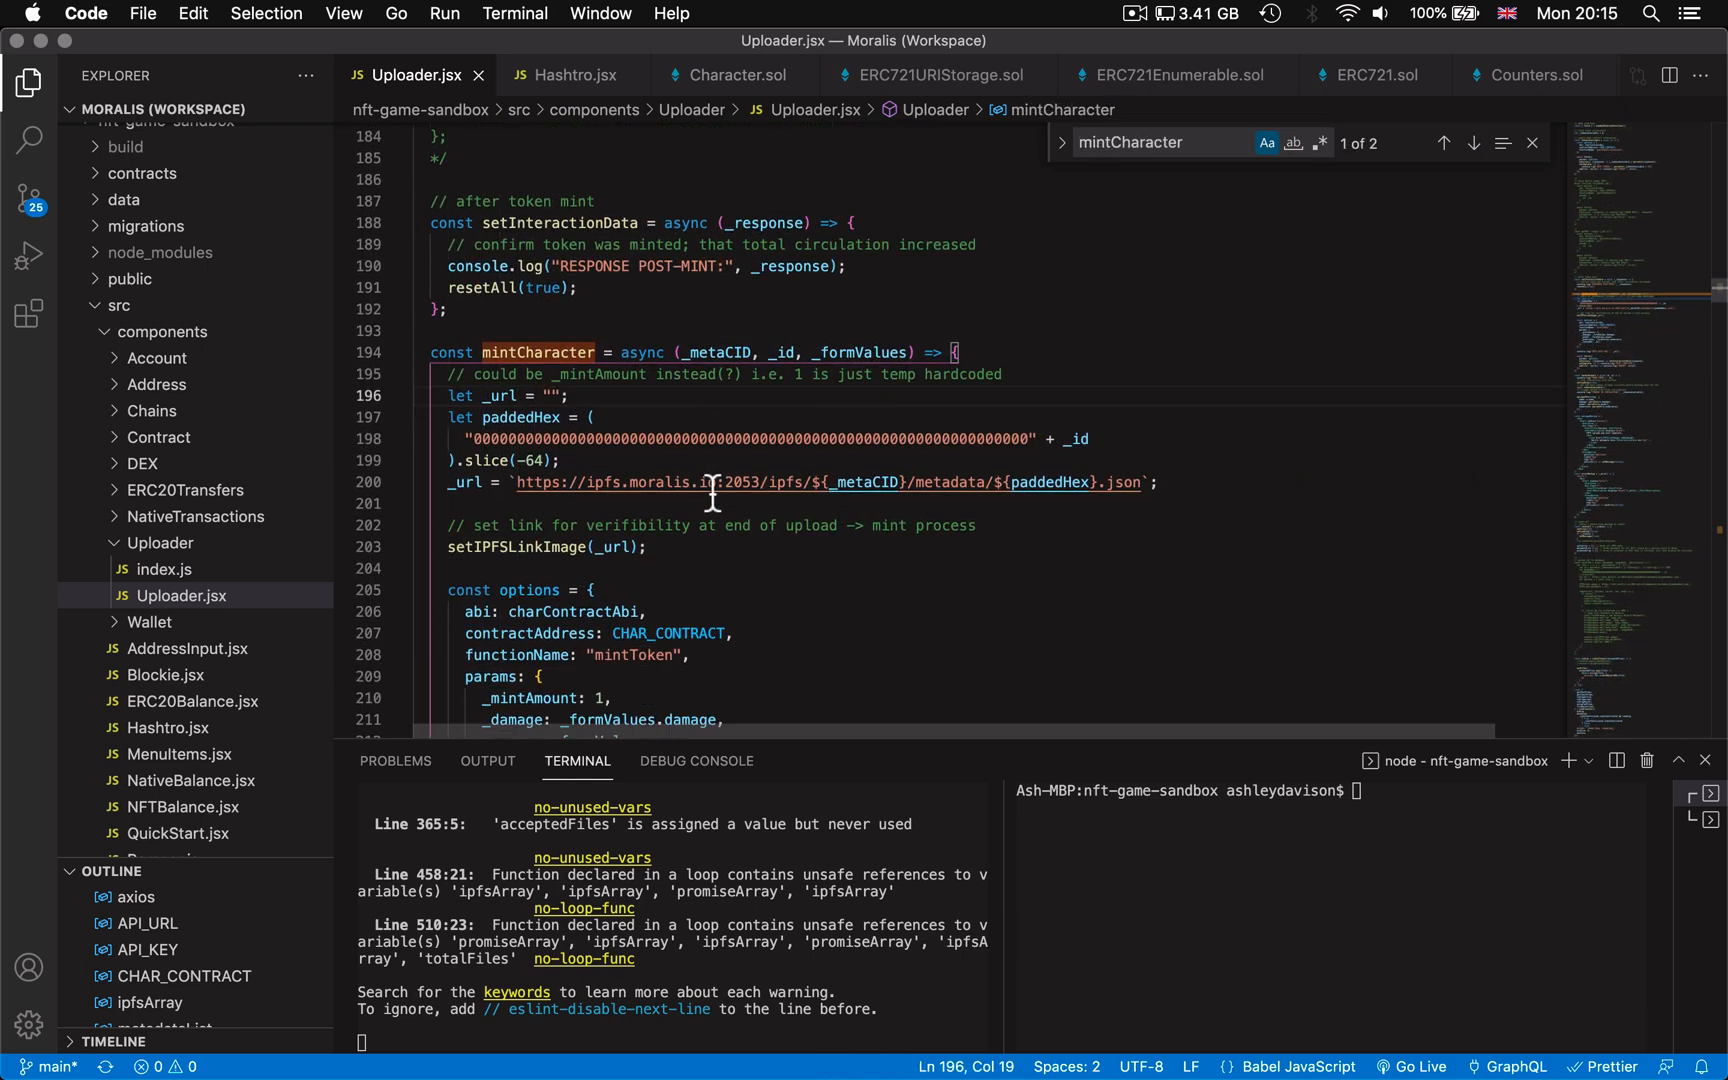
scroll("down", 3)
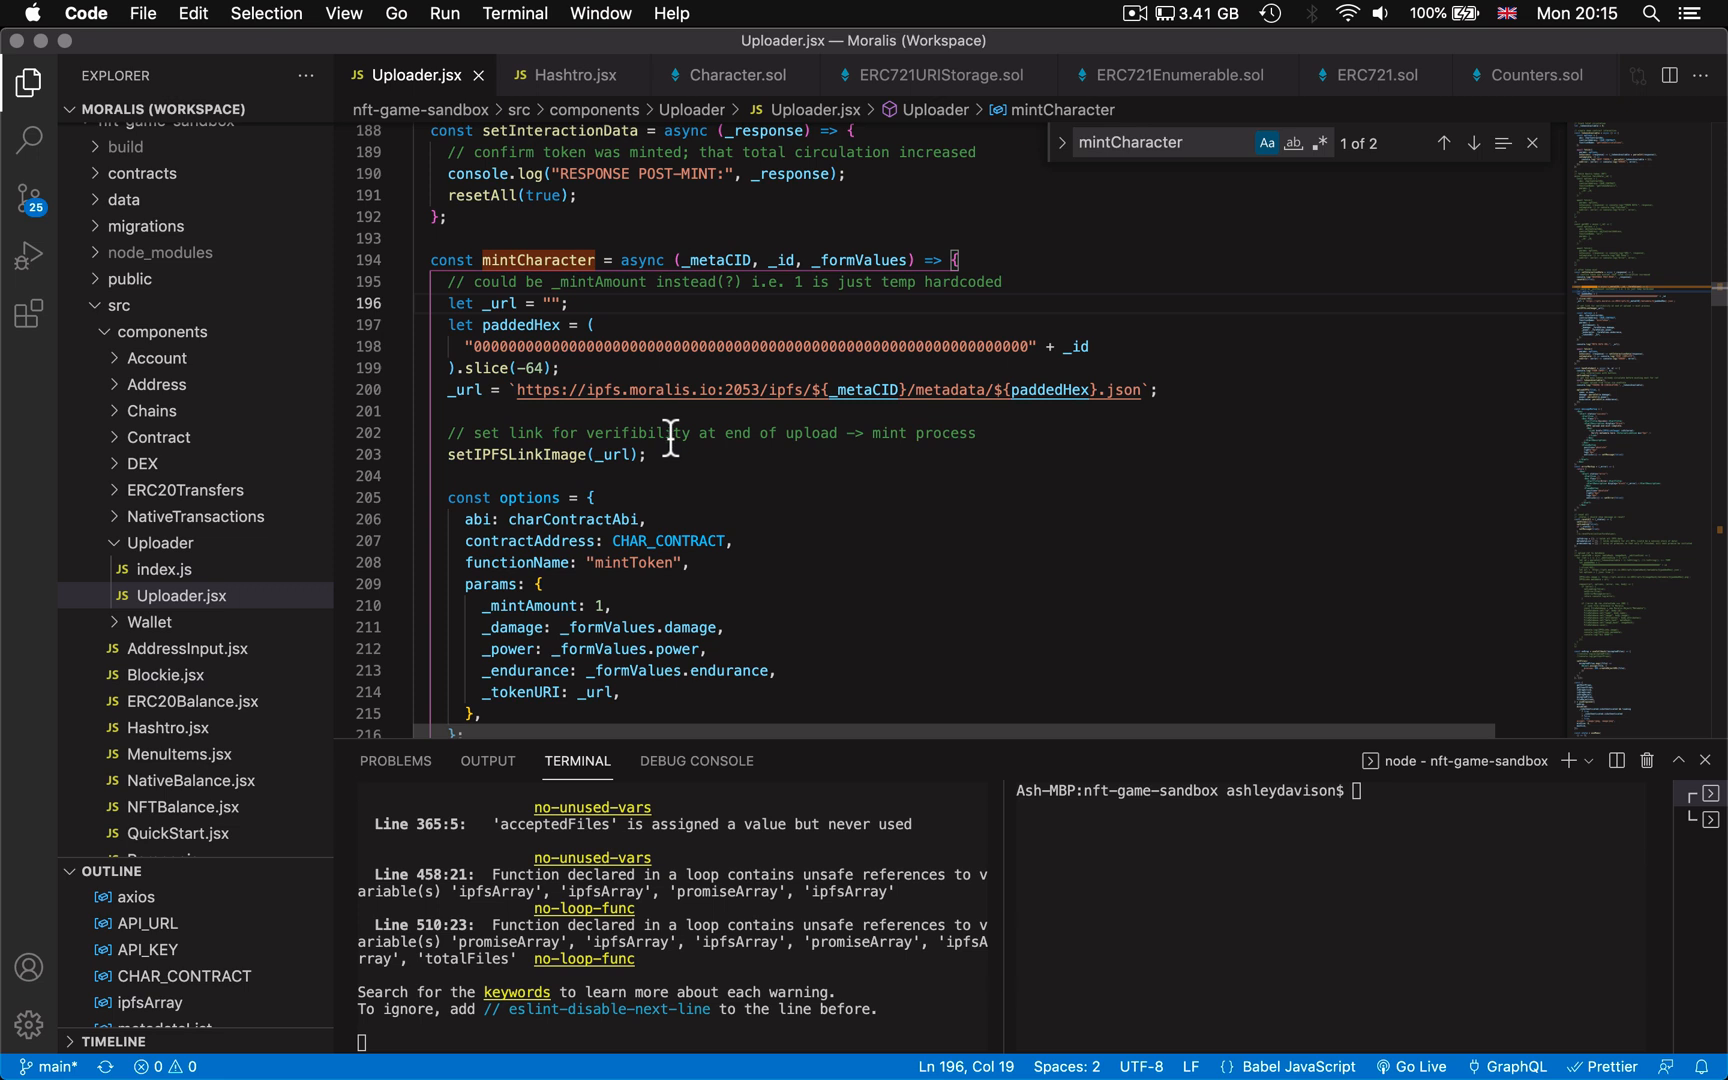
scroll("down", 3)
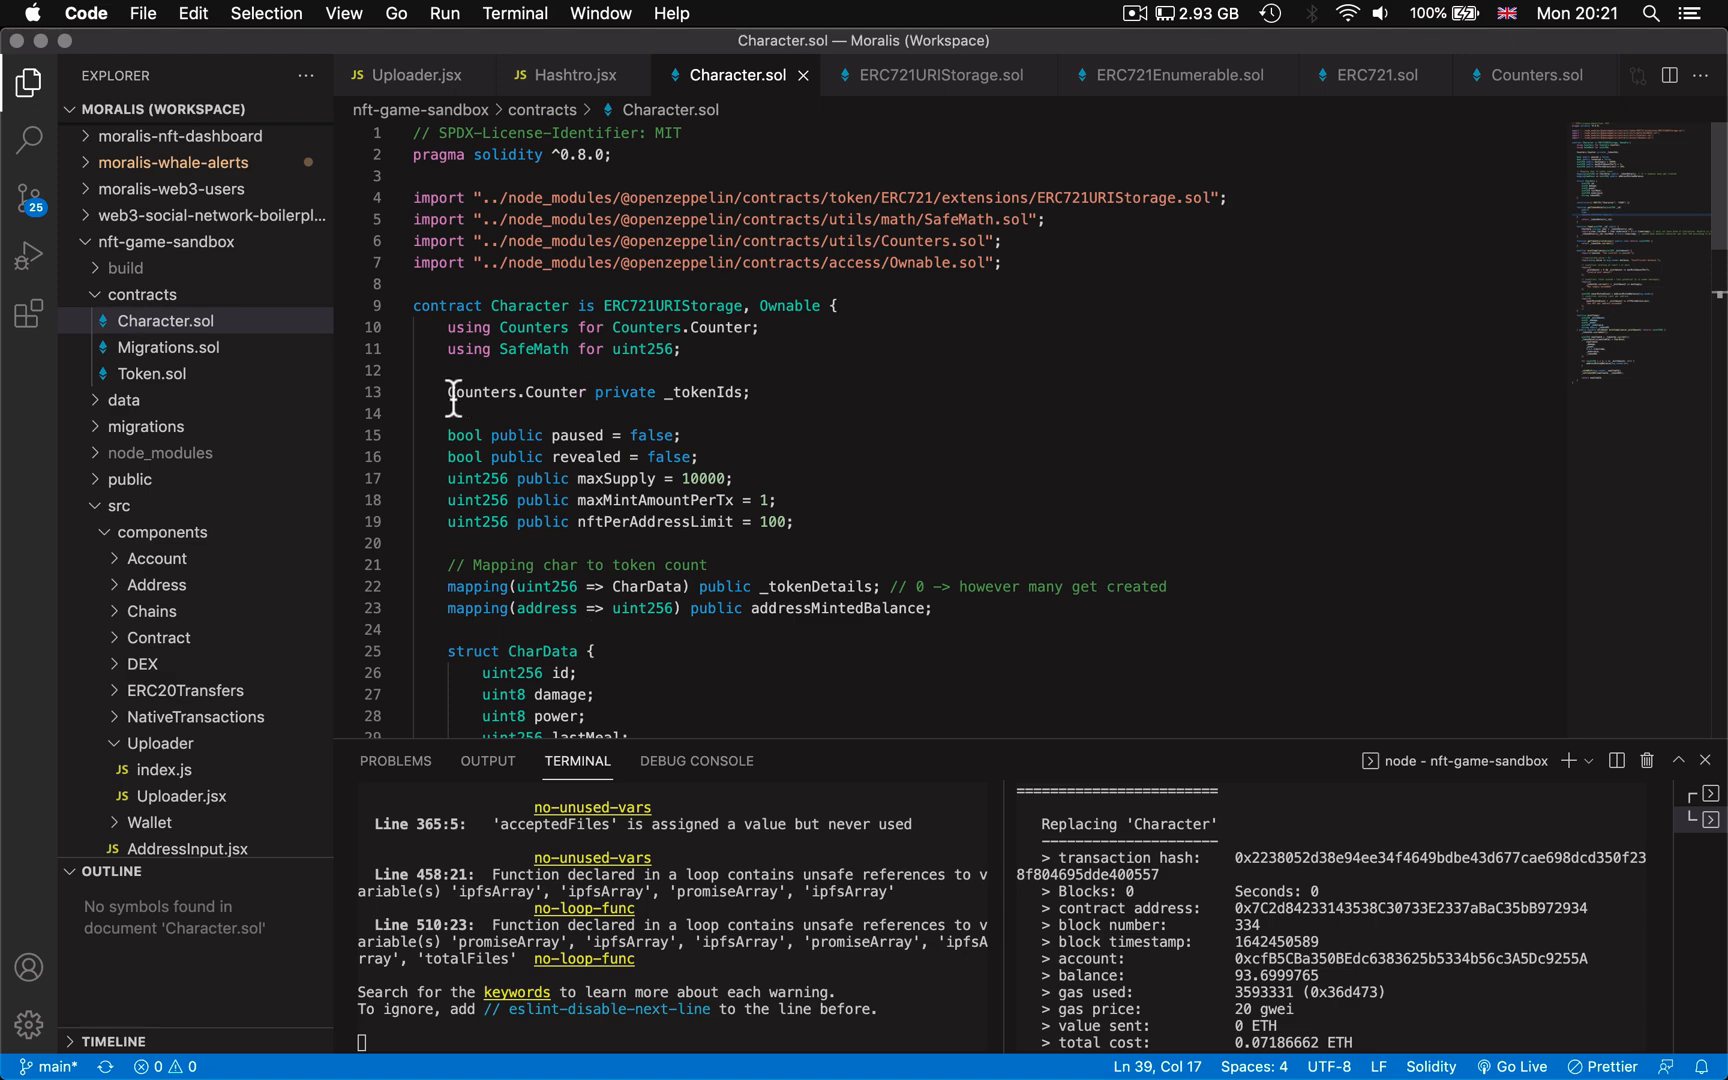
Step: Scroll through Character.sol's state variables and highlight a term in the CharData struct
scroll("down", 3)
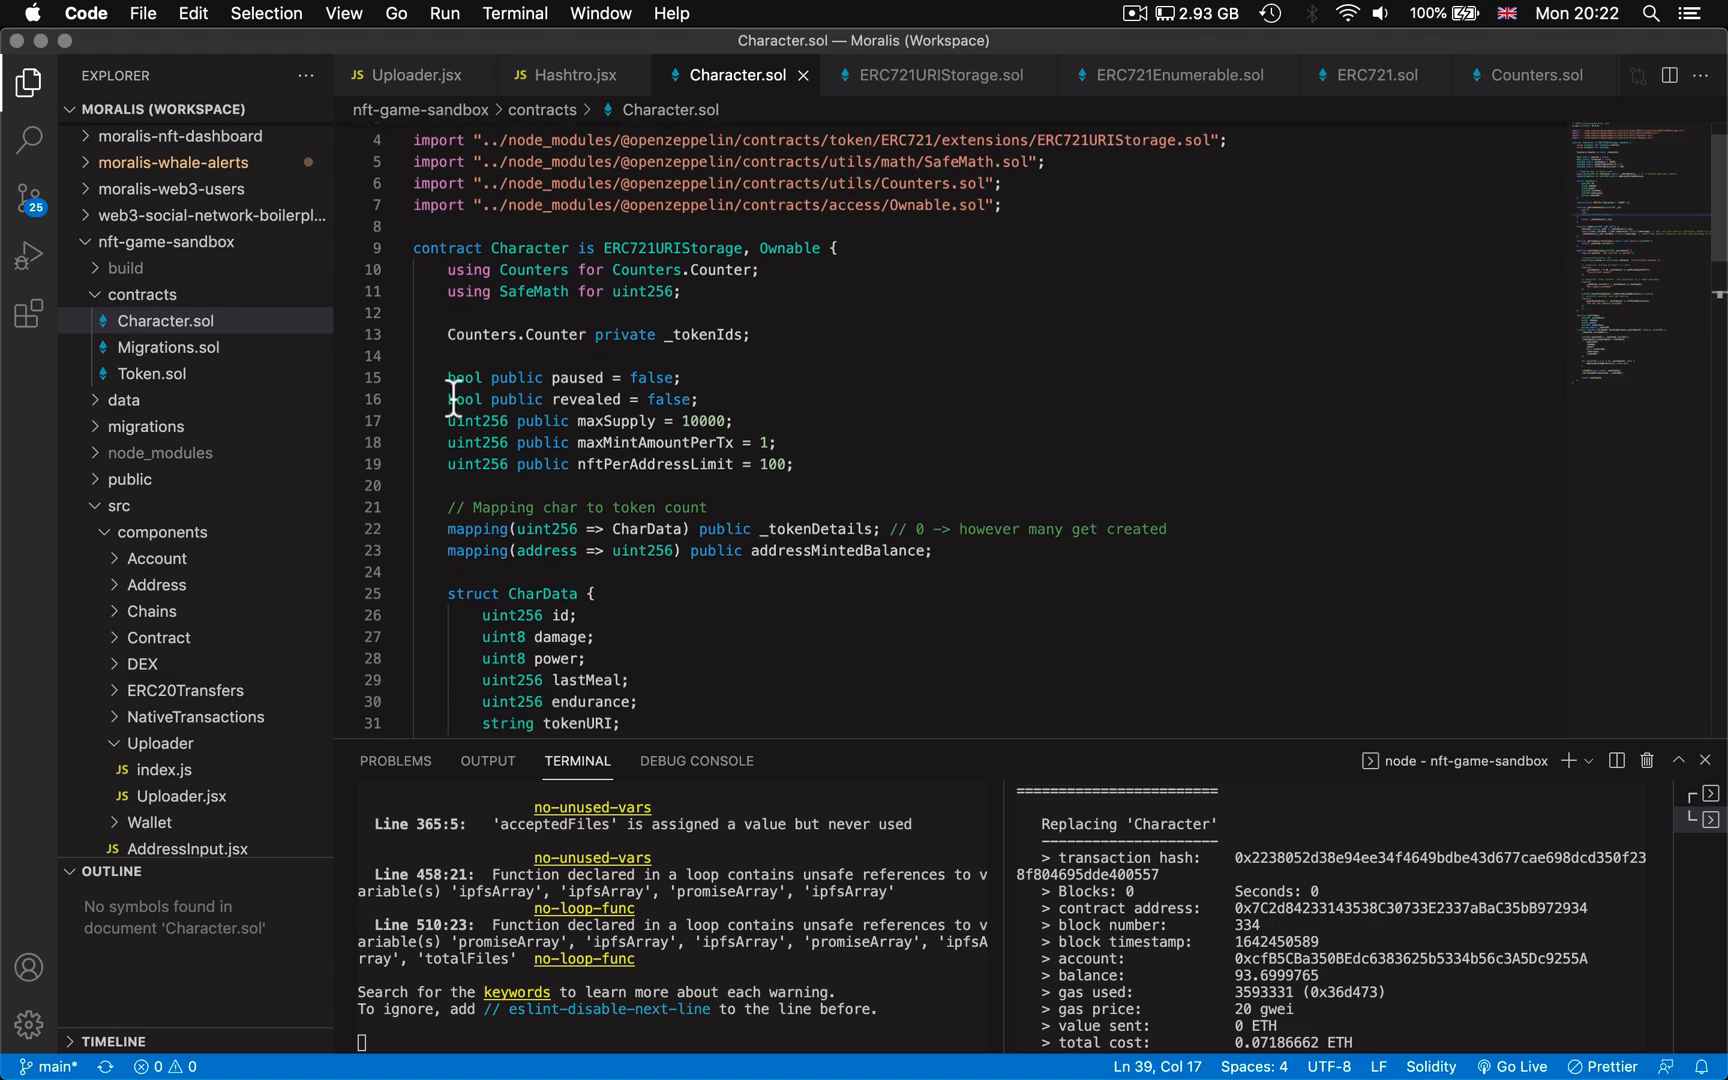
scroll("down", 3)
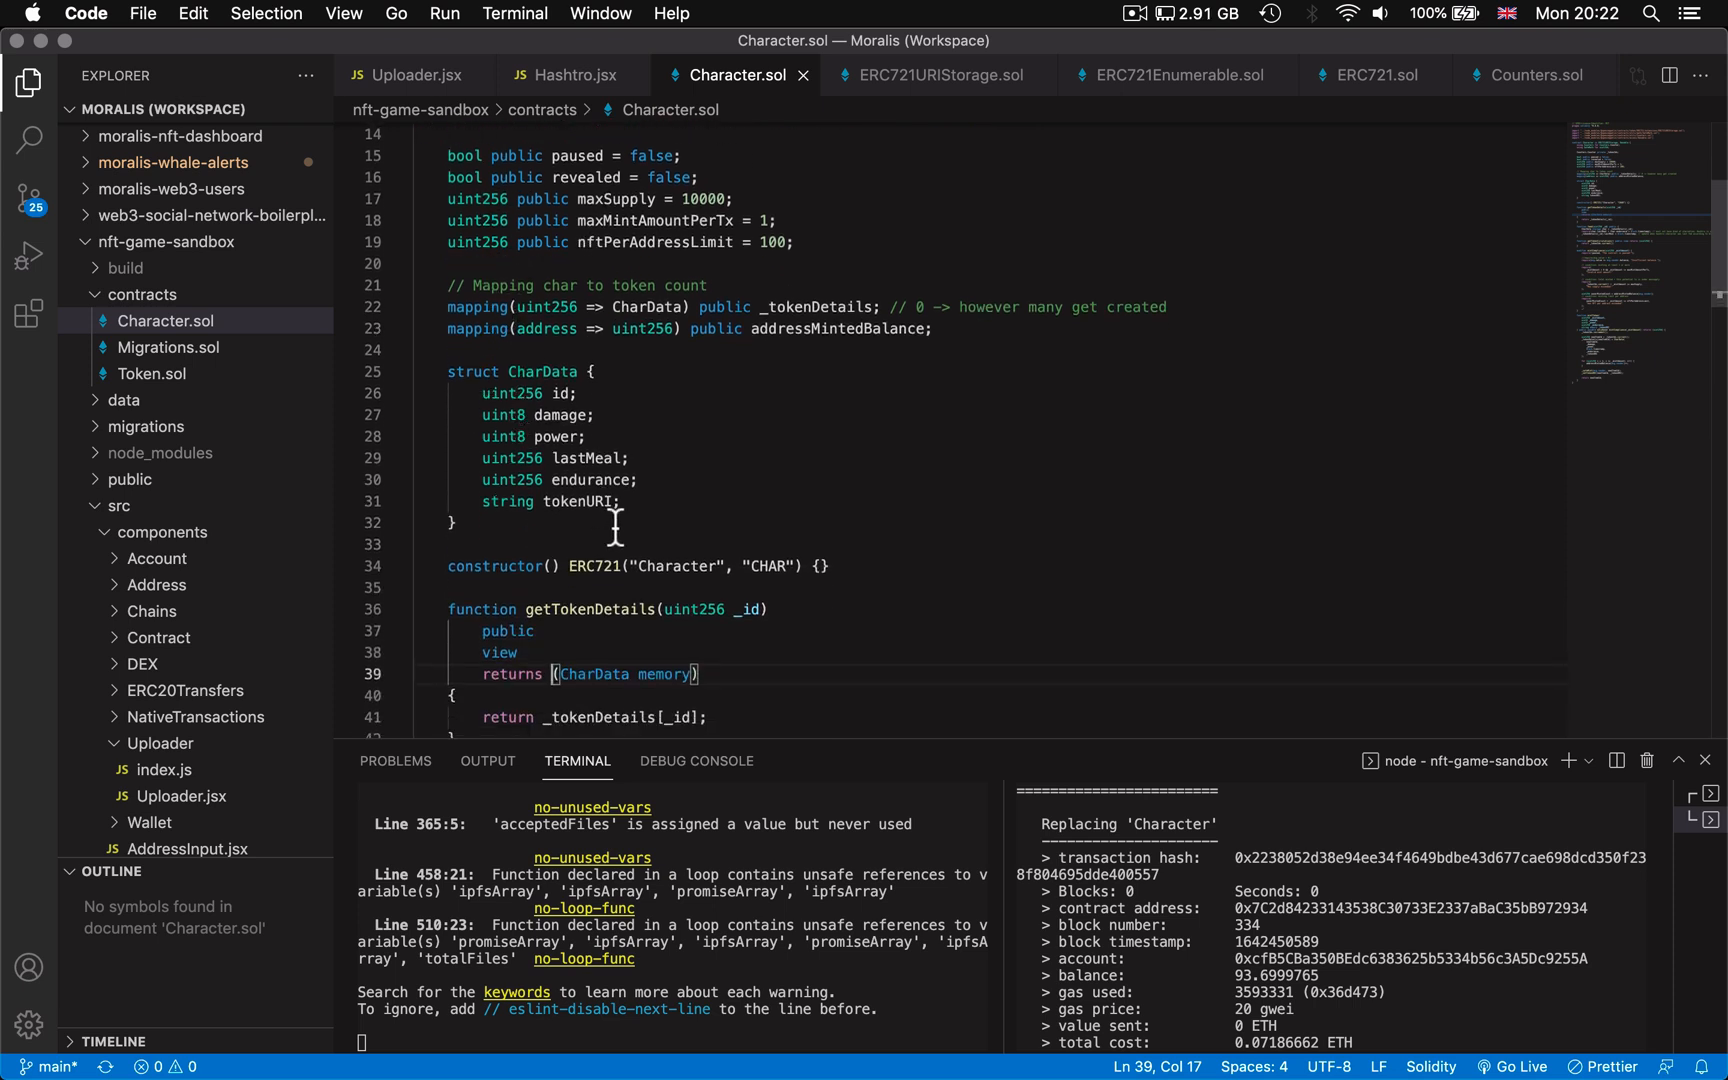
double_click(587, 458)
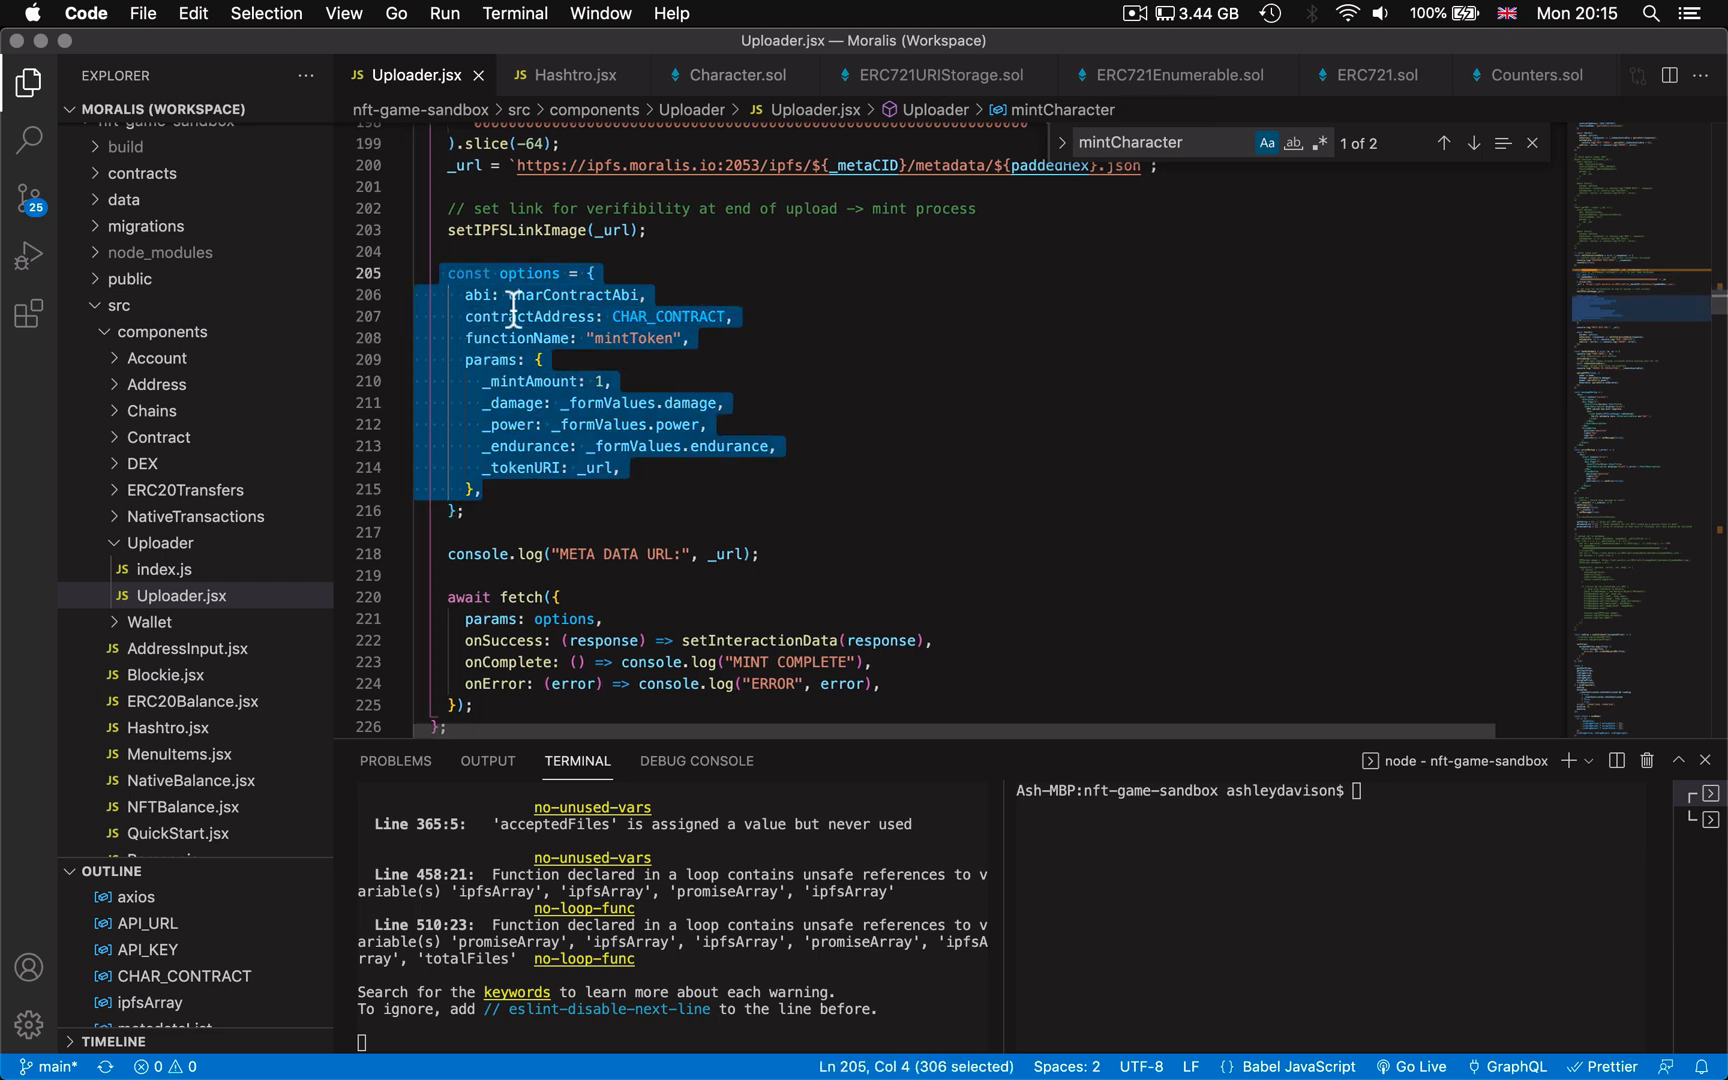
Step: Find charContractAbi and trace it to its Character.json ABI import beside useWeb3ExecuteFunction
left_click(527, 468)
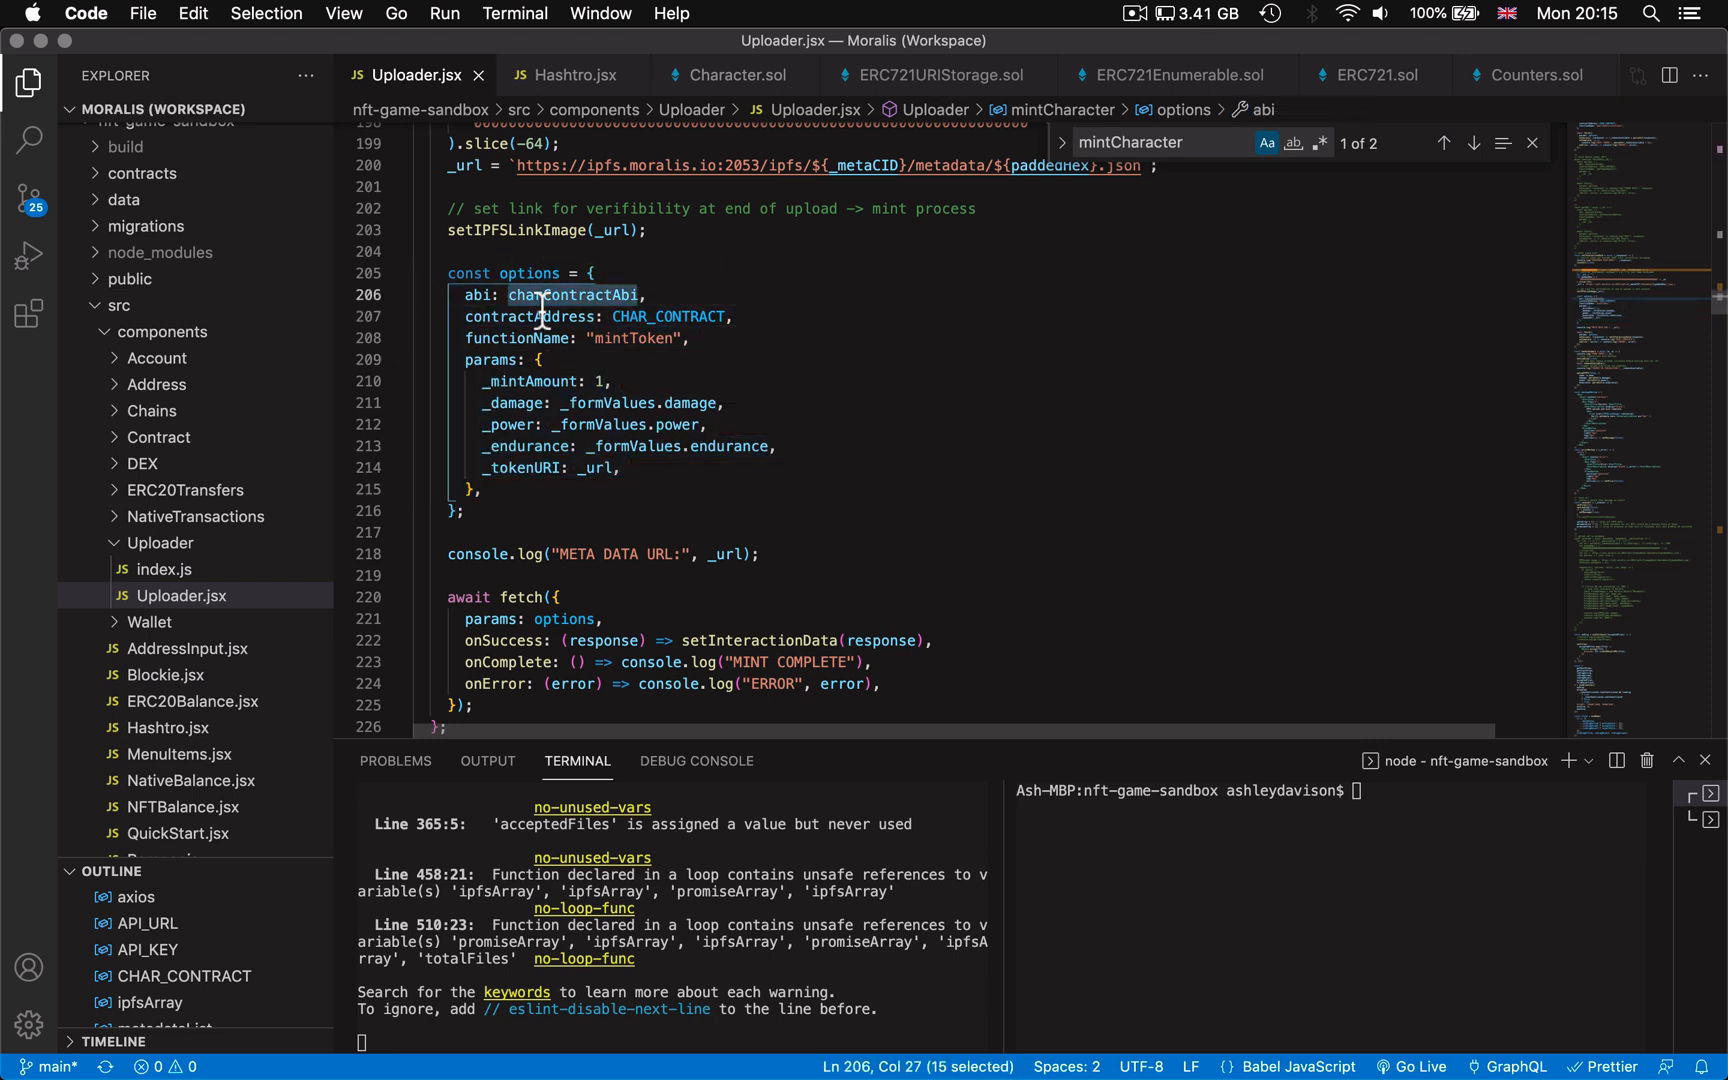
type("charContractAbi")
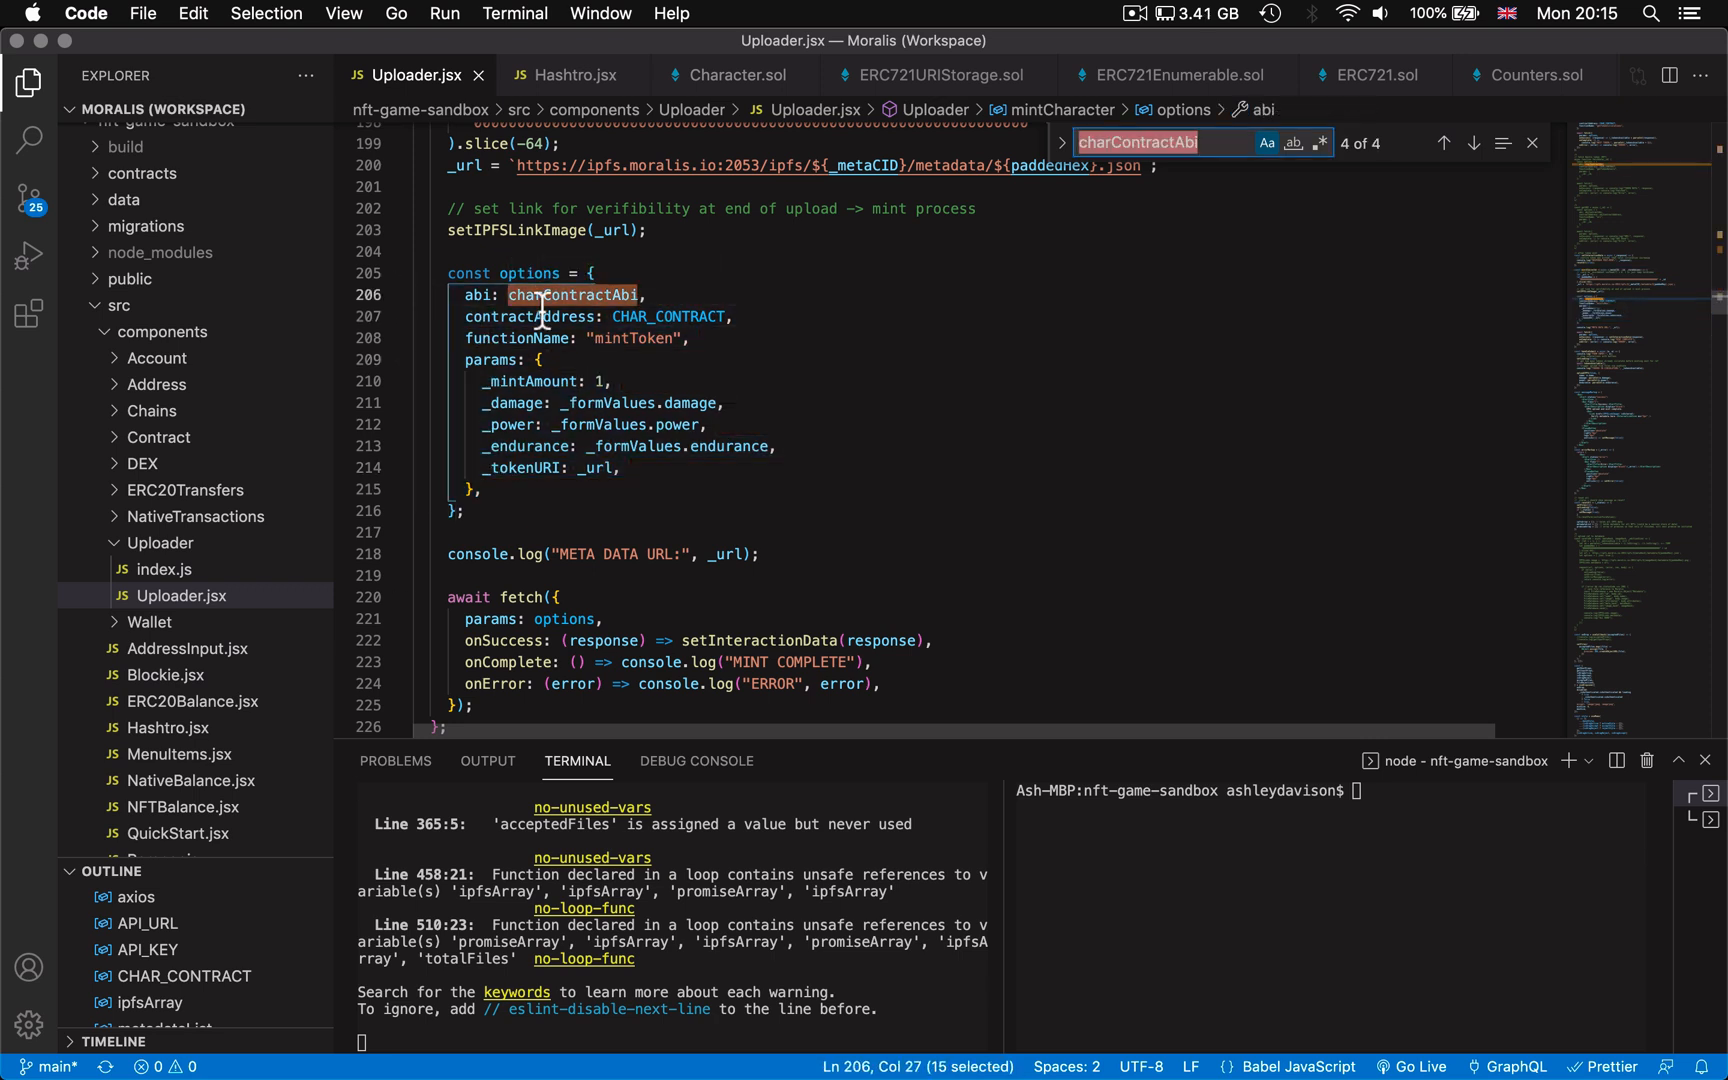
left_click(1473, 143)
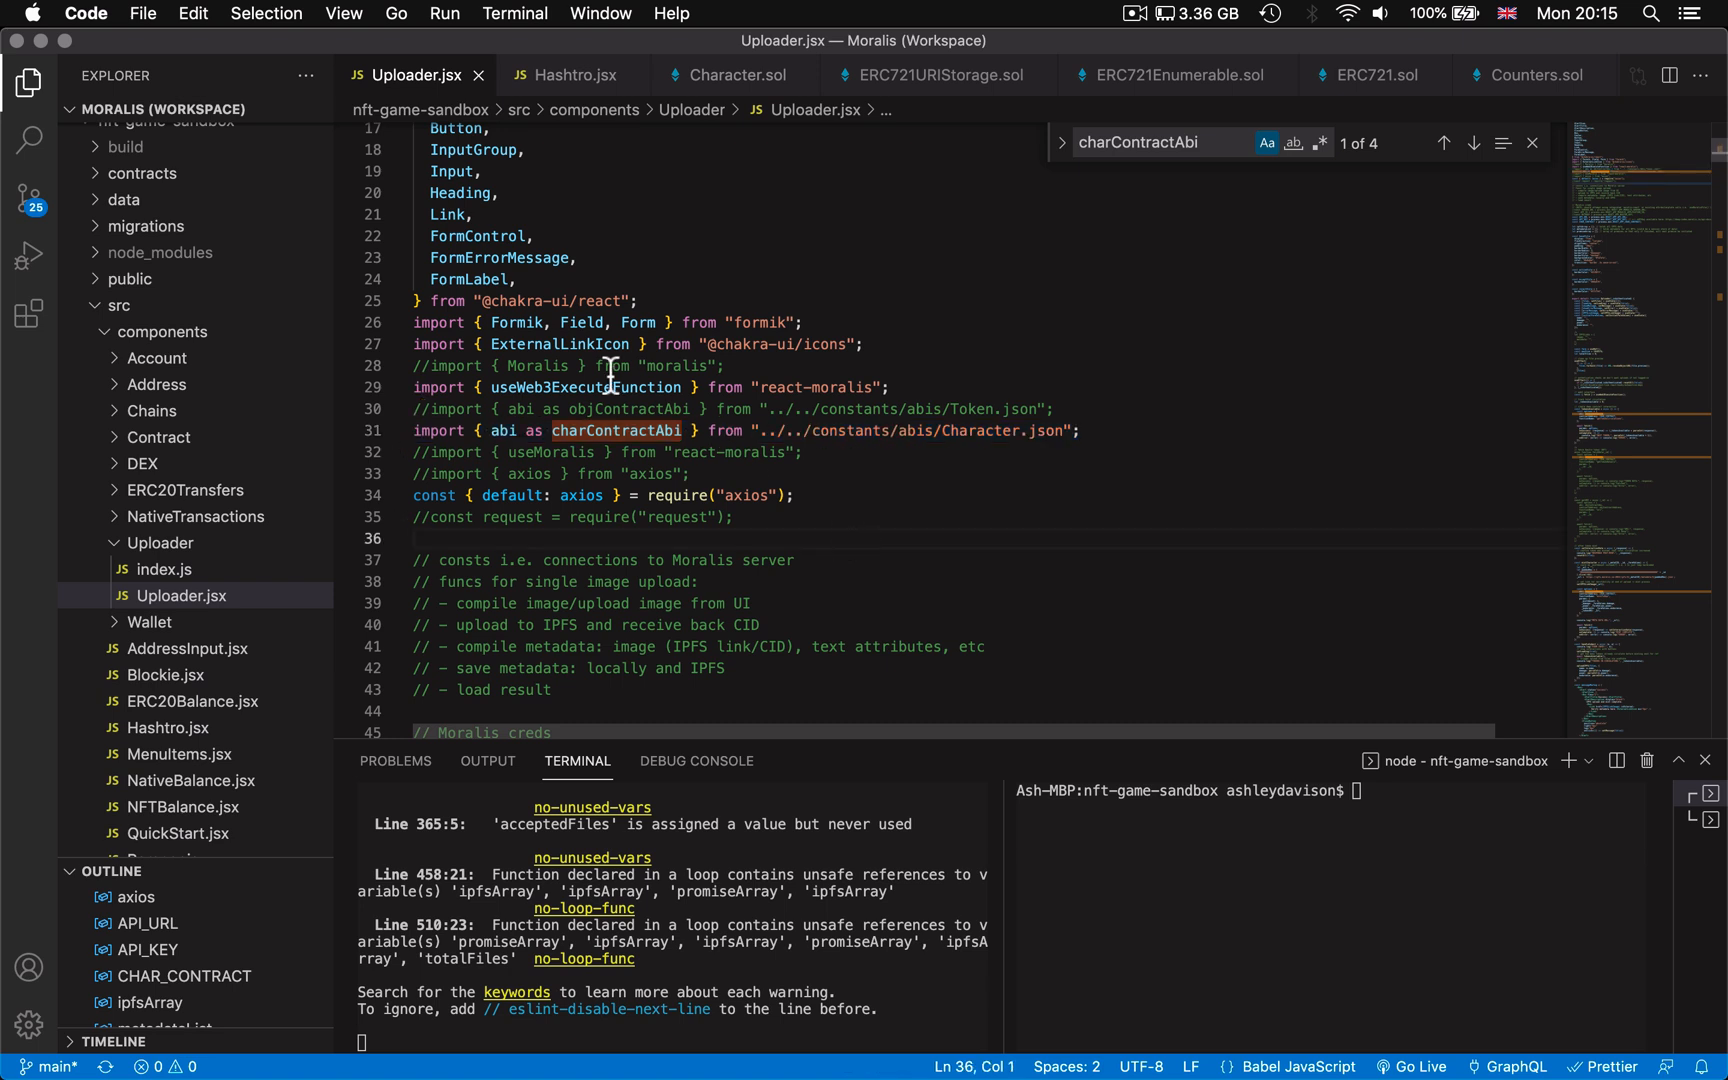
double_click(584, 387)
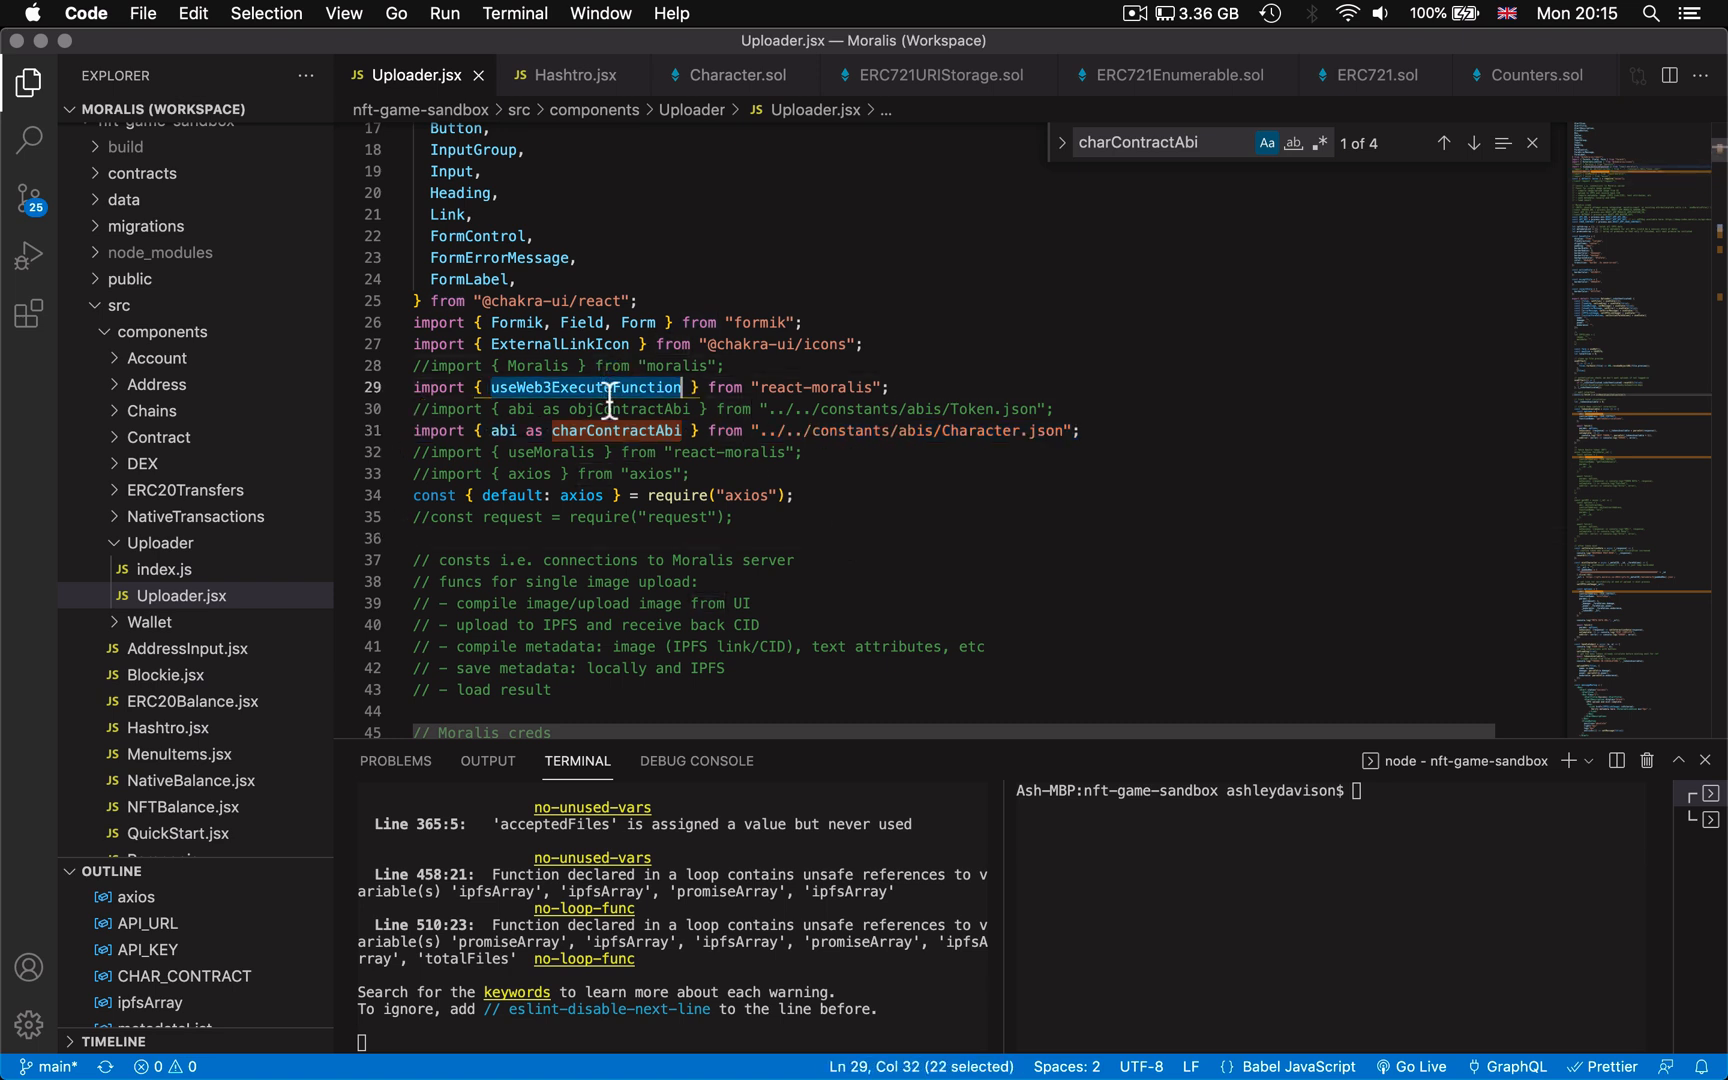
mouse_move(838, 409)
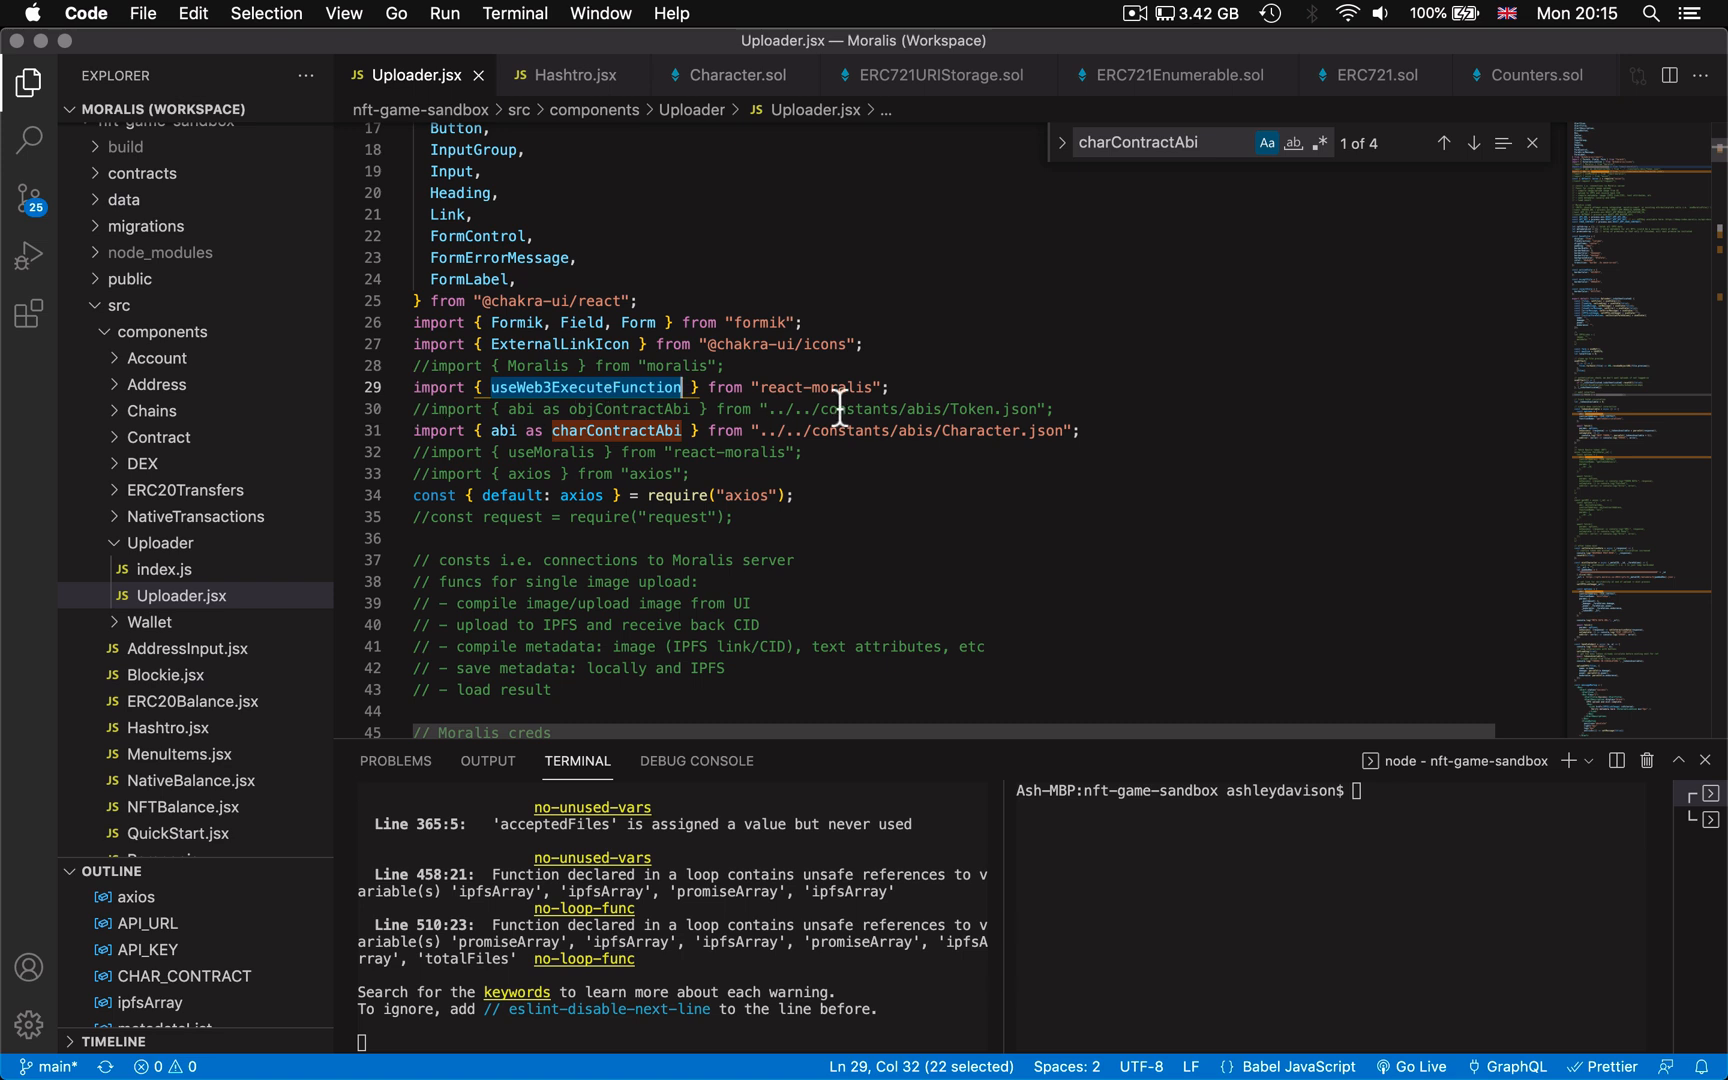
mouse_move(669, 456)
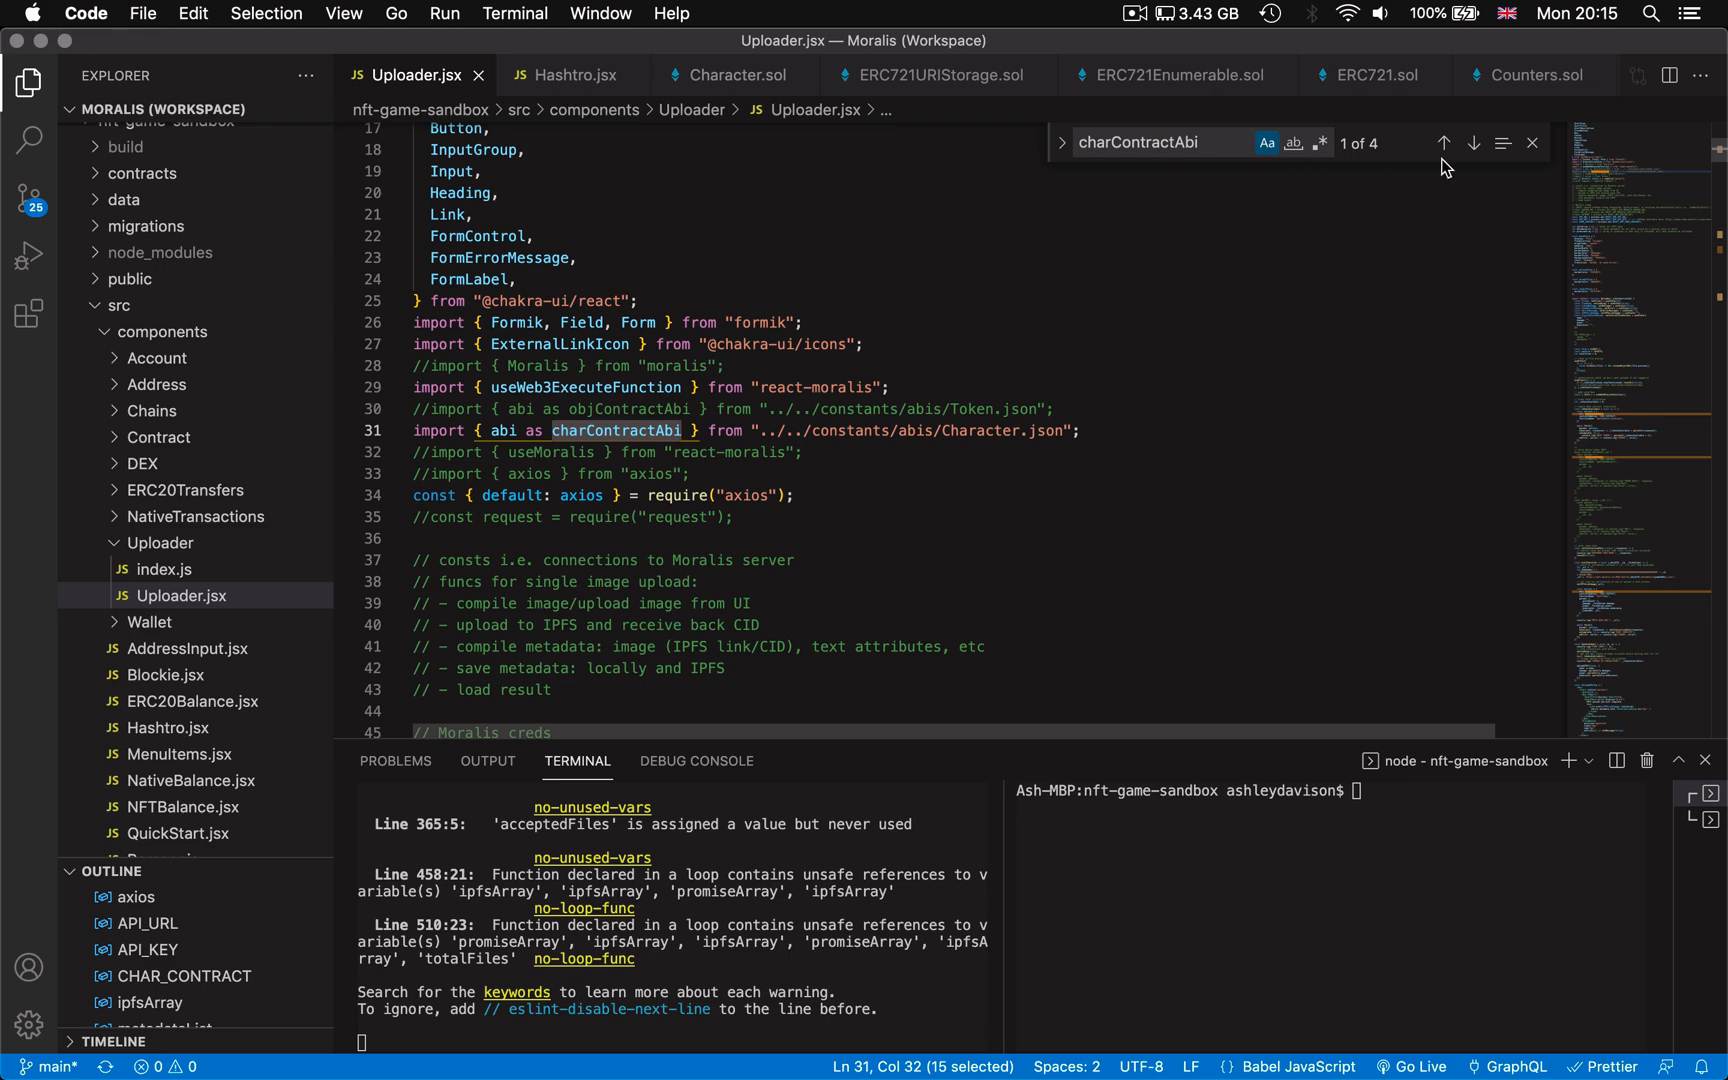
Step: Step the charContractAbi matches back to mintCharacter's options at contractAddress
left_click(1472, 142)
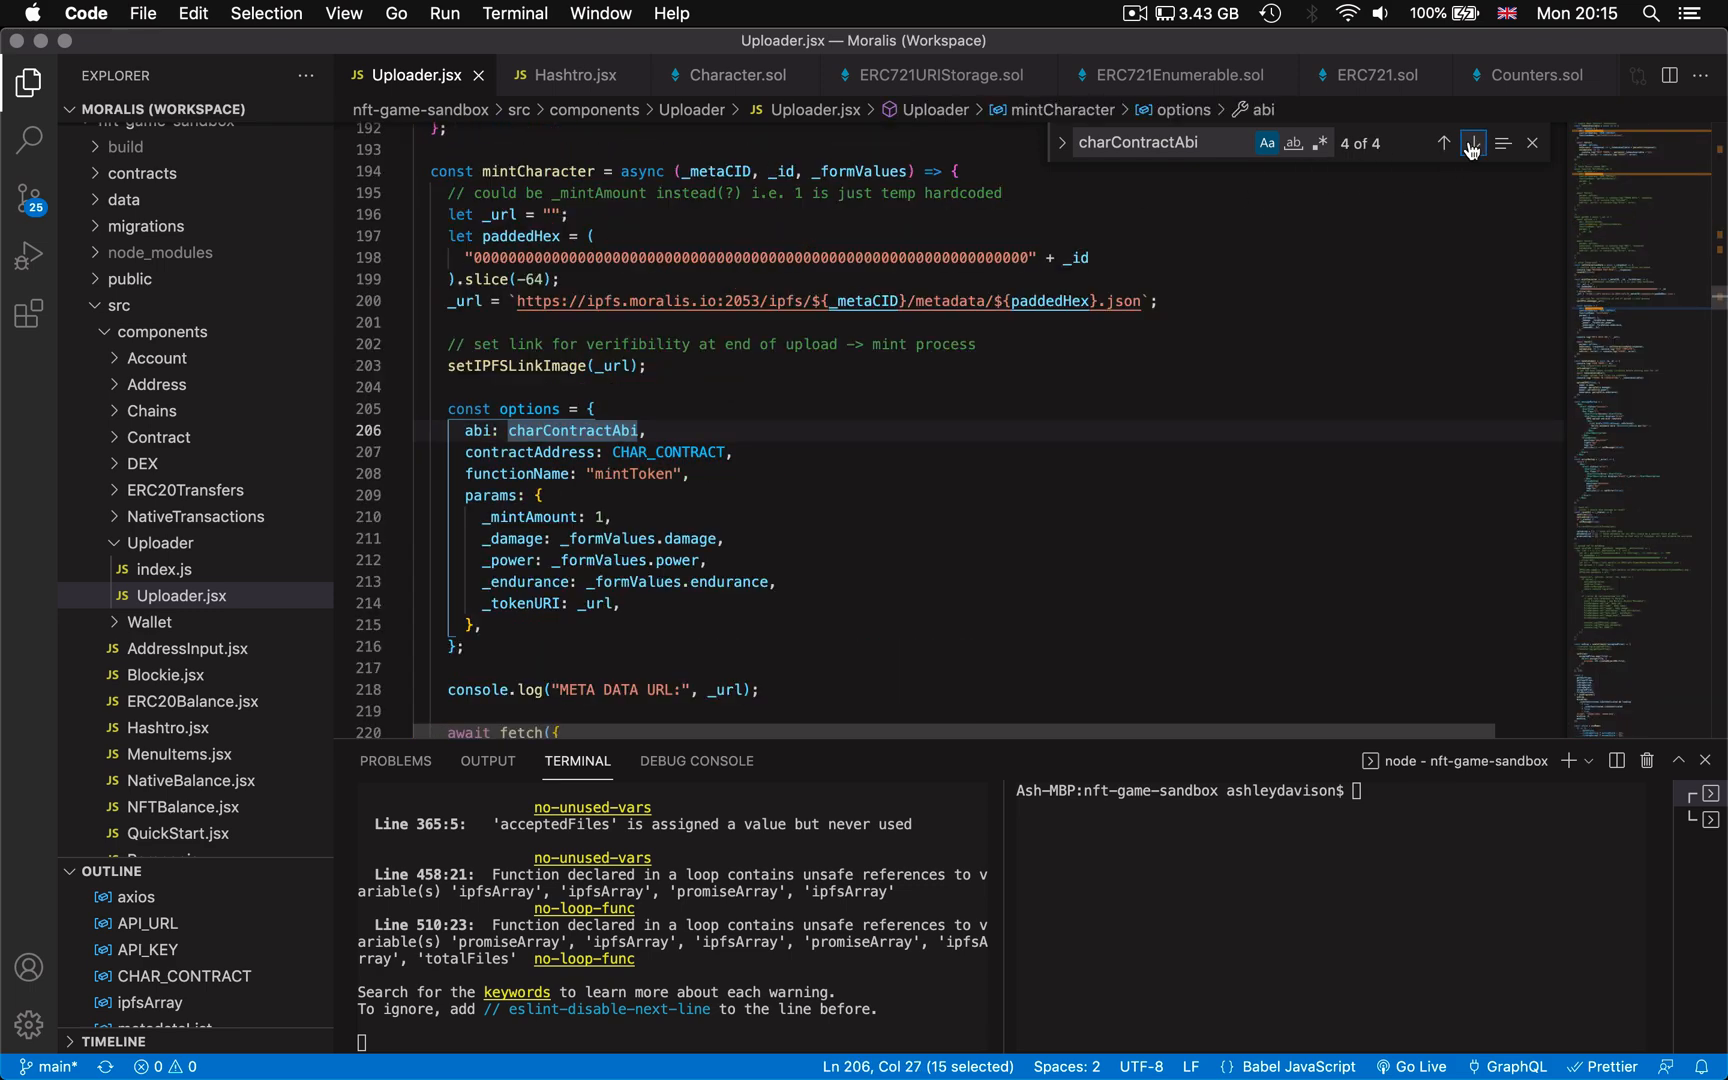
left_click(1472, 143)
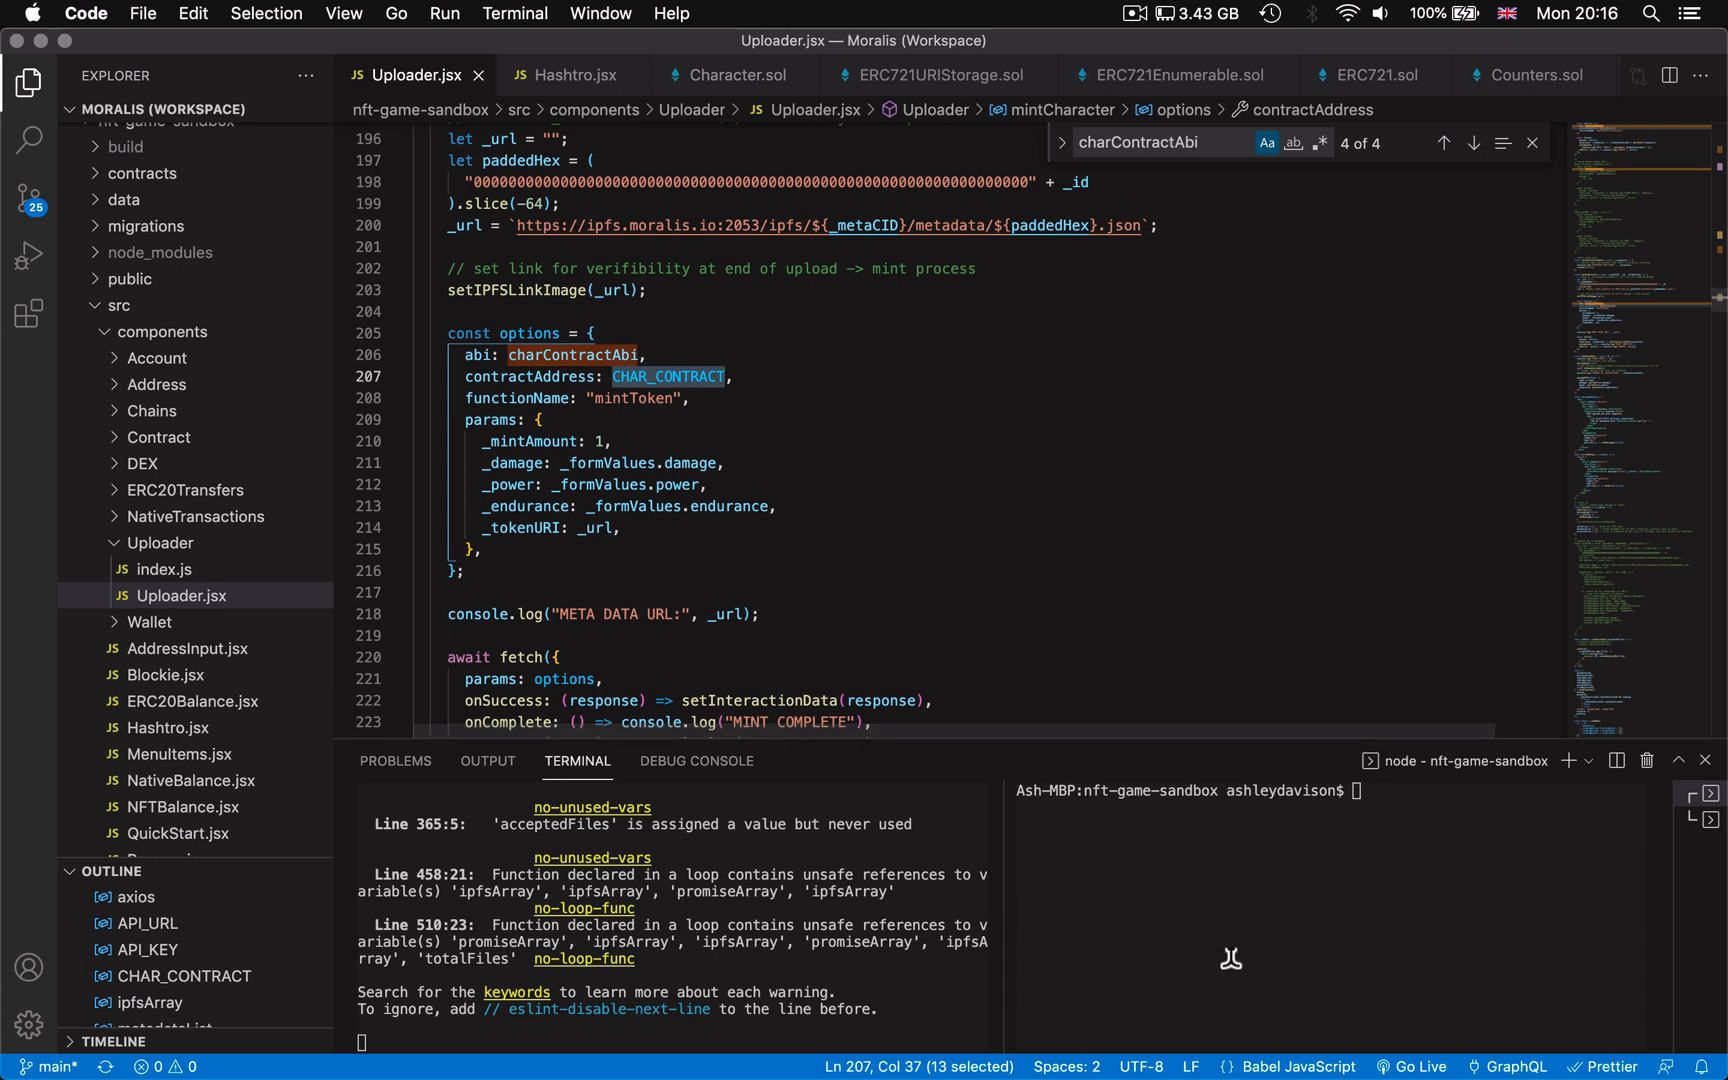
Step: Run truffle console and migrate --reset to redeploy the Character contract with a new address
type("truffle conso")
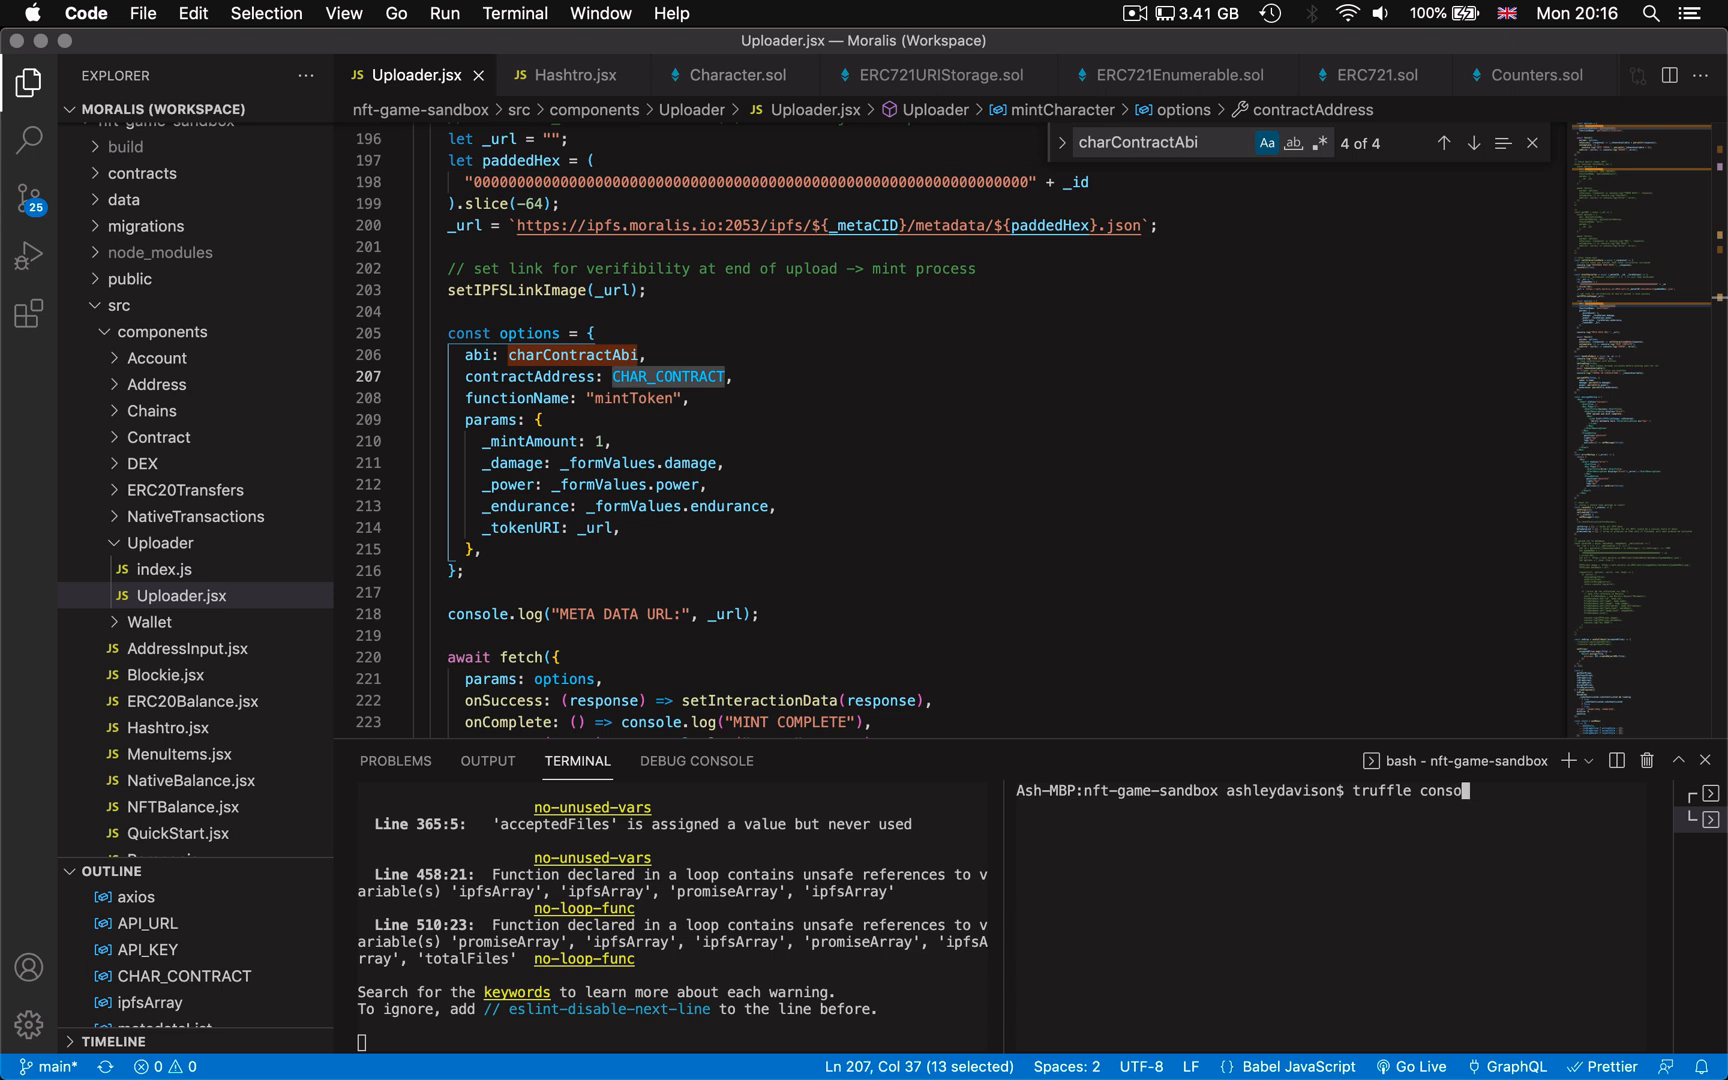
key("enter")
type("mi")
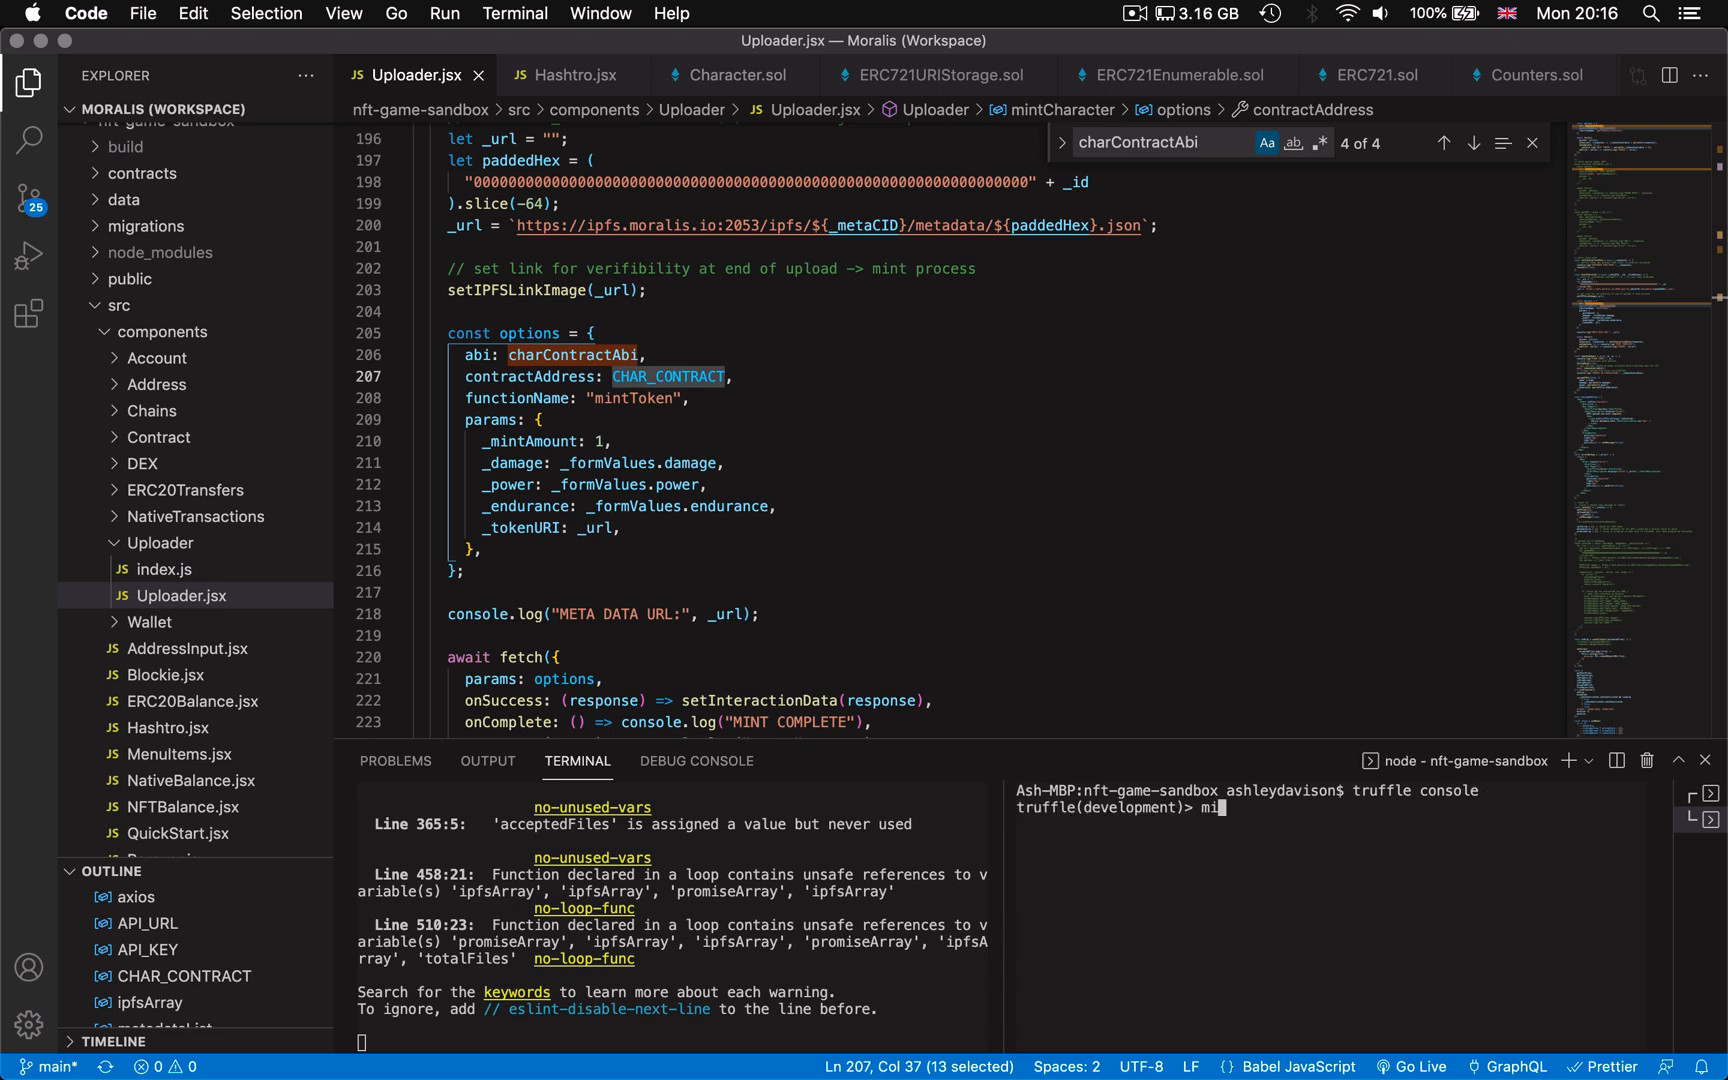
type("grate")
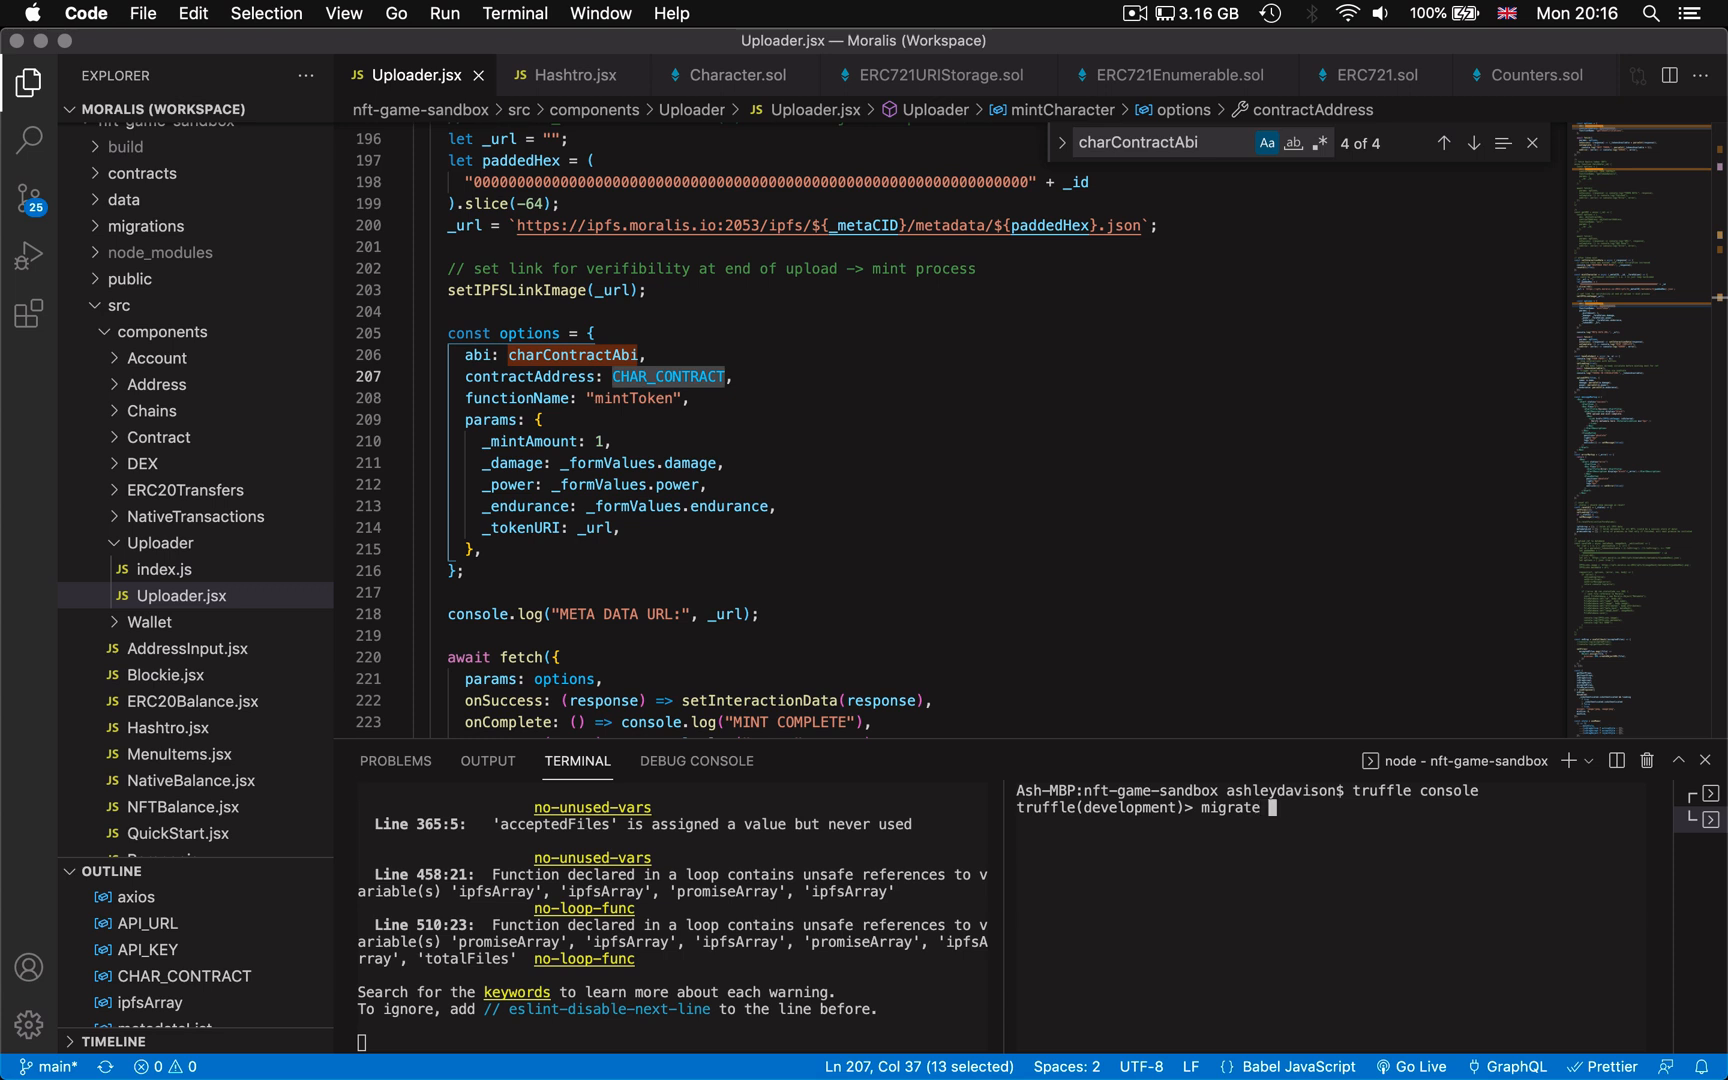
type("--reset")
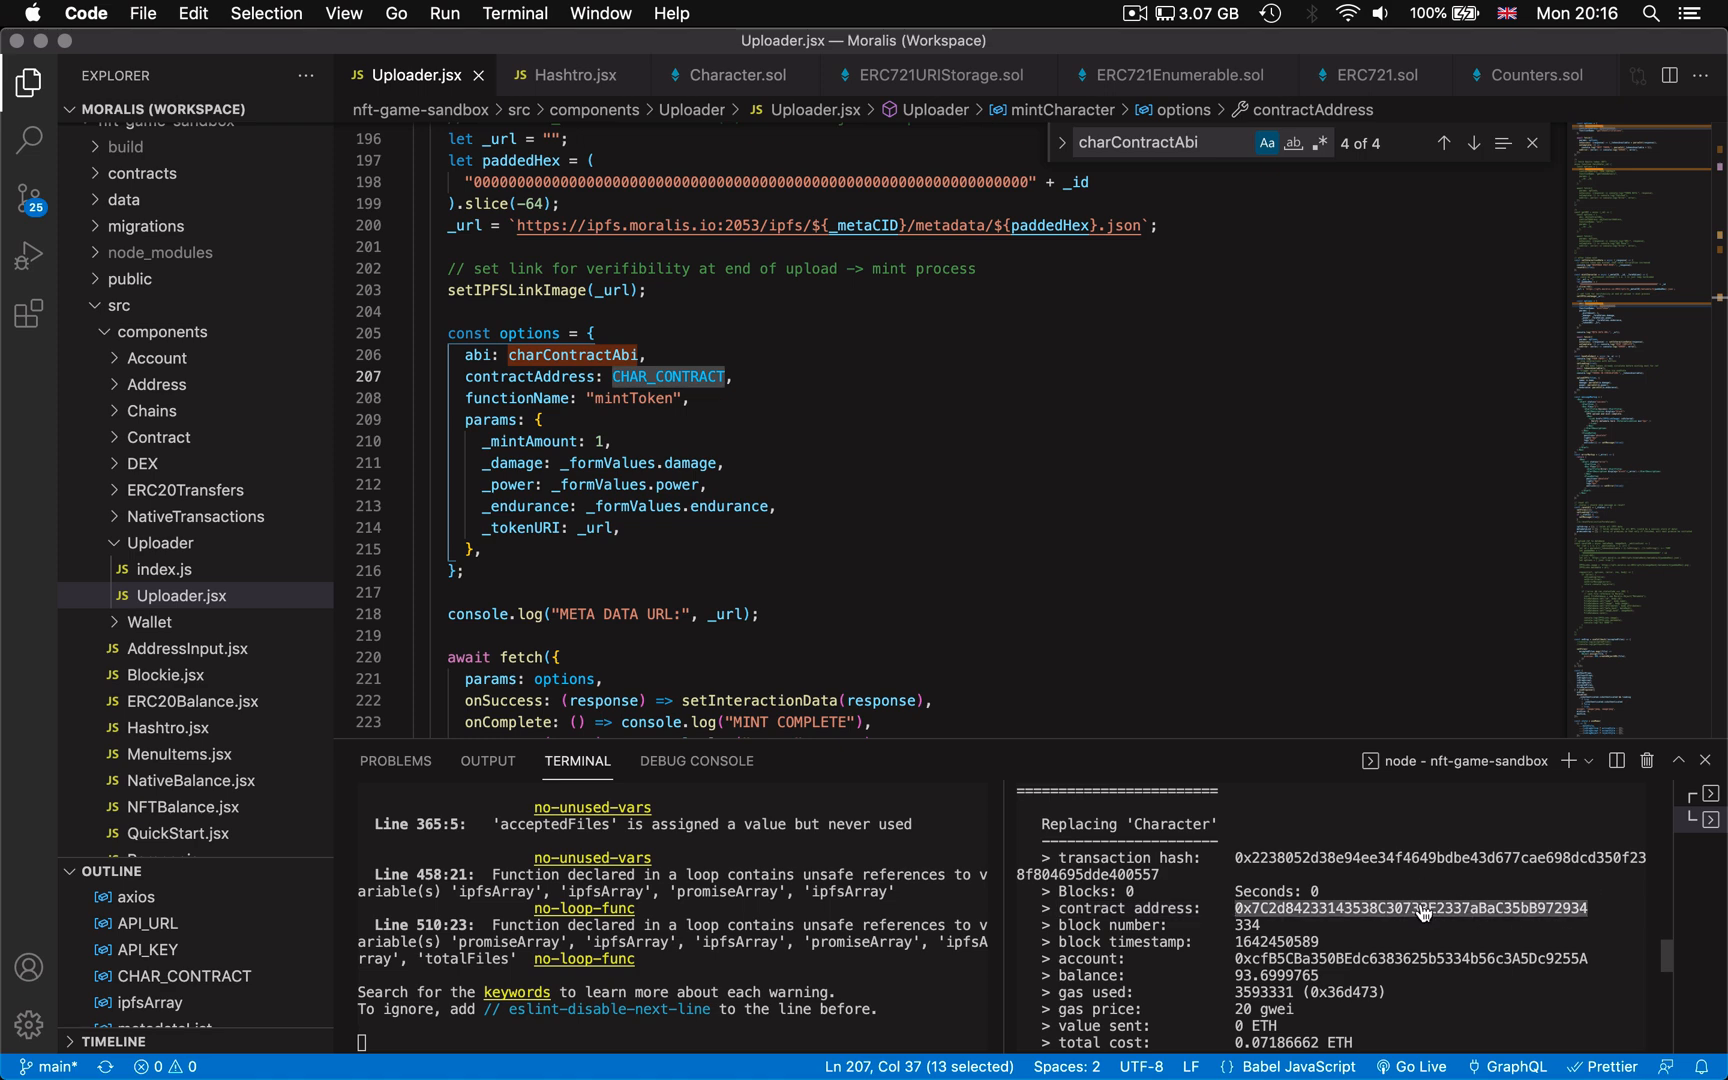
scroll("down", 3)
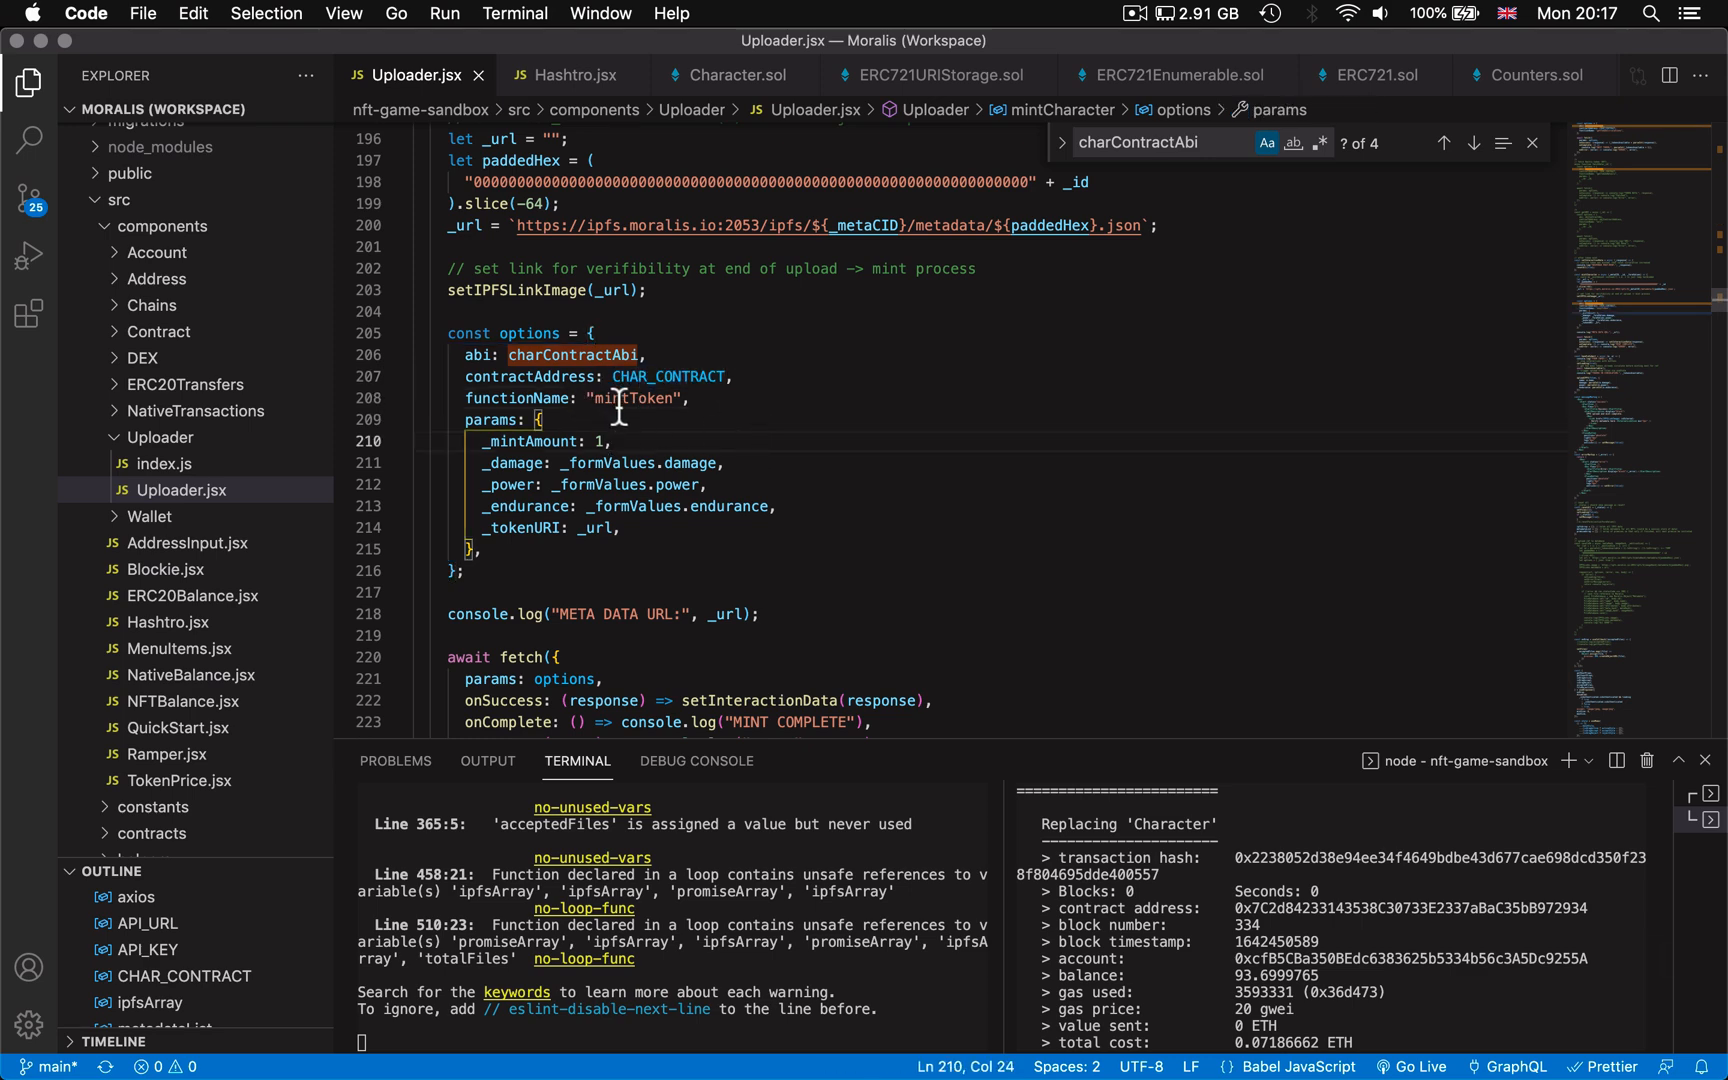
mouse_move(600, 441)
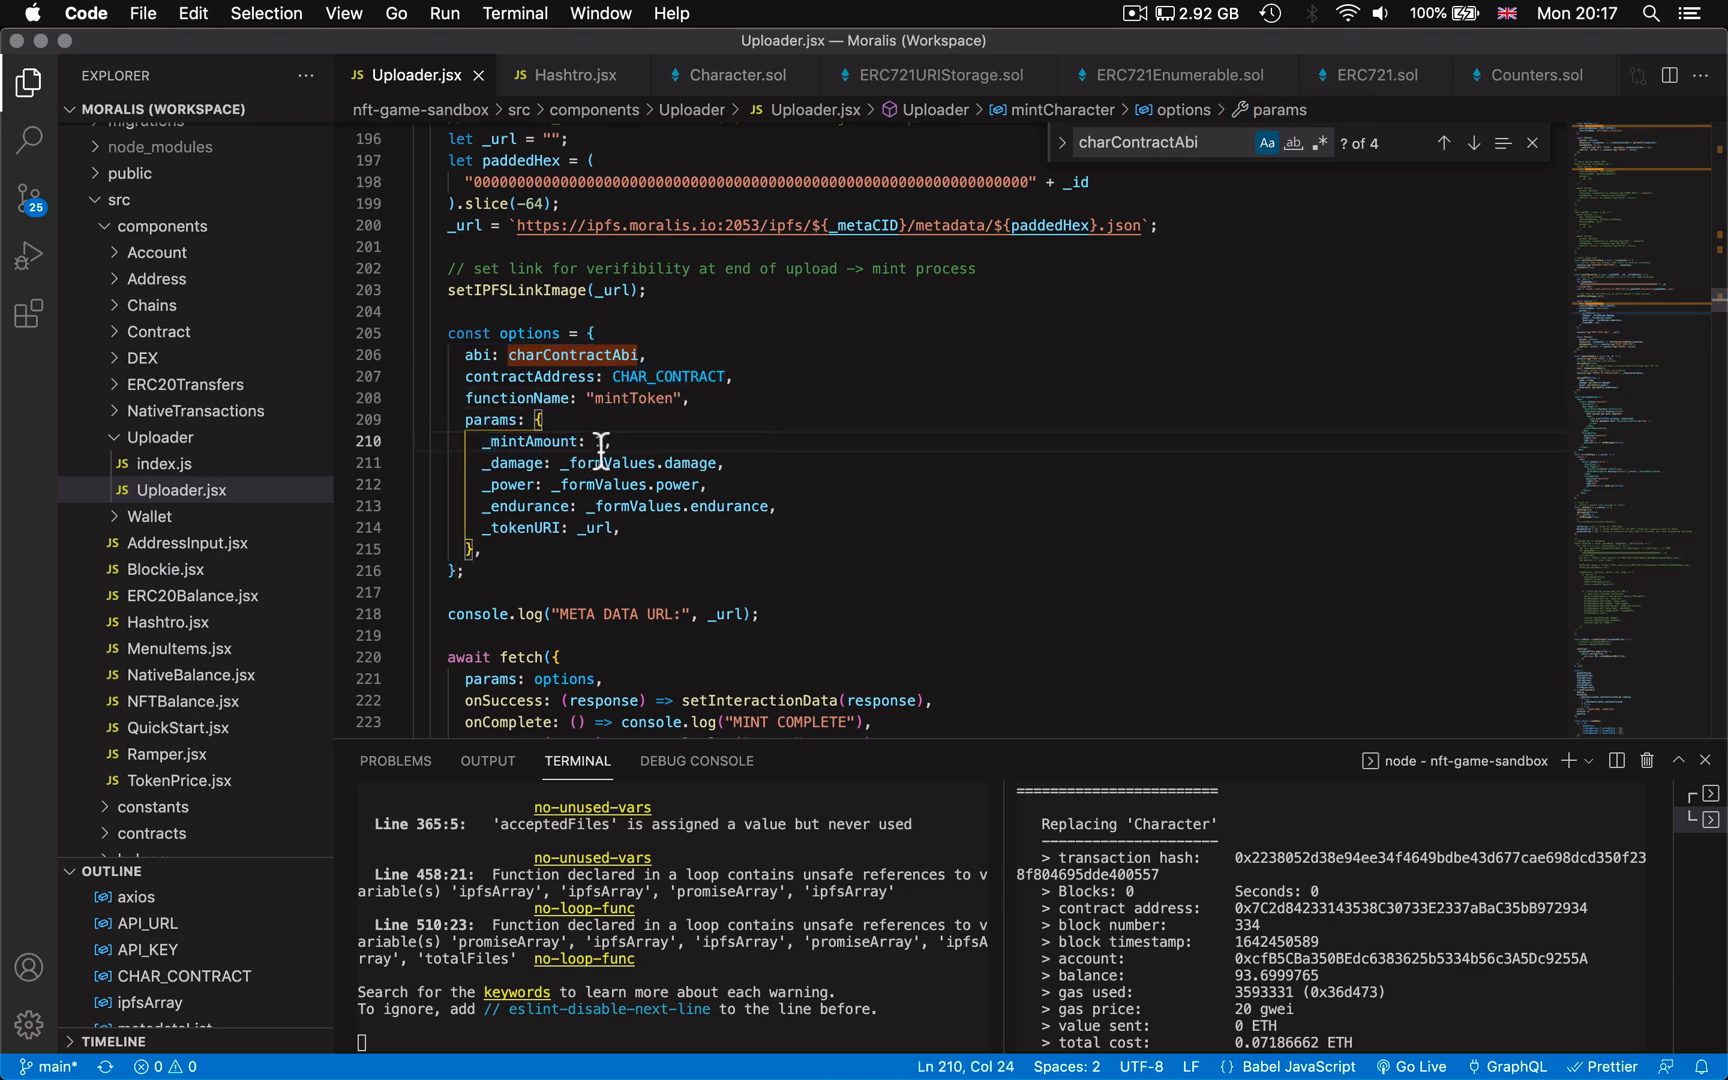
type("1")
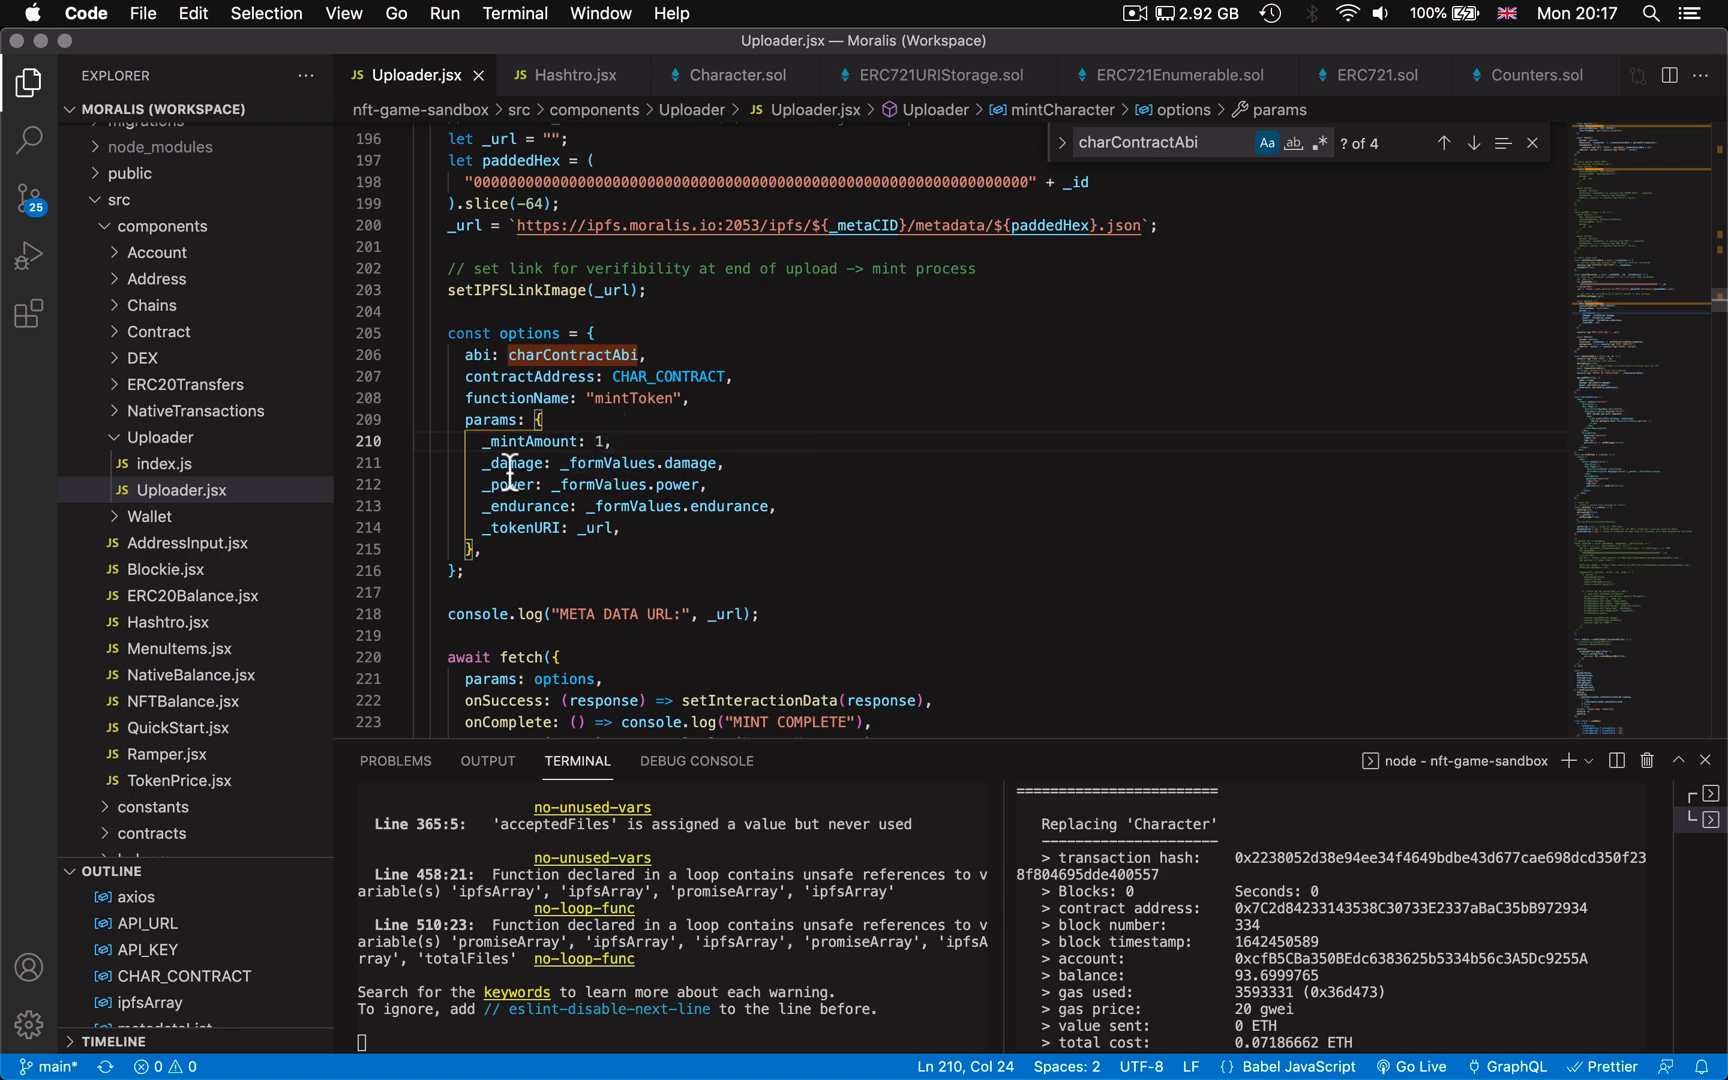
mouse_move(529, 534)
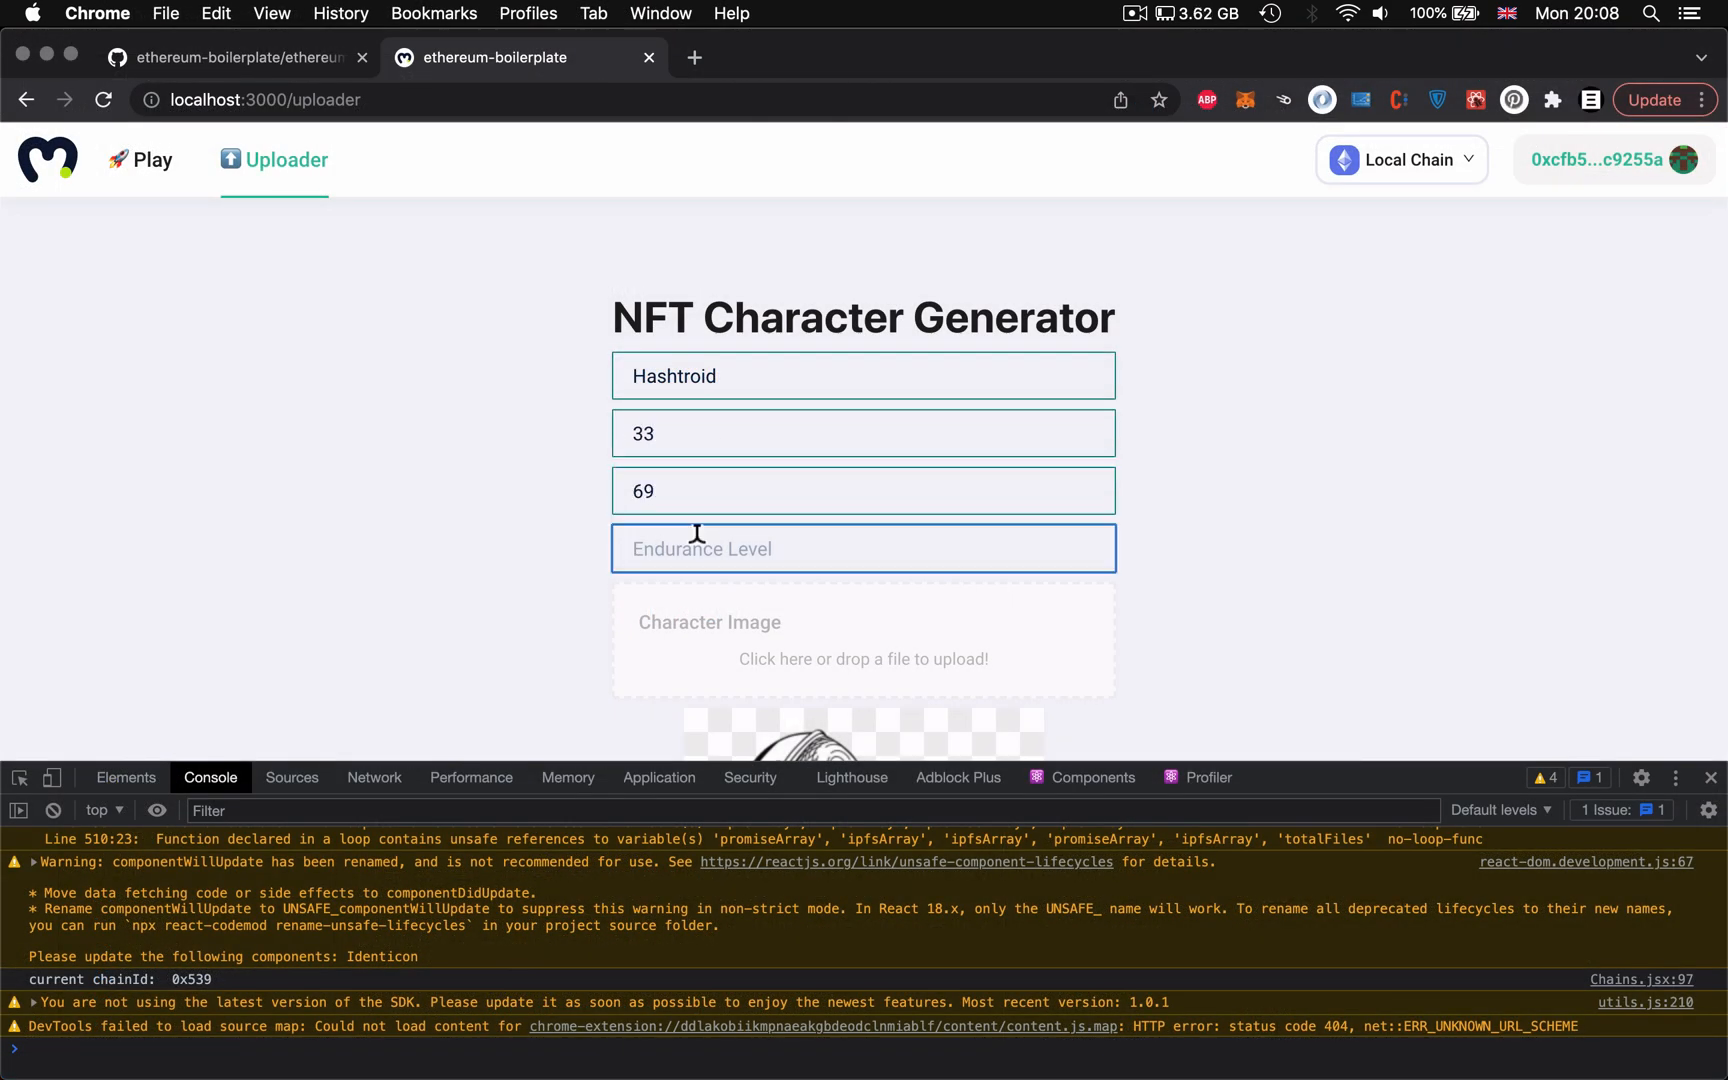
Step: Enter endurance 4200, confirm the mint in MetaMask, and open the uploaded metadata to verify it
type("4200")
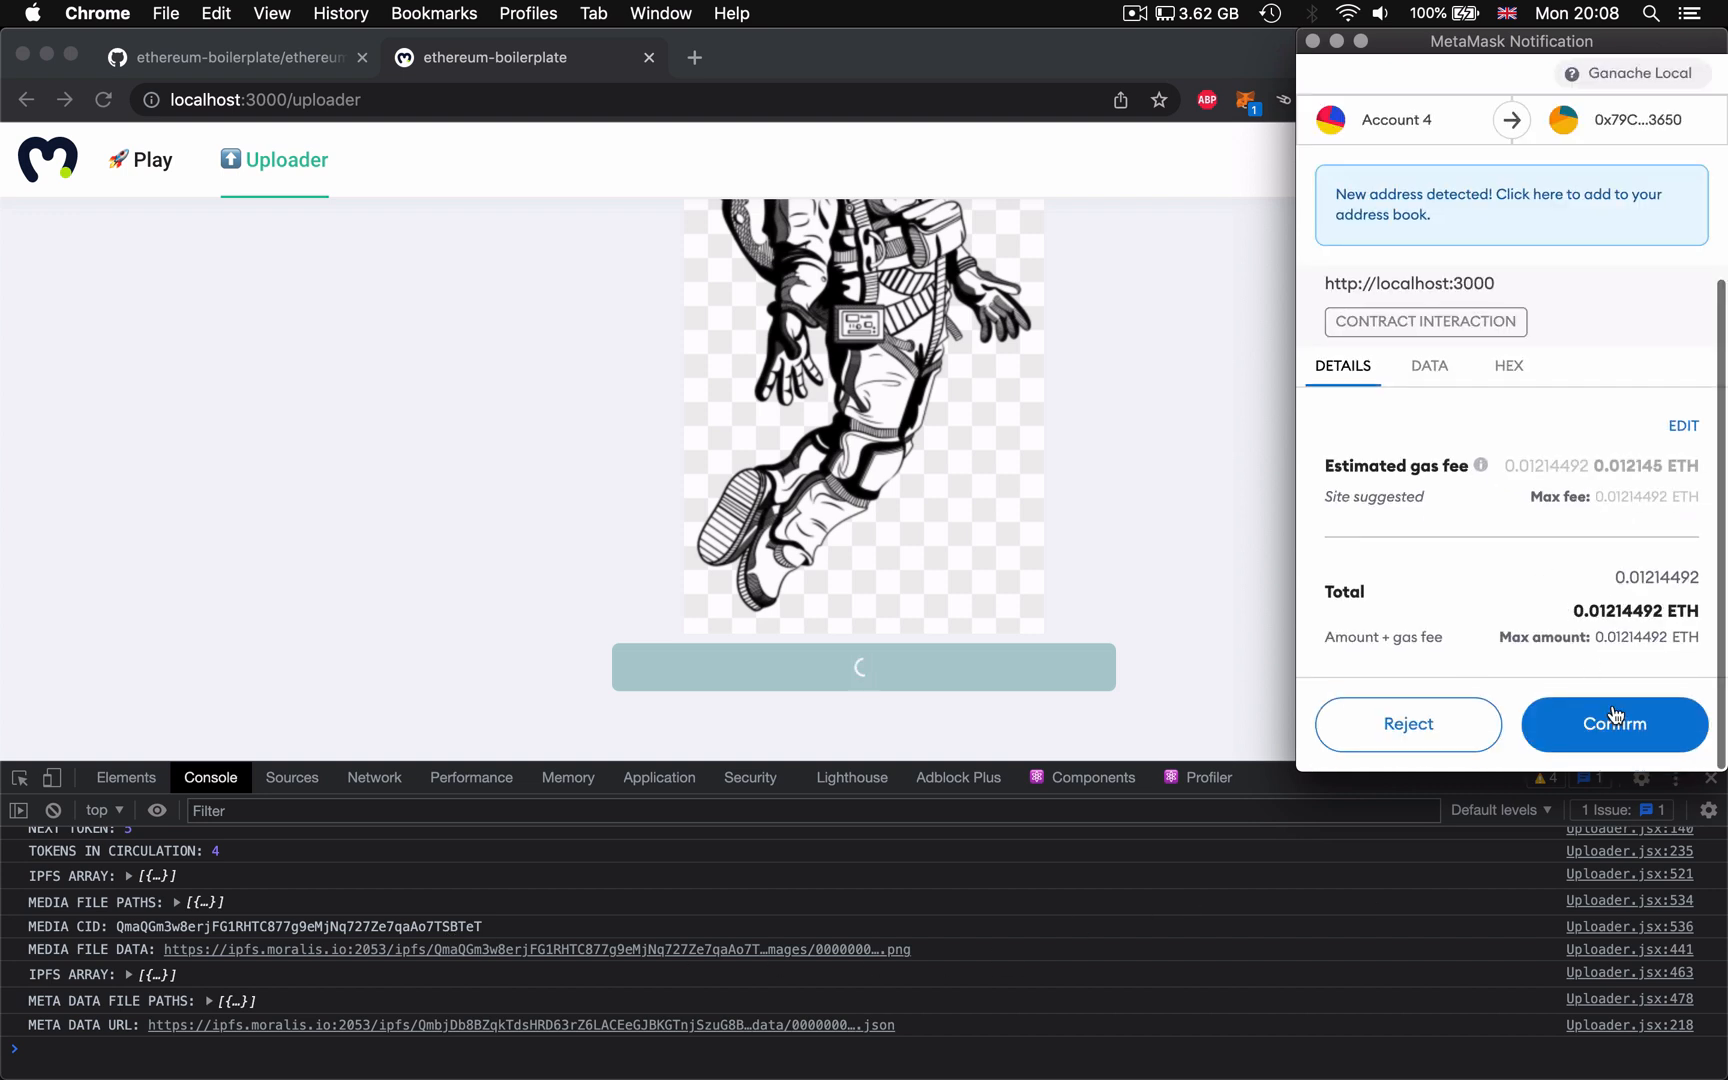
left_click(1613, 724)
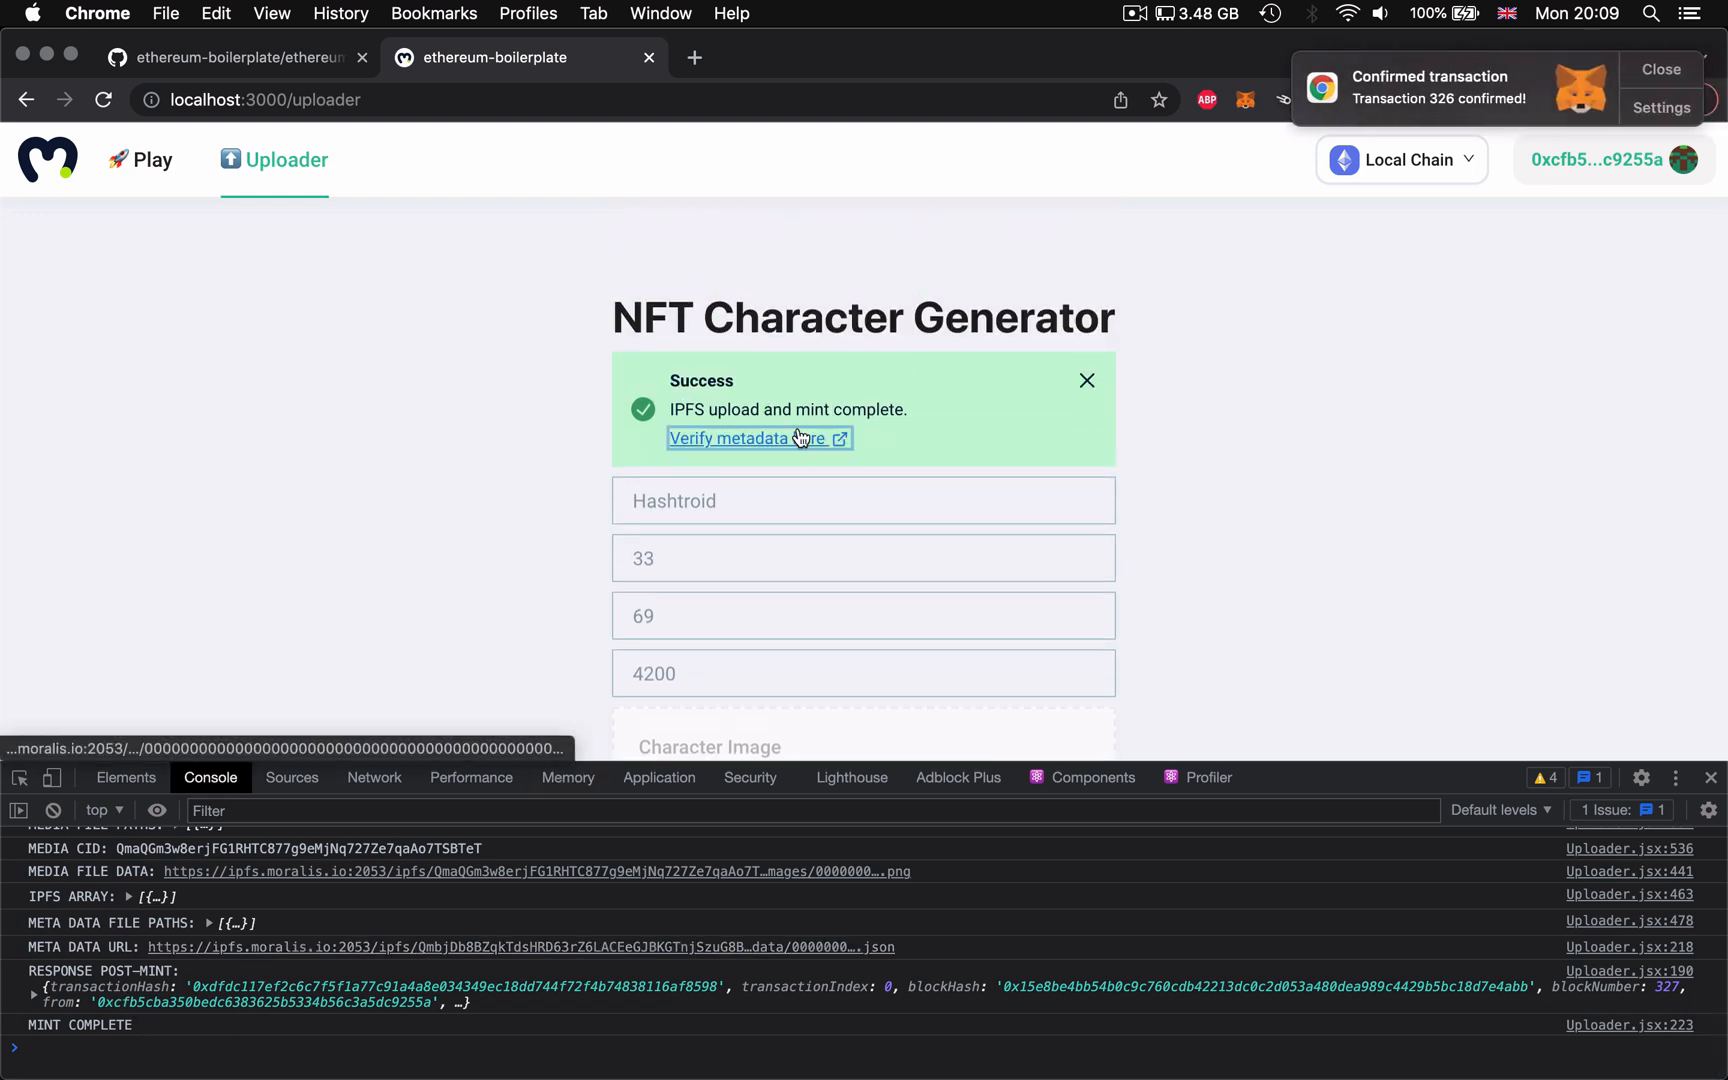
left_click(747, 439)
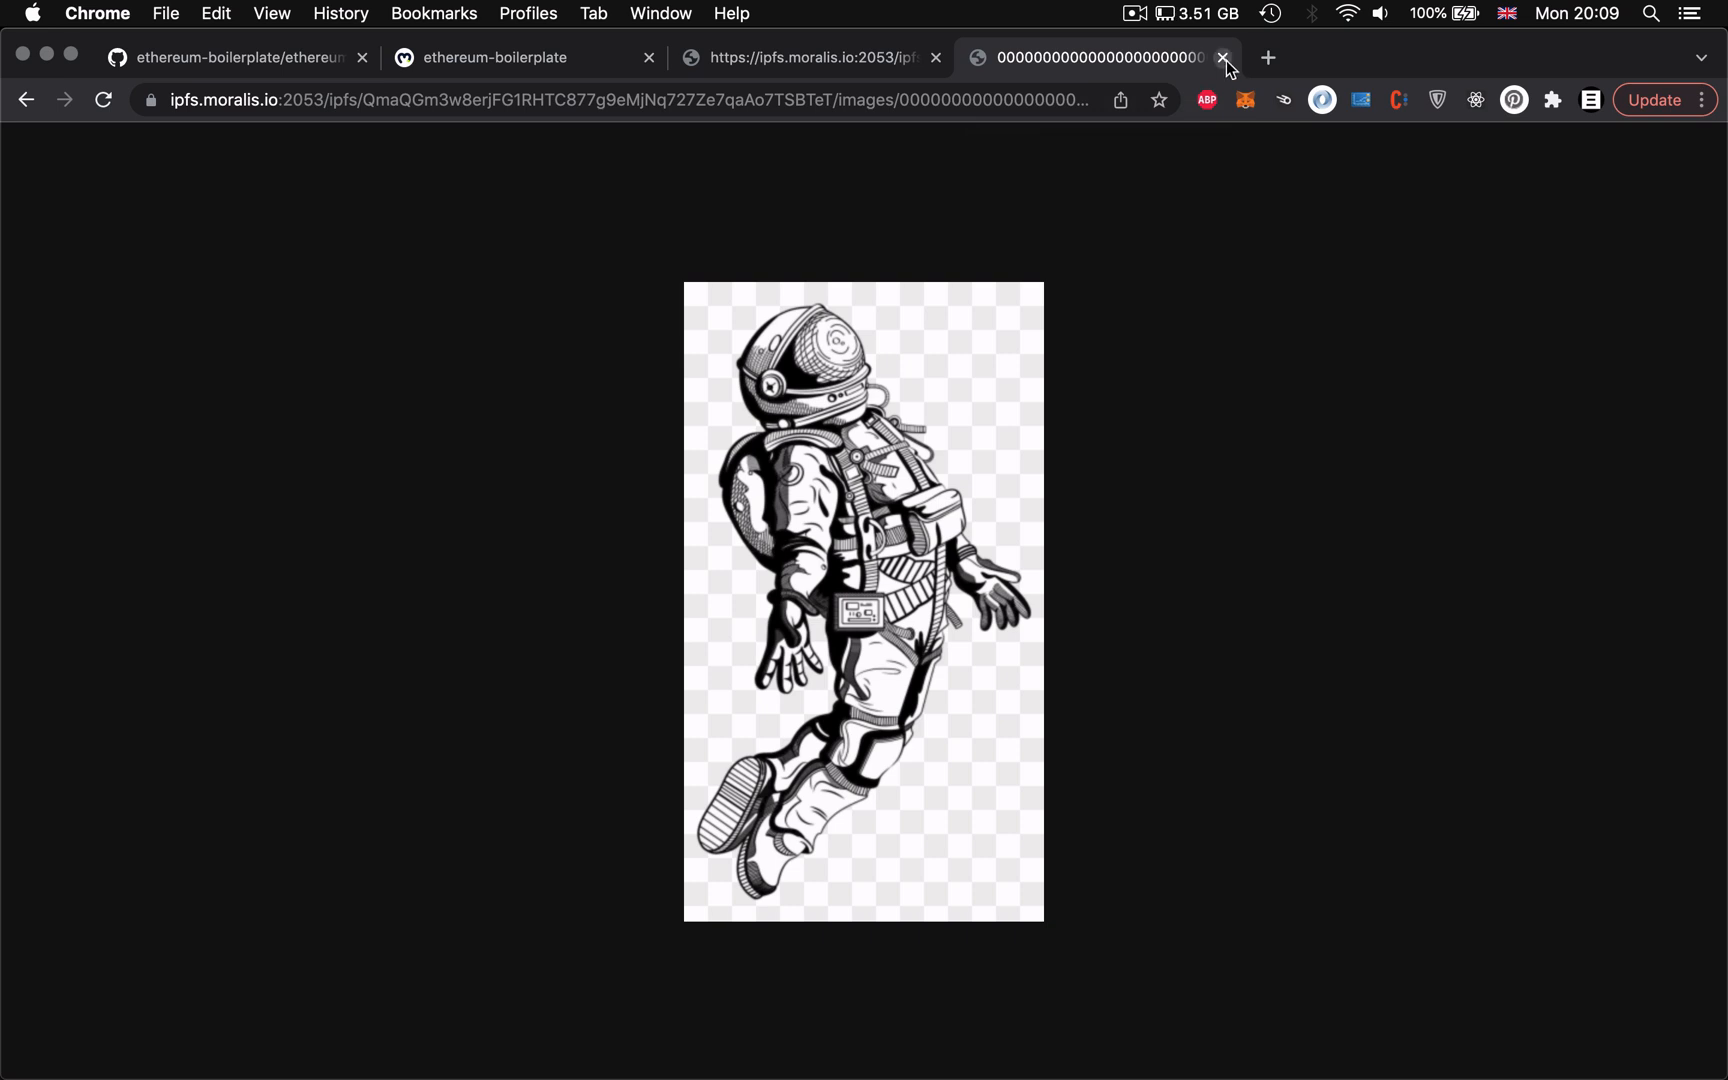
Step: Close the Hashtroid image page and return to the character generator app
left_click(1222, 57)
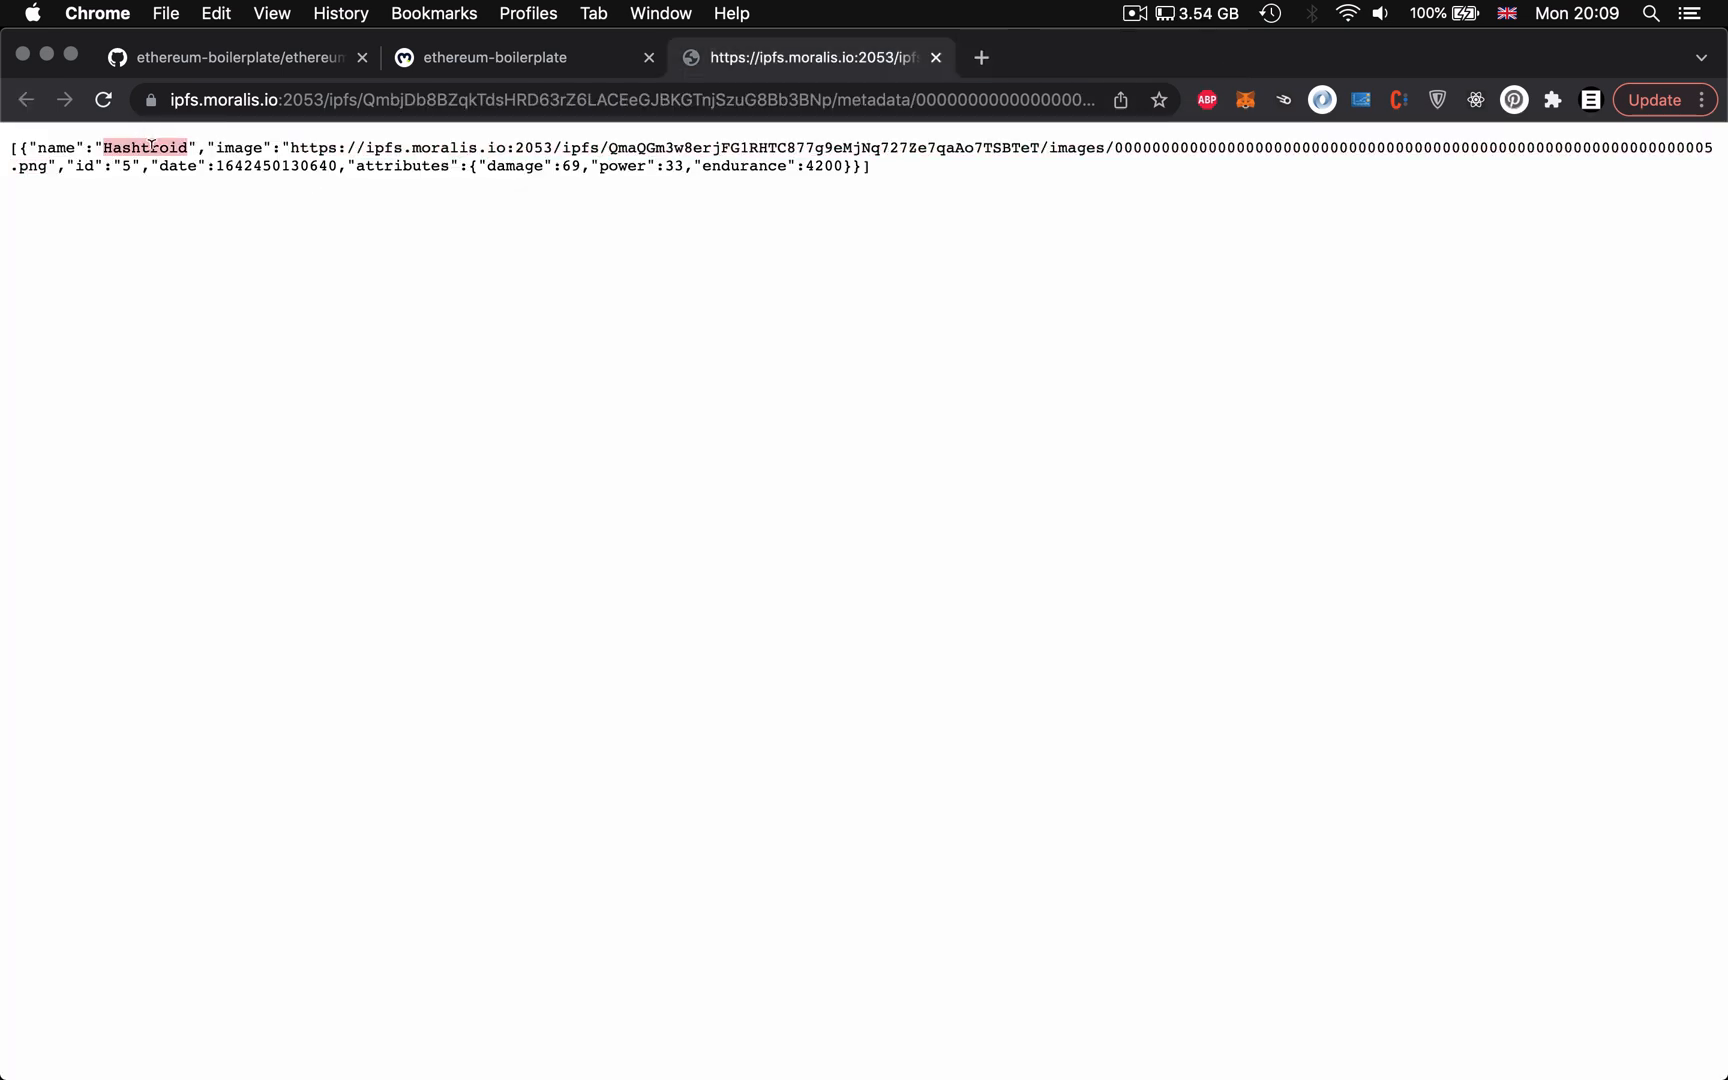
left_click(495, 57)
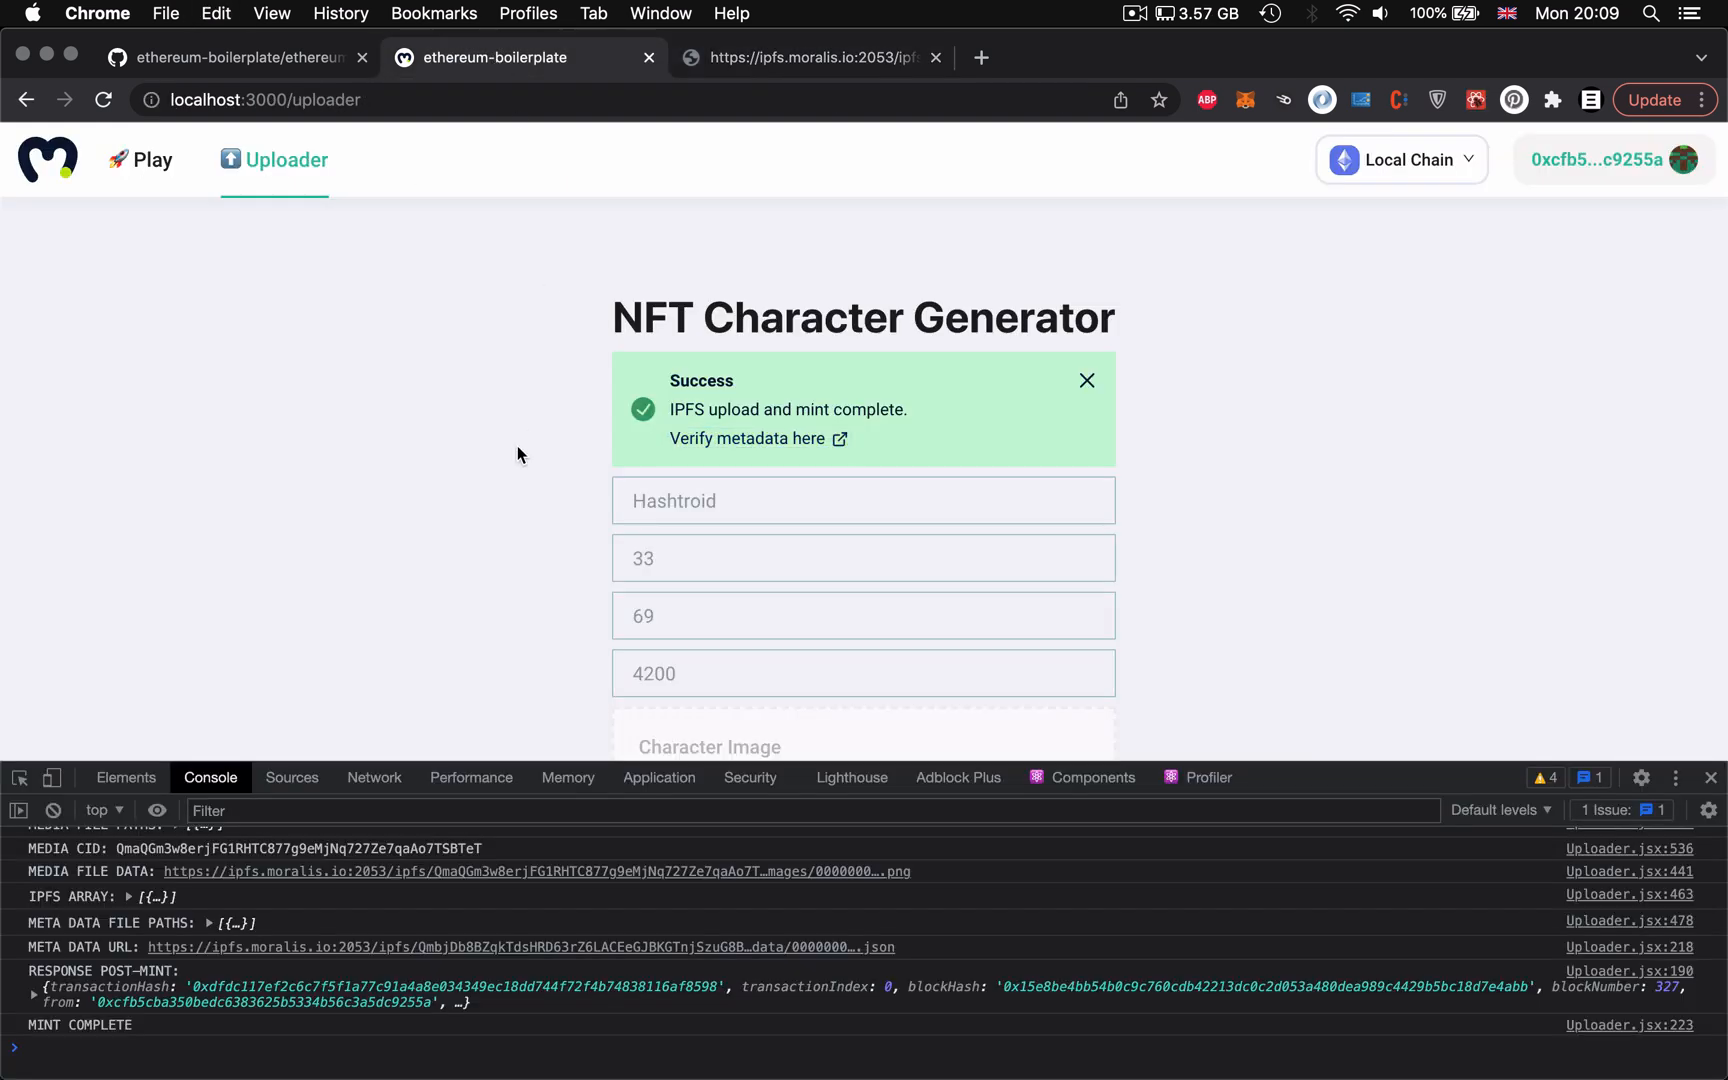
Step: Dismiss the success notice, fetch character 5 on the Play page showing Hashtroid ALIVE, damage 69, power 33
left_click(1087, 380)
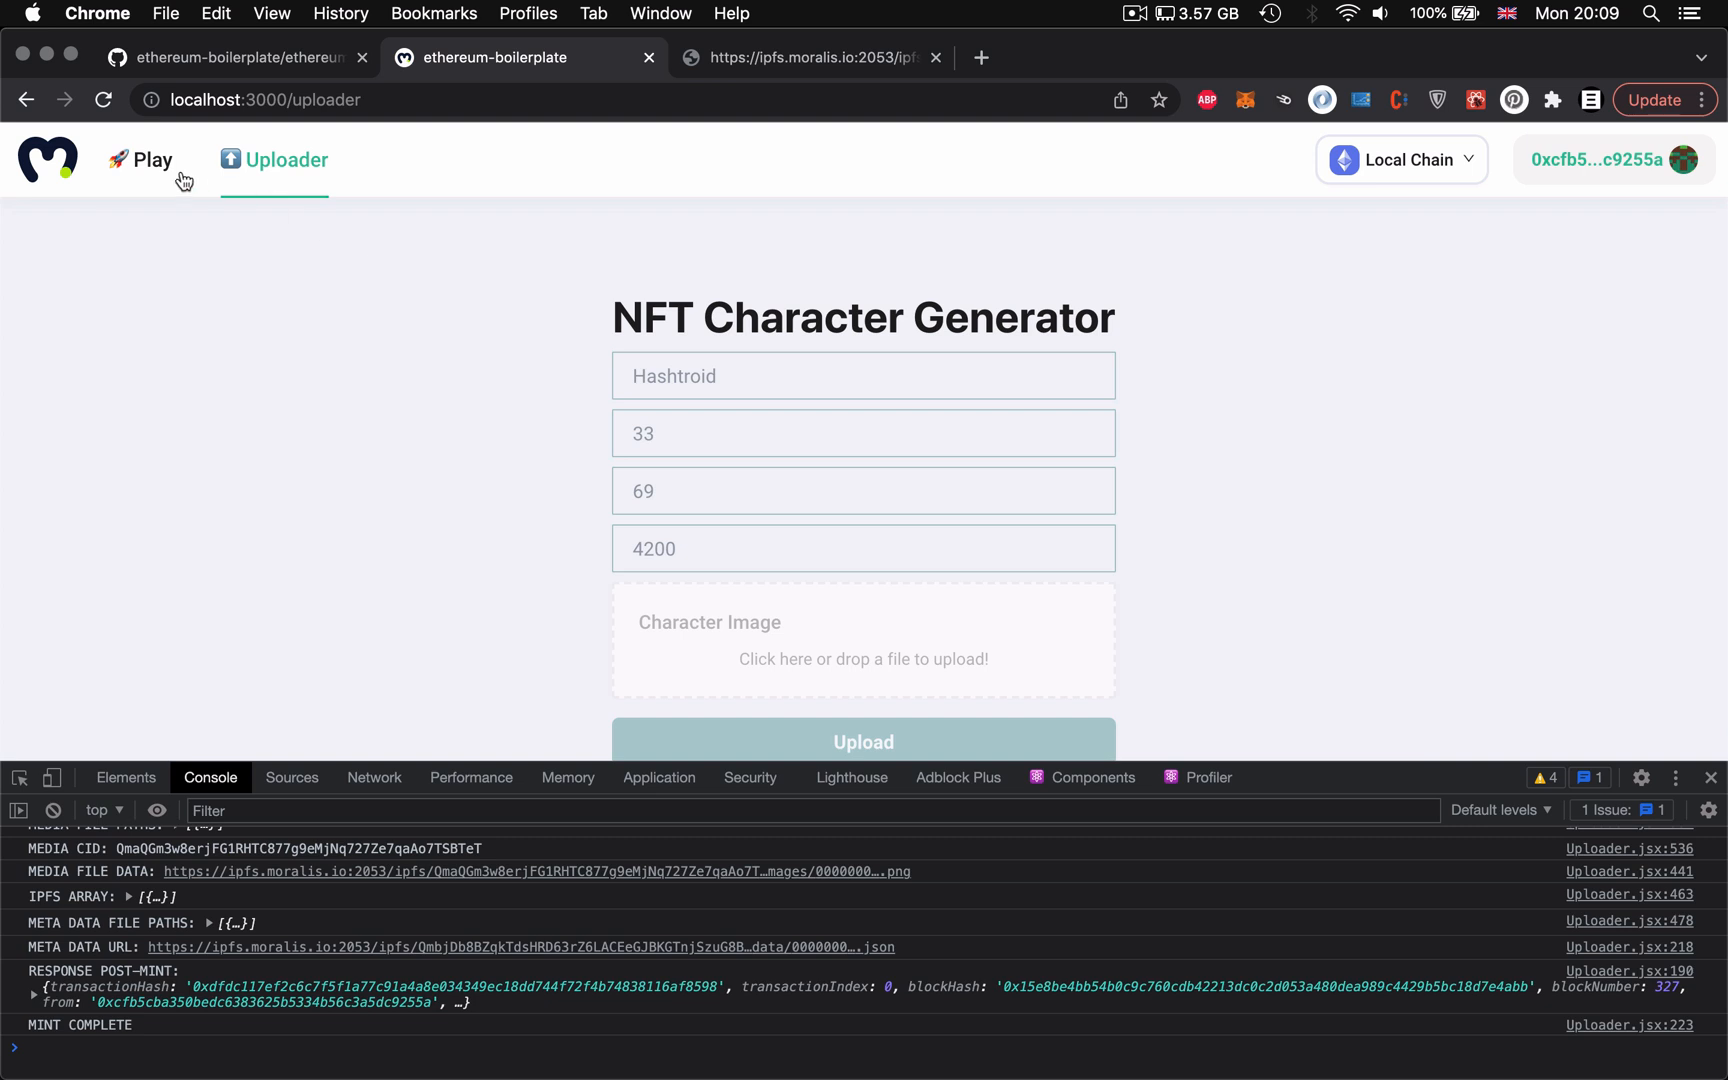
left_click(151, 160)
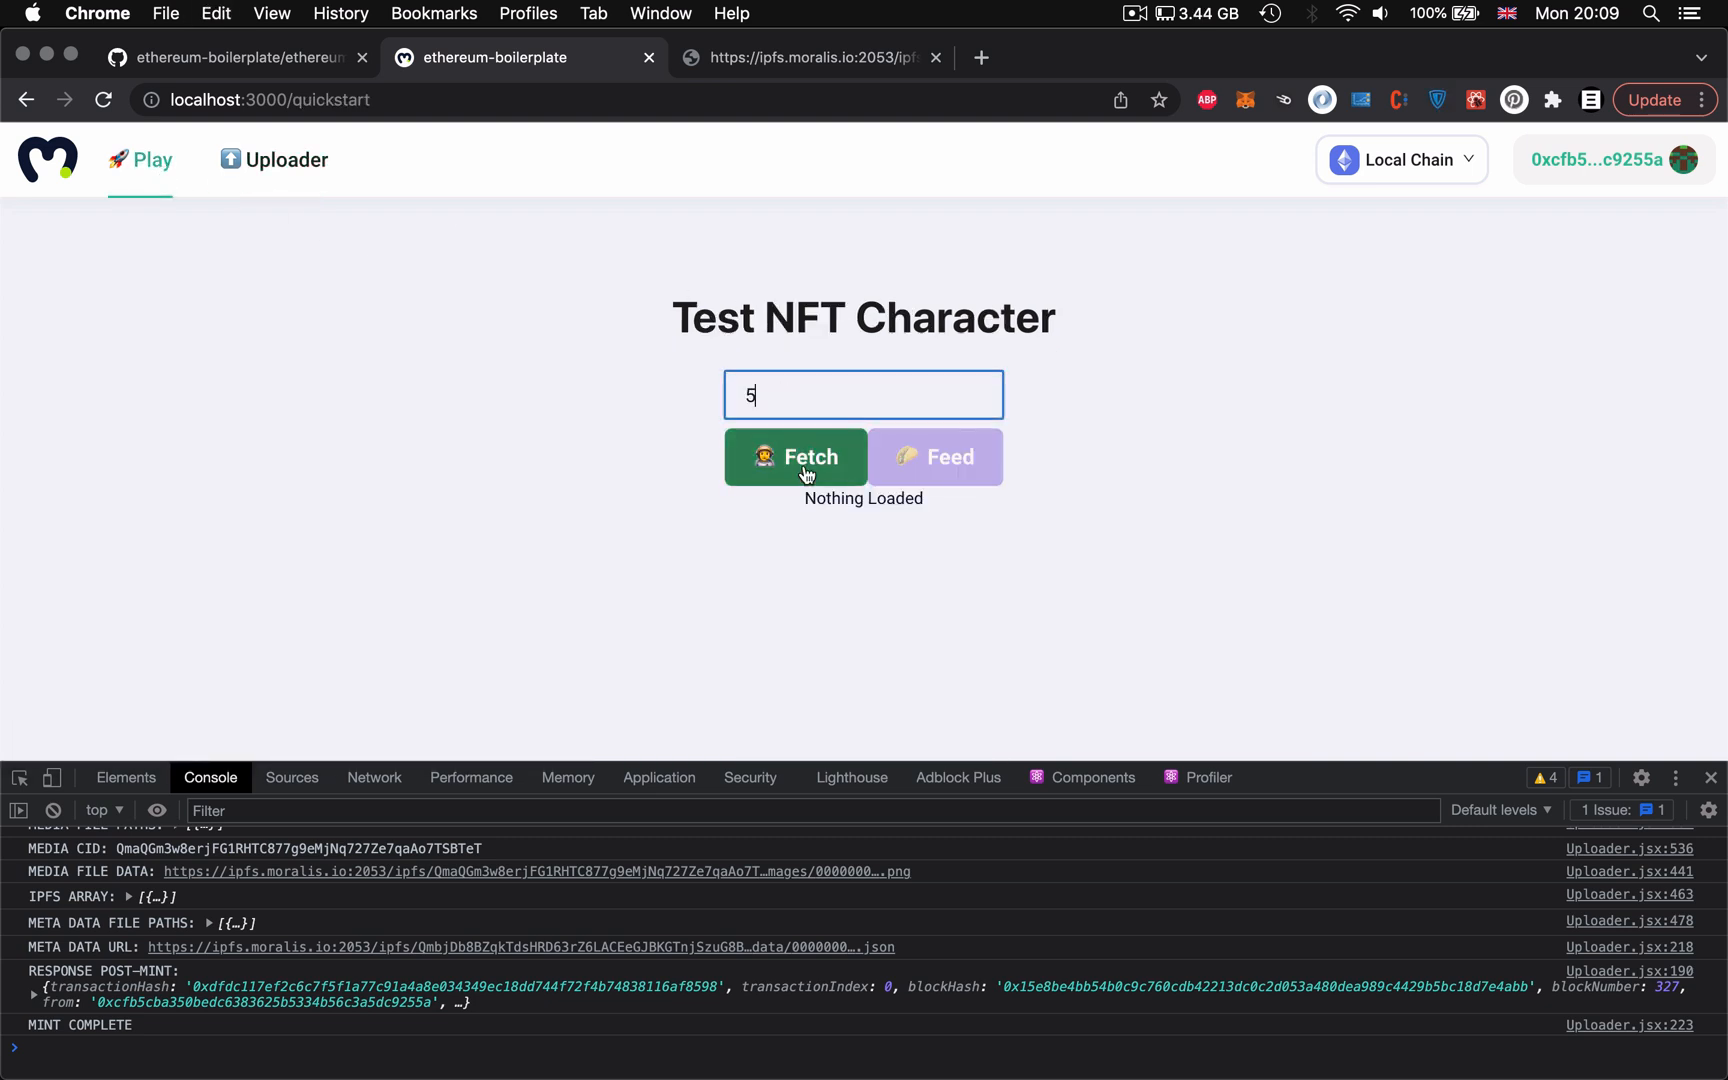
left_click(796, 456)
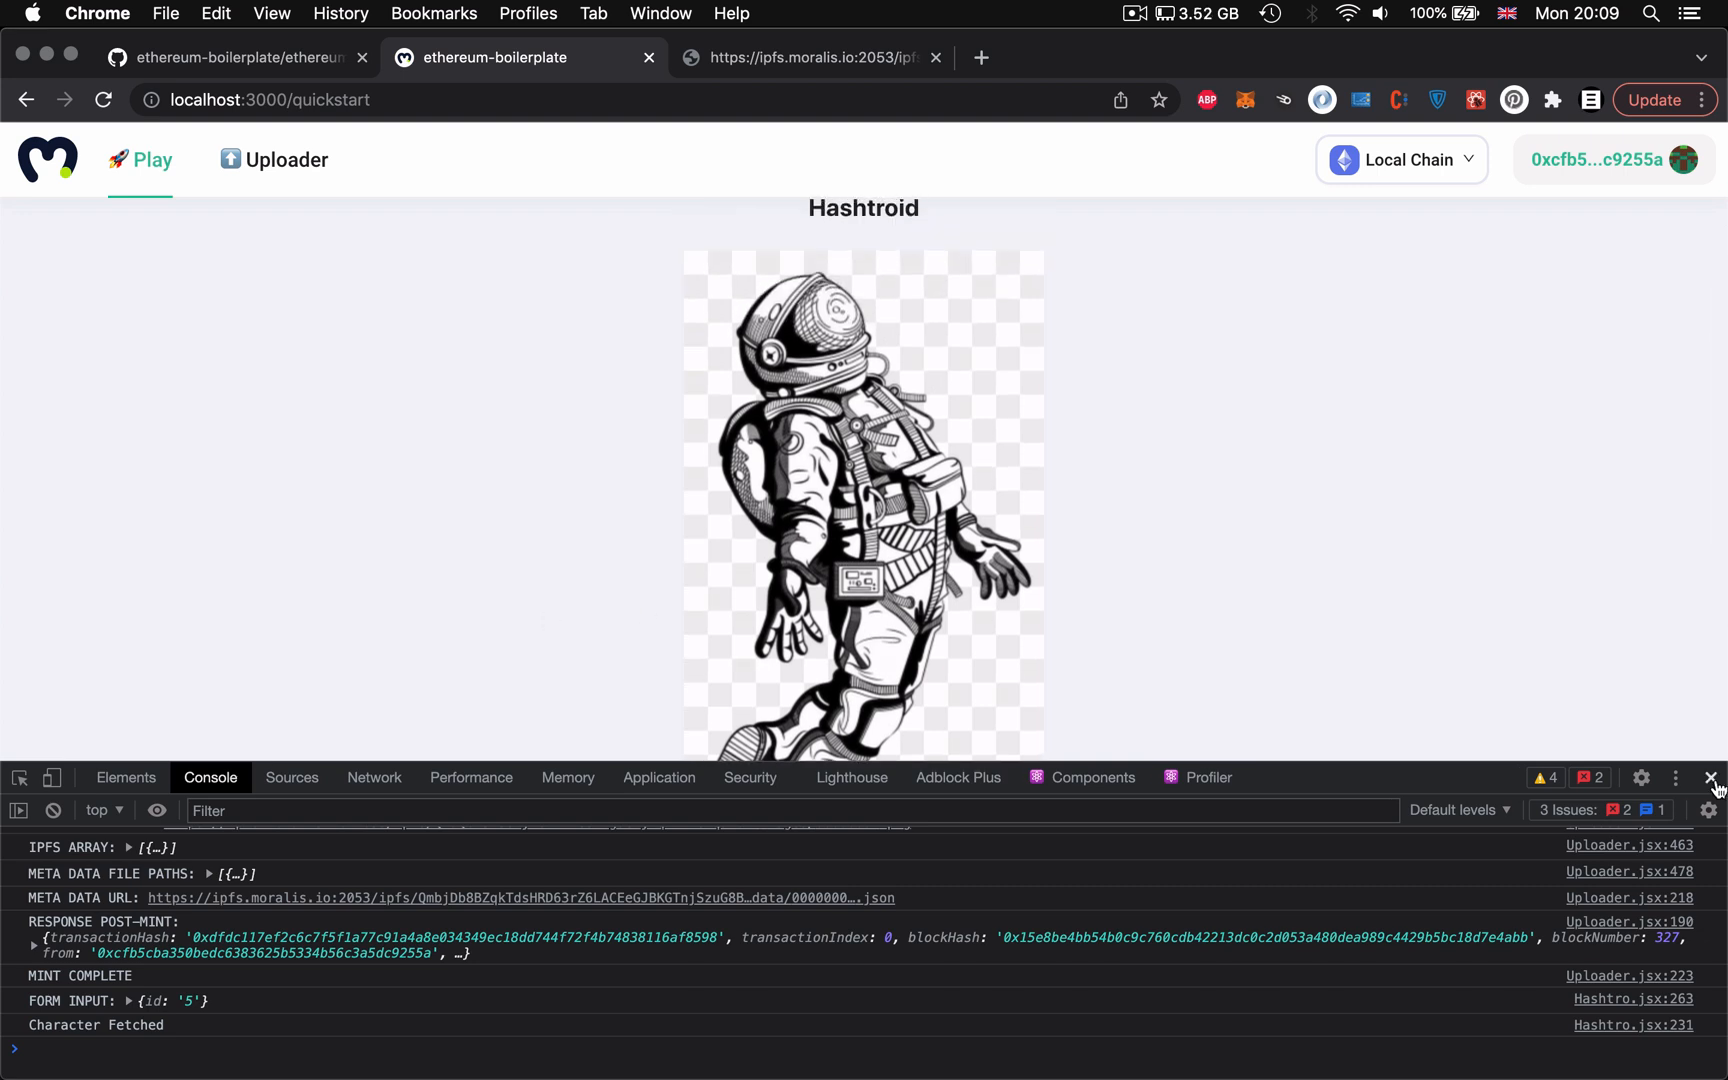
left_click(1713, 778)
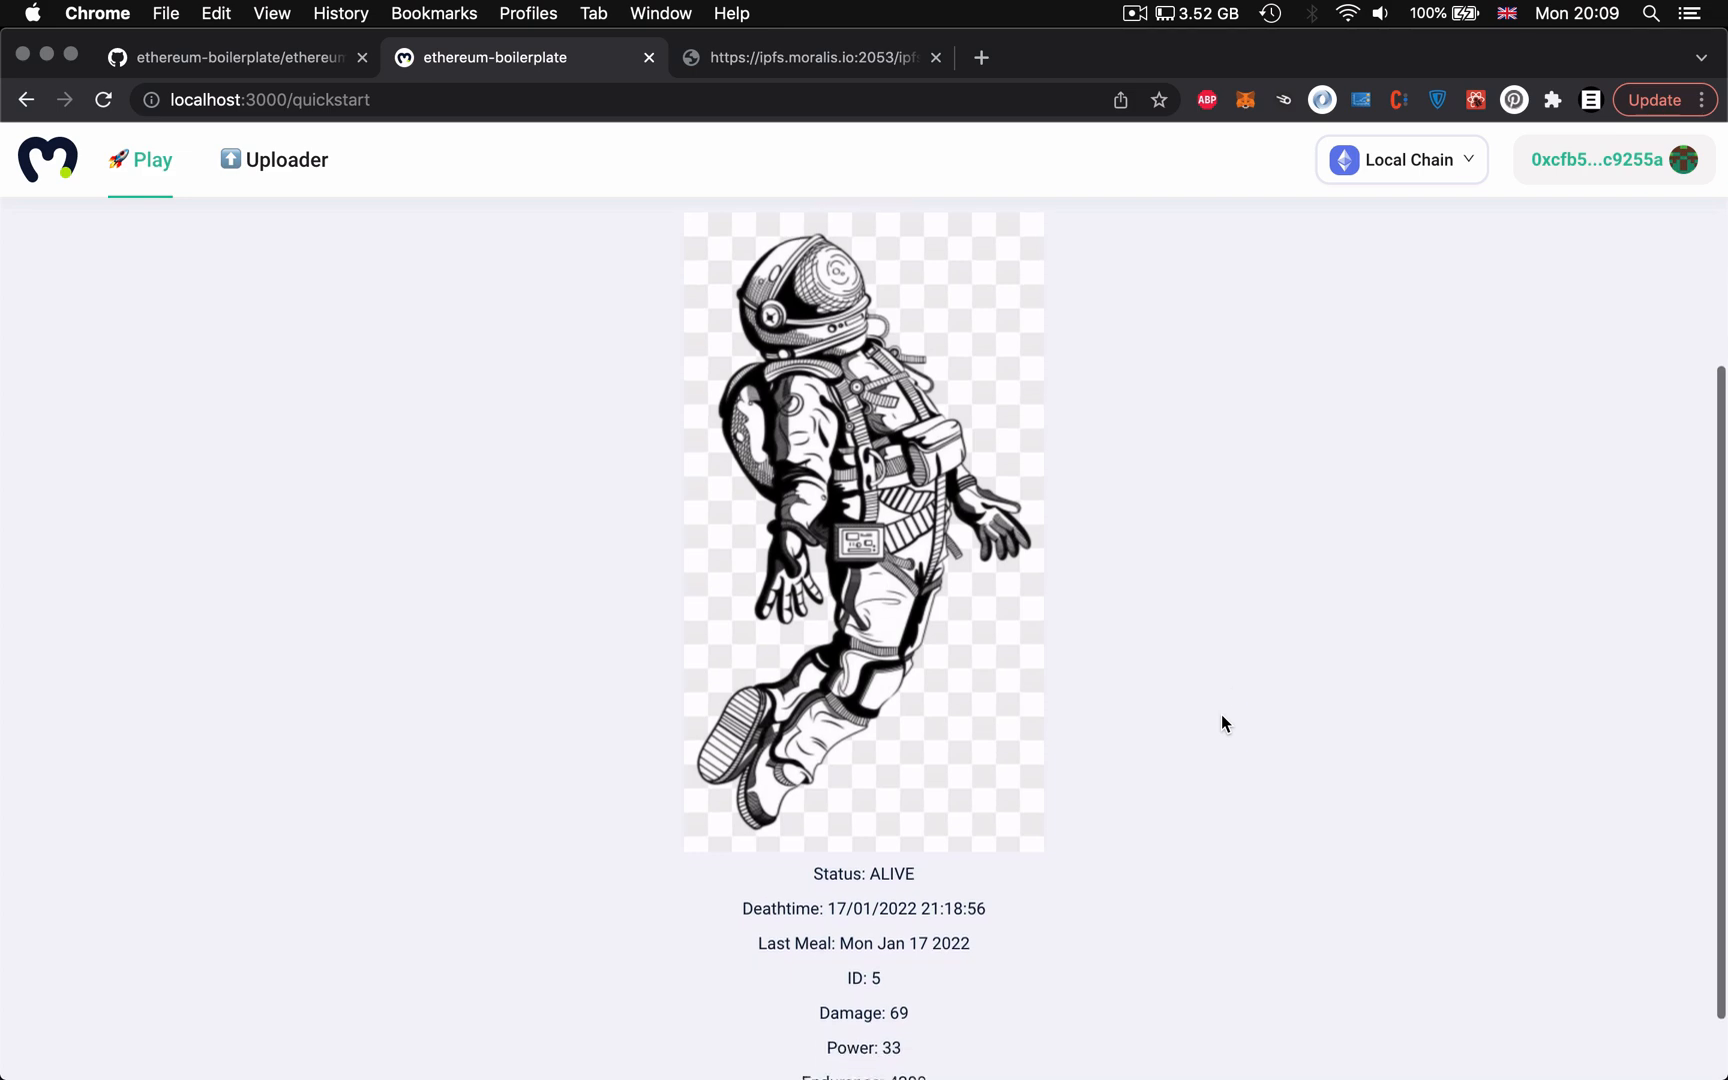